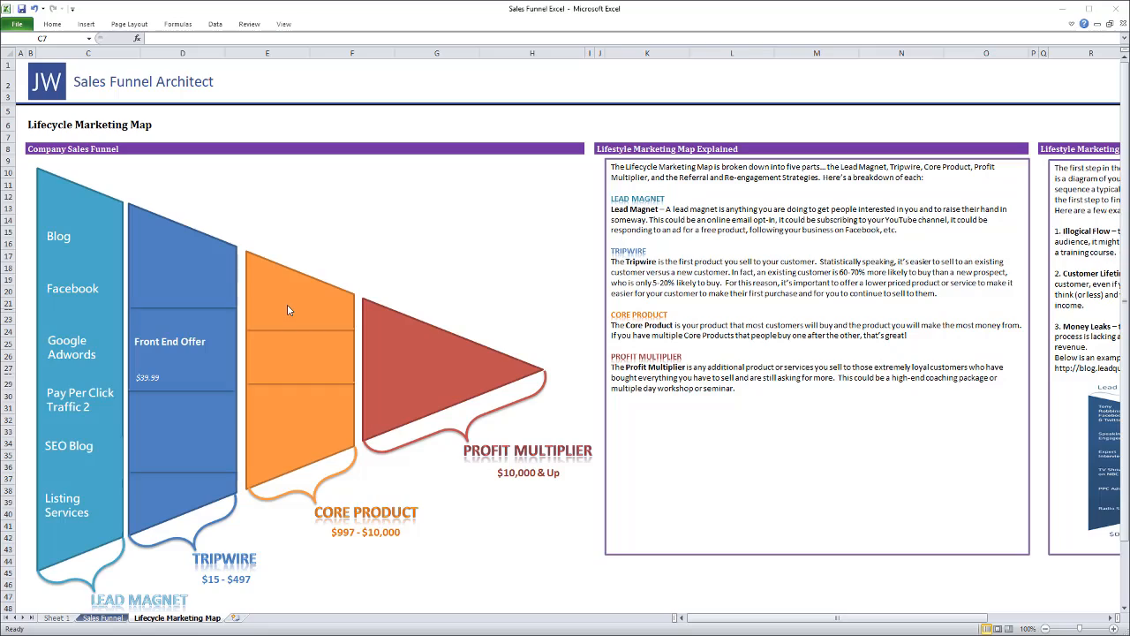
mouse_move(283, 284)
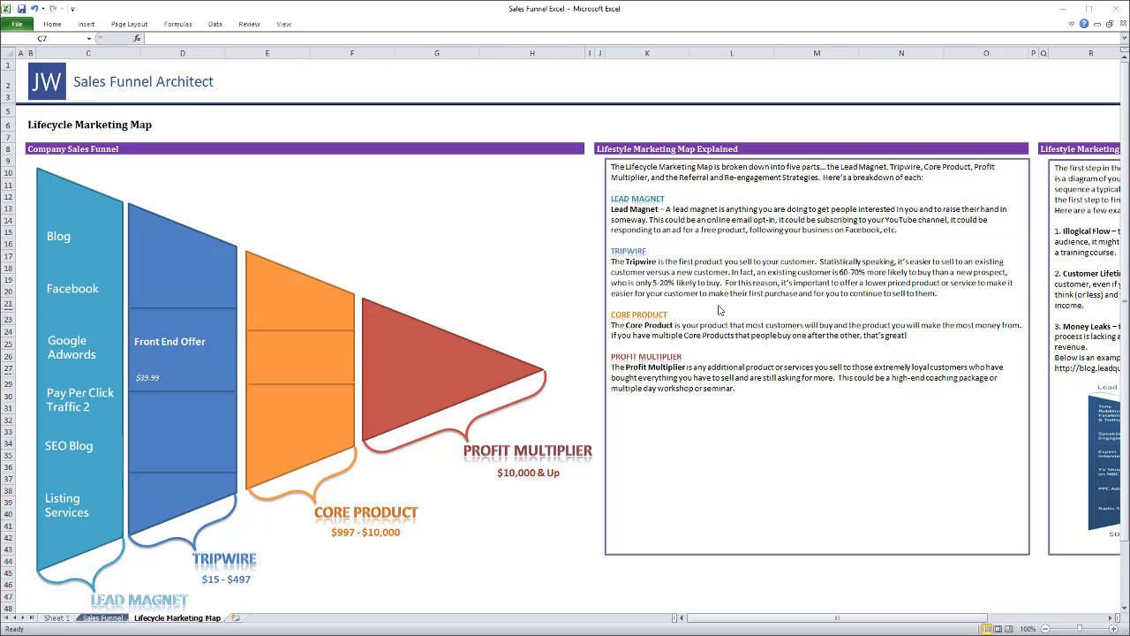
mouse_move(555, 338)
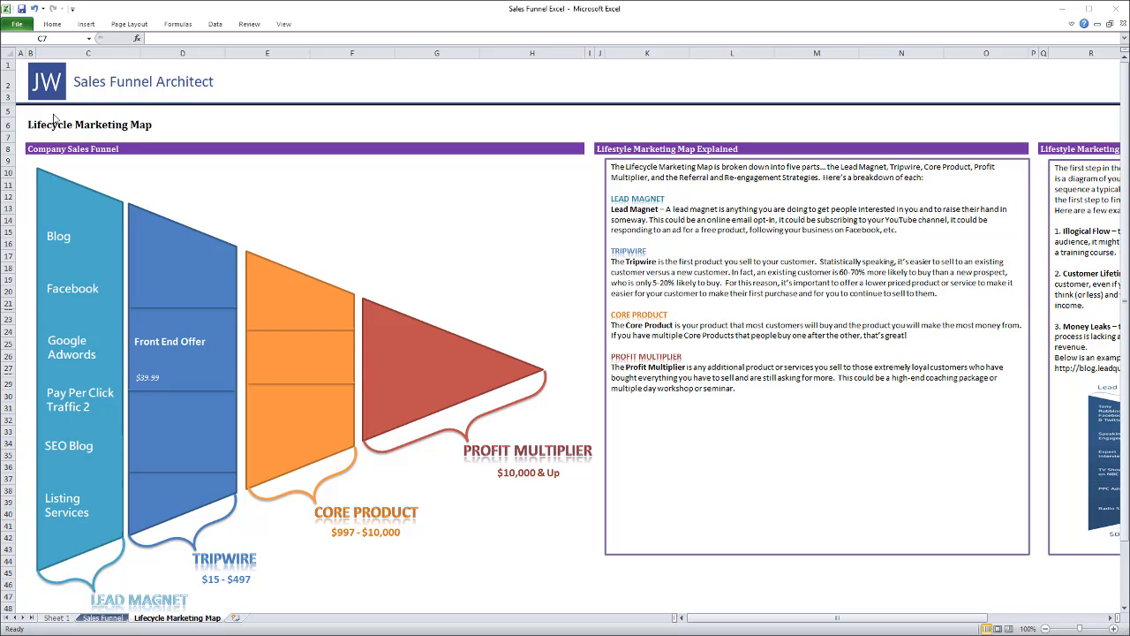
mouse_move(575, 426)
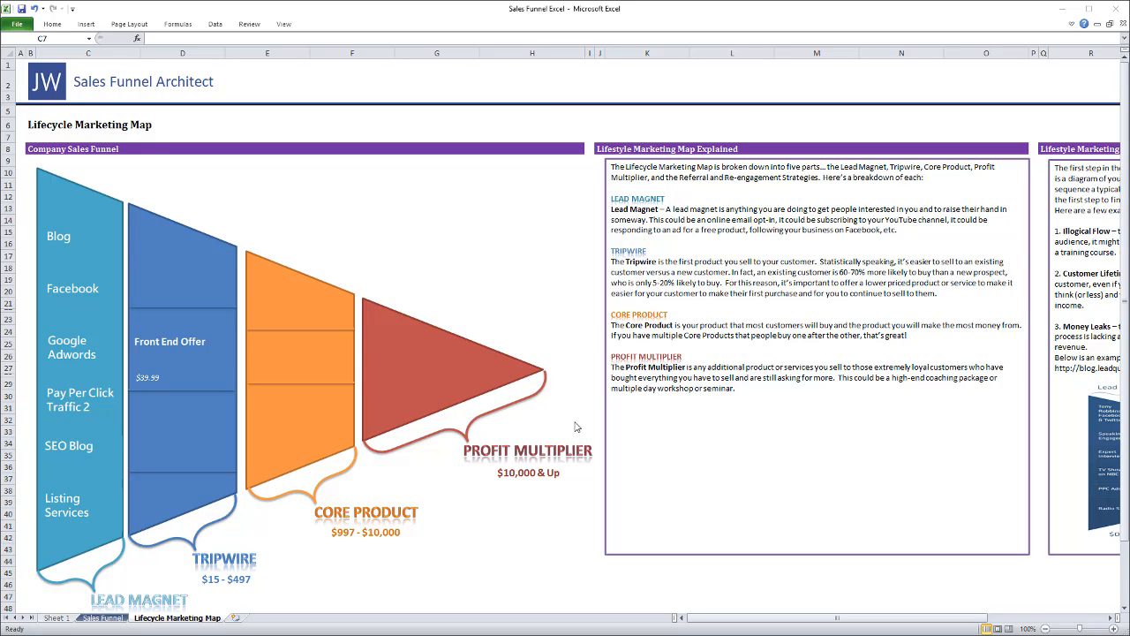
Open the blank sheet and narrow columns A and B into thin margins
scroll("right", 3)
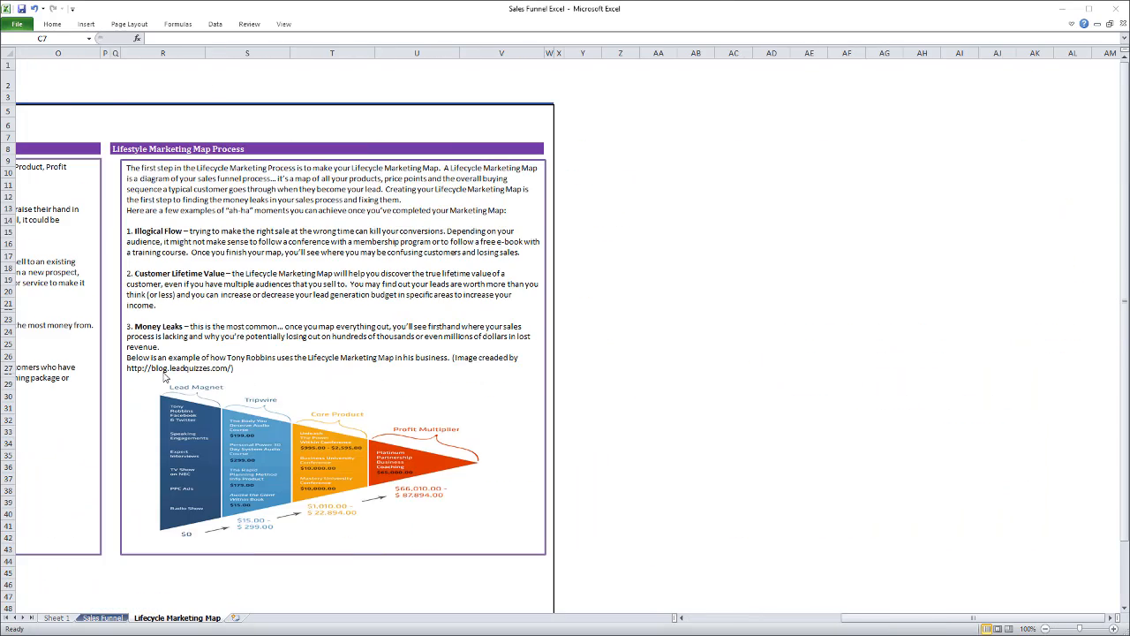
scroll("left", 3)
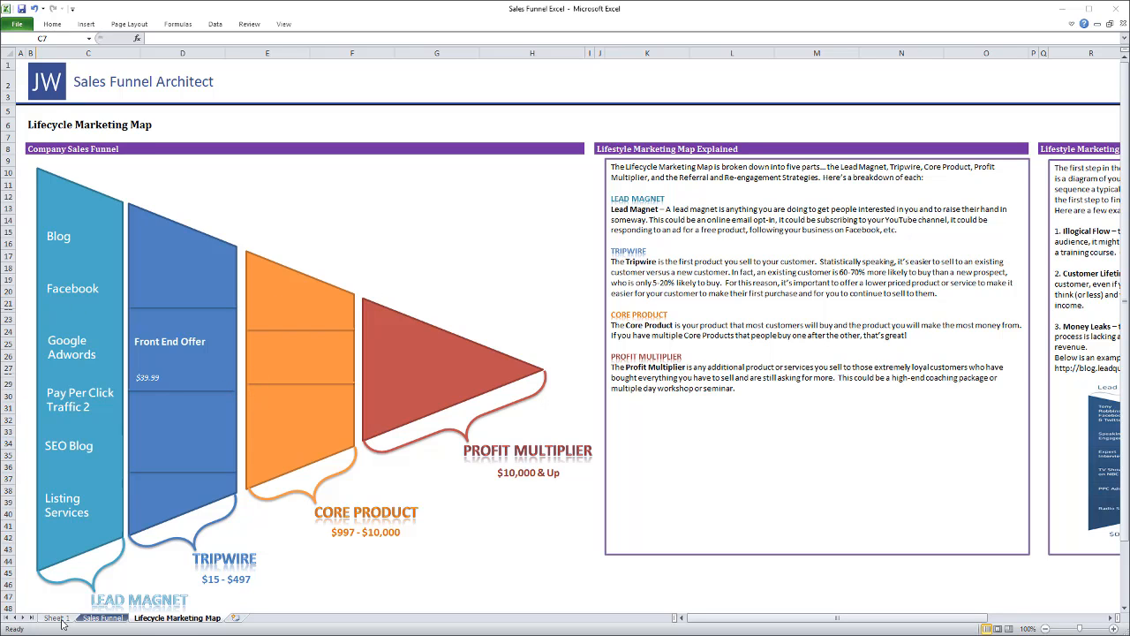
left_click(57, 617)
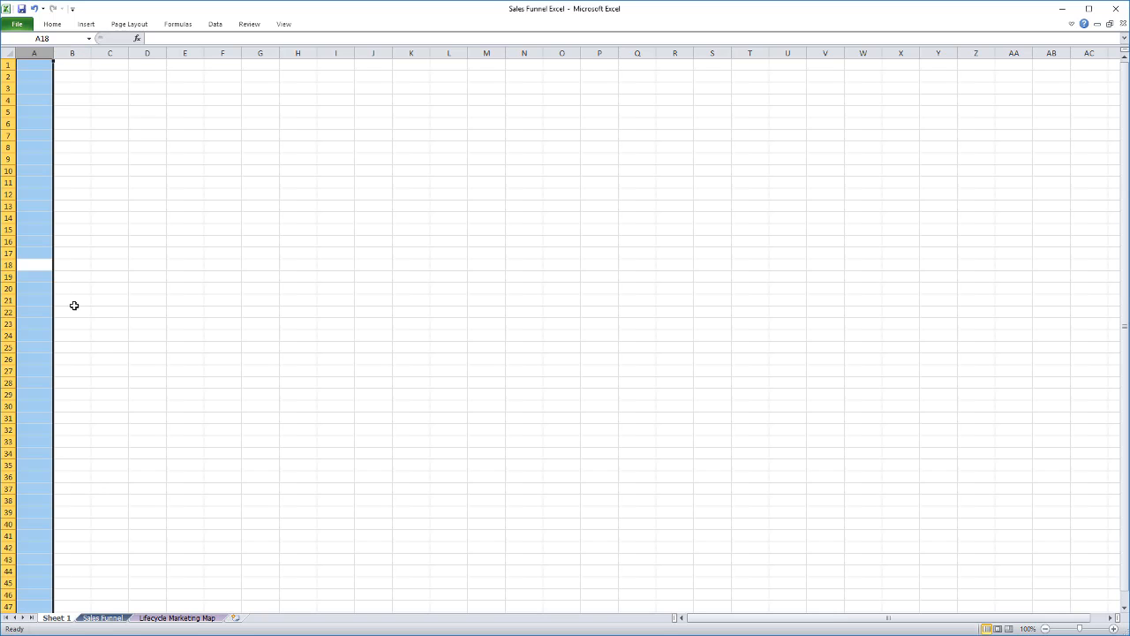
left_click(870, 119)
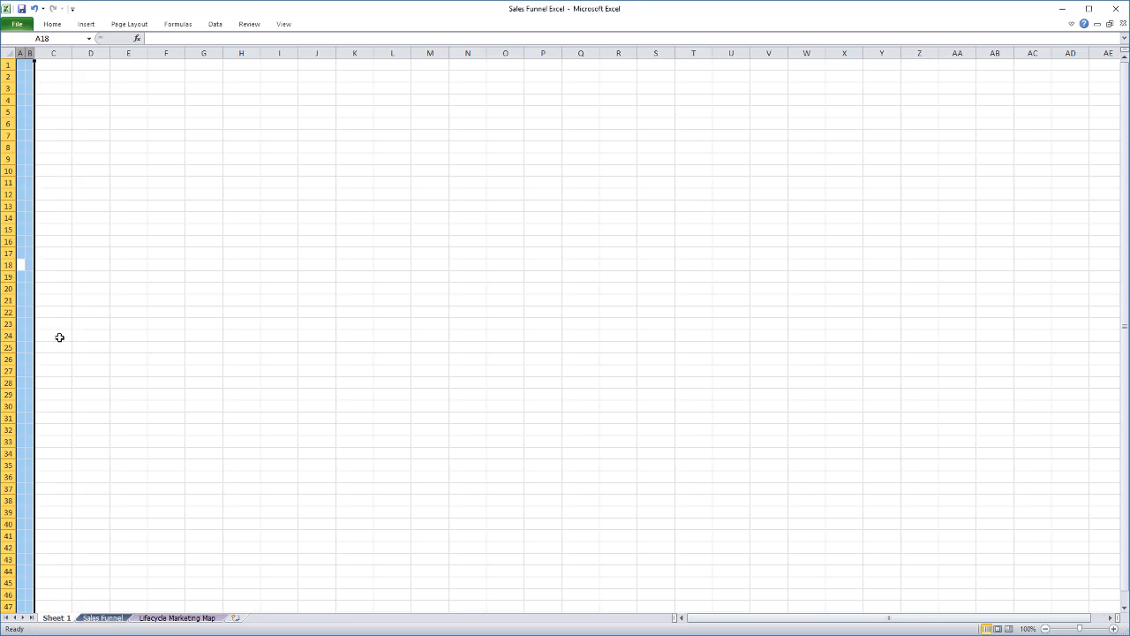
Rename the sheet to Demo and give column C a width of 1.5
left_click(916, 51)
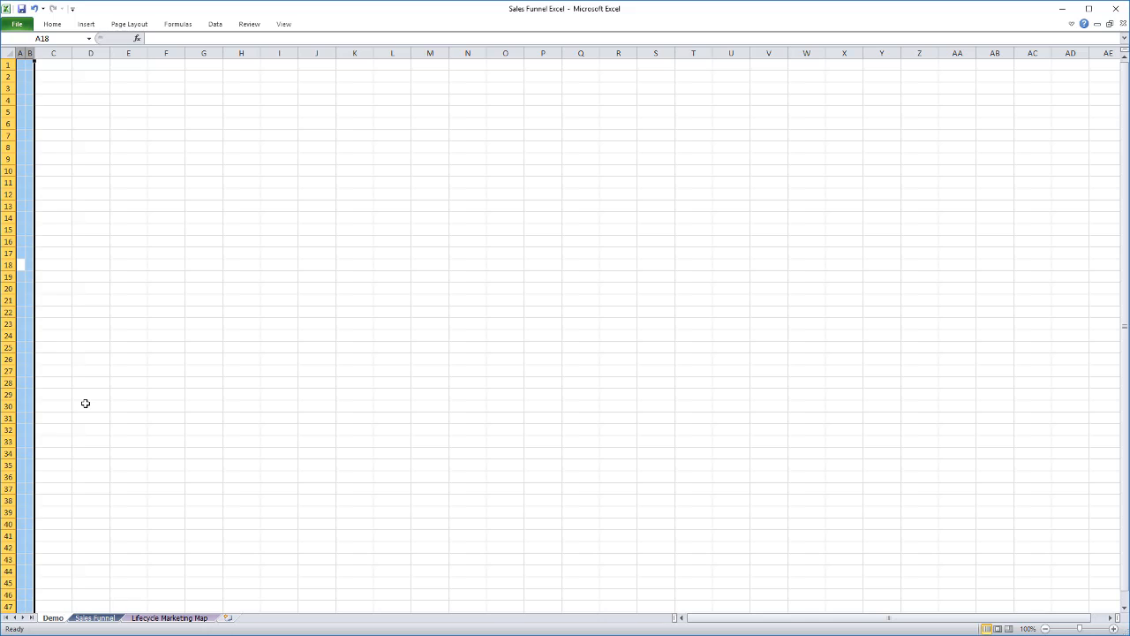
left_click(53, 53)
type("1.5")
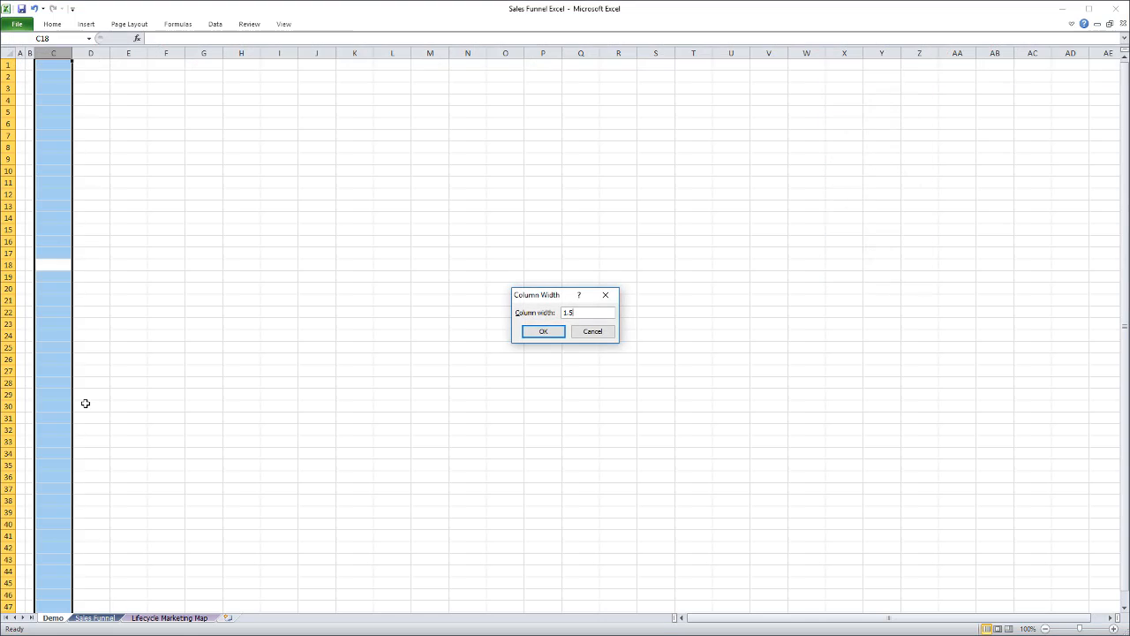
left_click(543, 331)
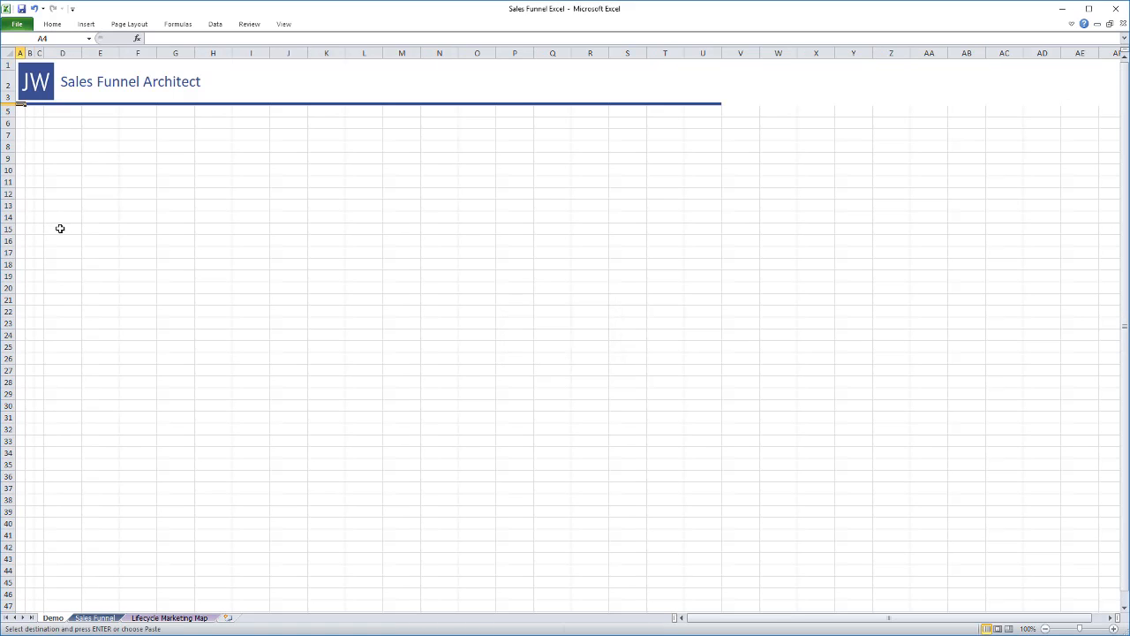
Select cell C15 to begin the Ads section
left_click(39, 229)
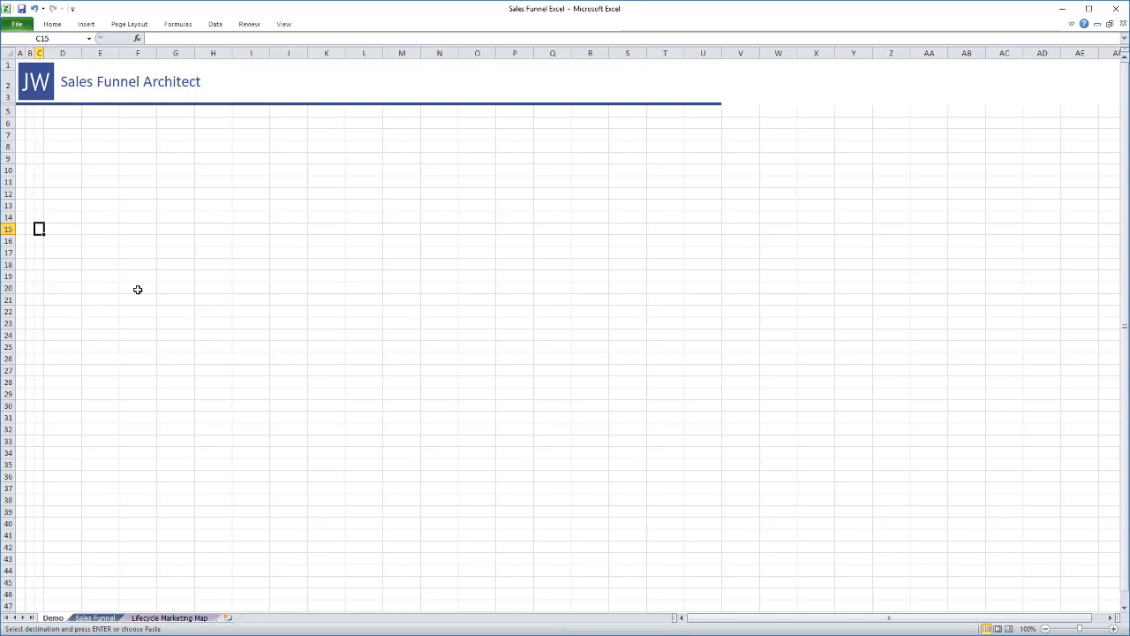
mouse_move(251, 136)
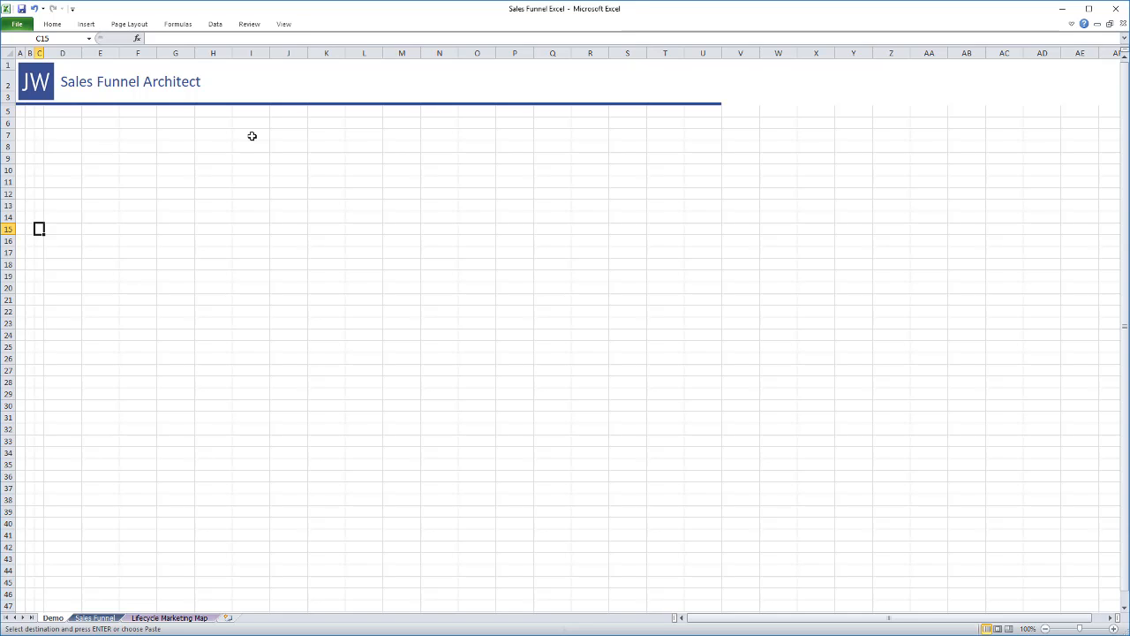
mouse_move(262, 328)
type("20")
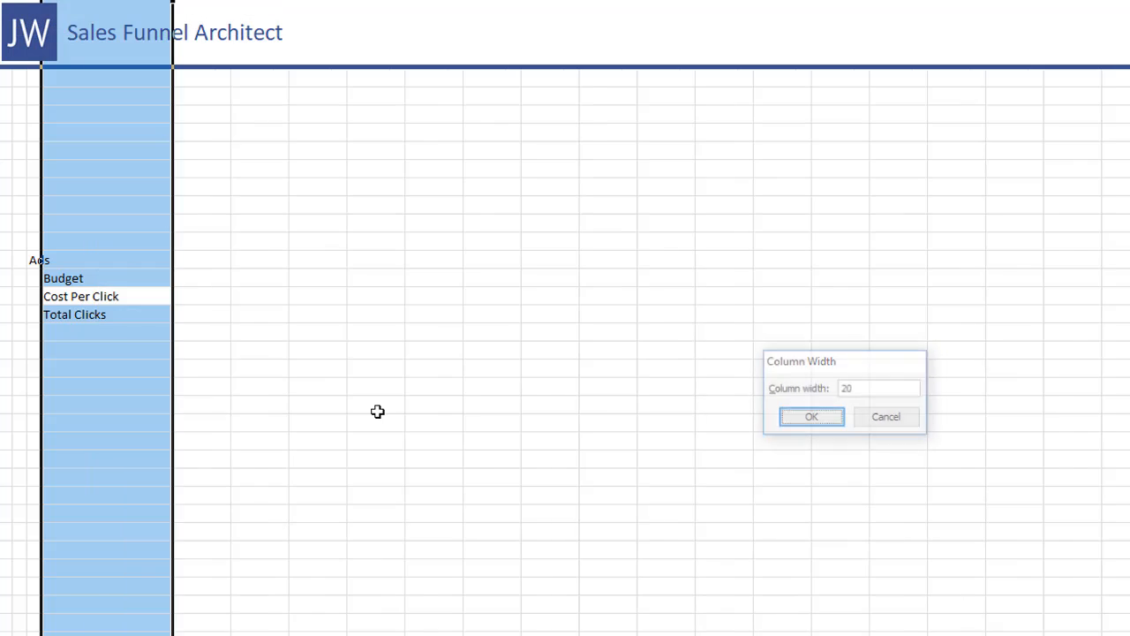
Widen the label column and enter a $997.00 budget in Accounting format
left_click(811, 416)
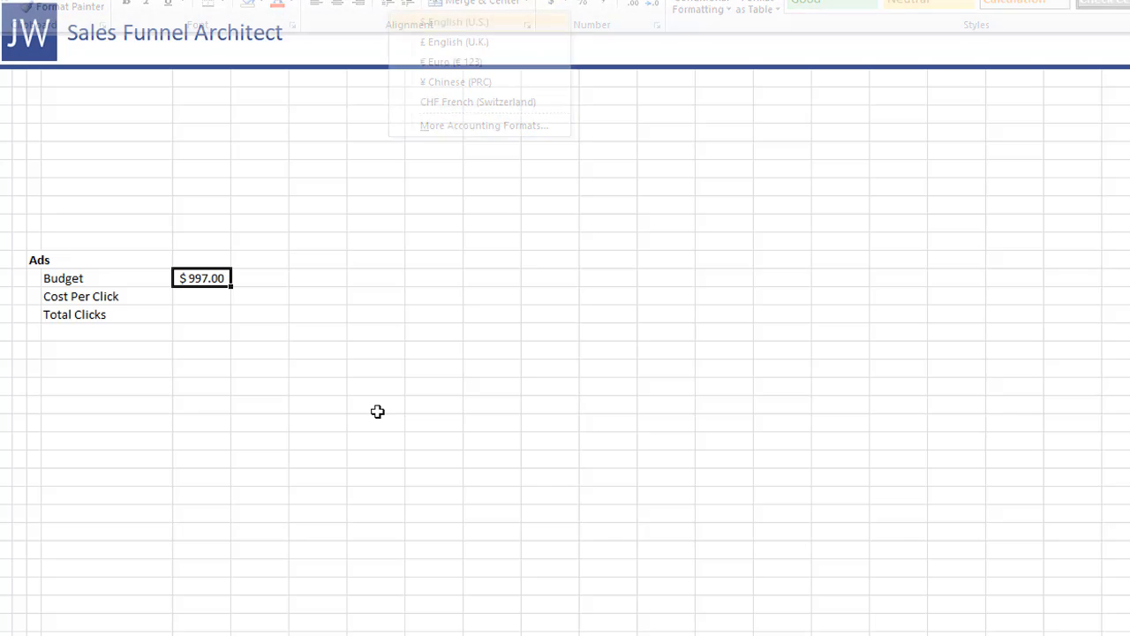
left_click(201, 296)
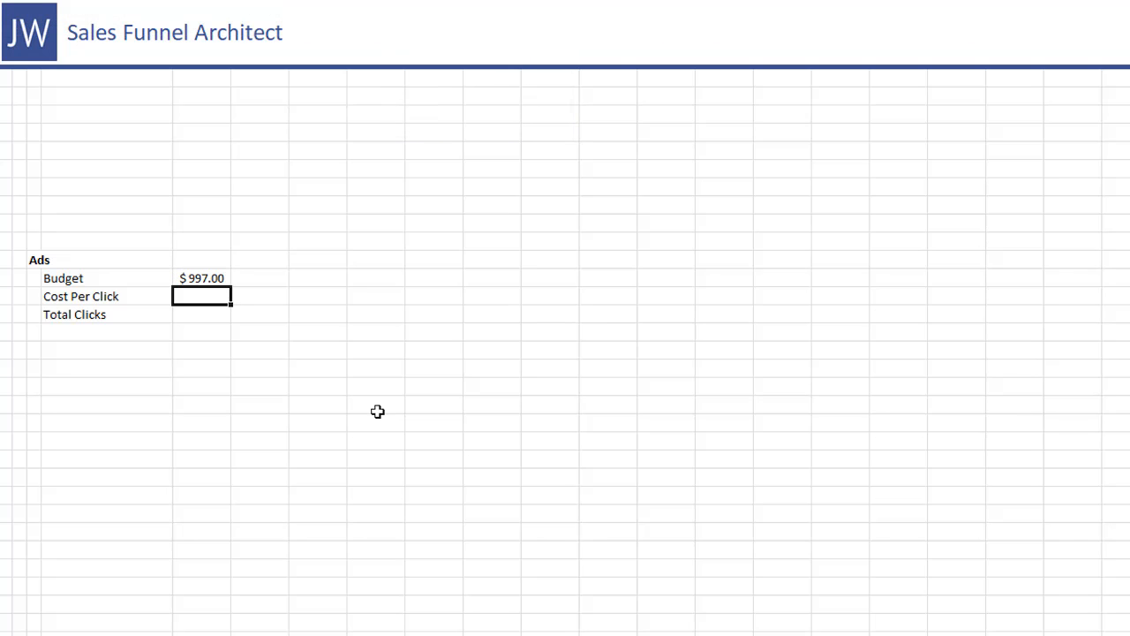
type("$997.00")
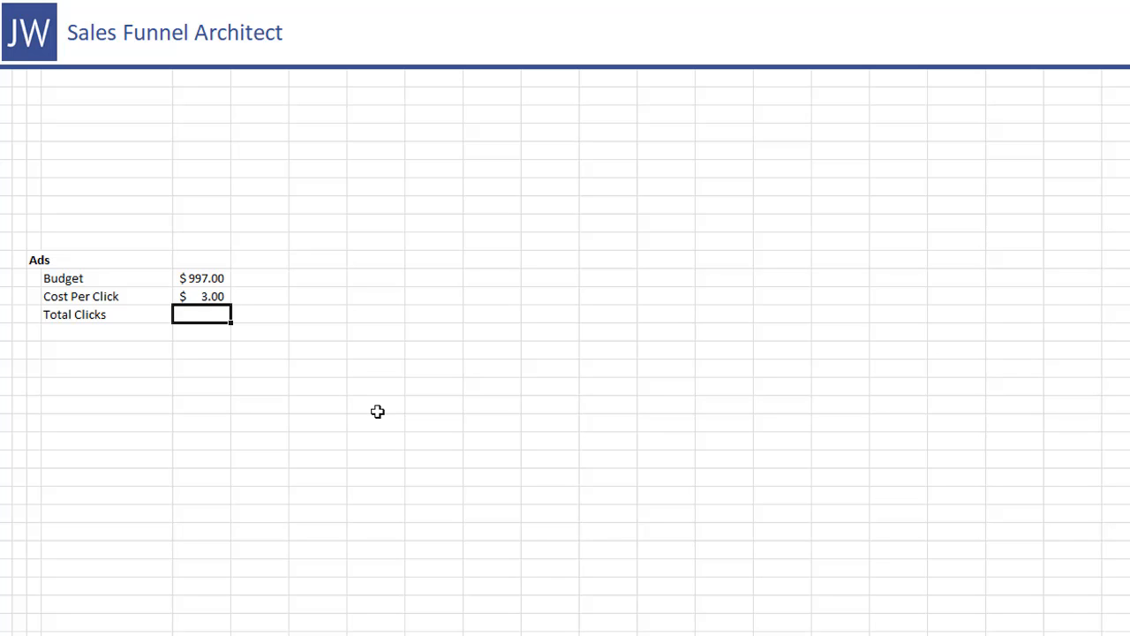
Calculate Total Clicks in E18 as =ROUND(E16/E17,0), showing 332
type("=E16")
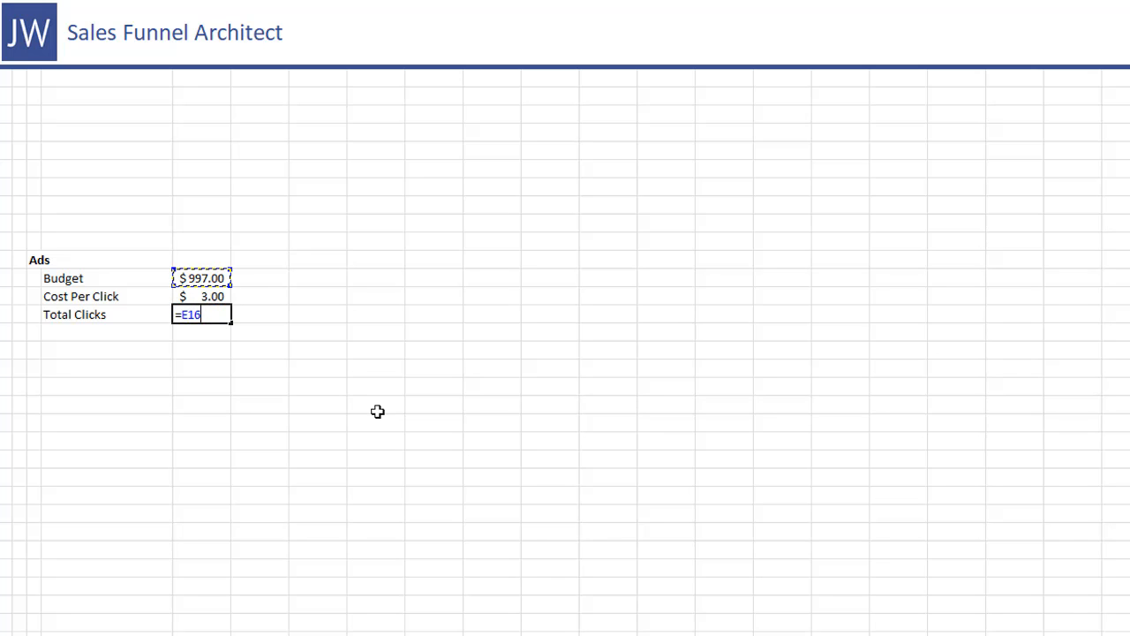
type("/E17")
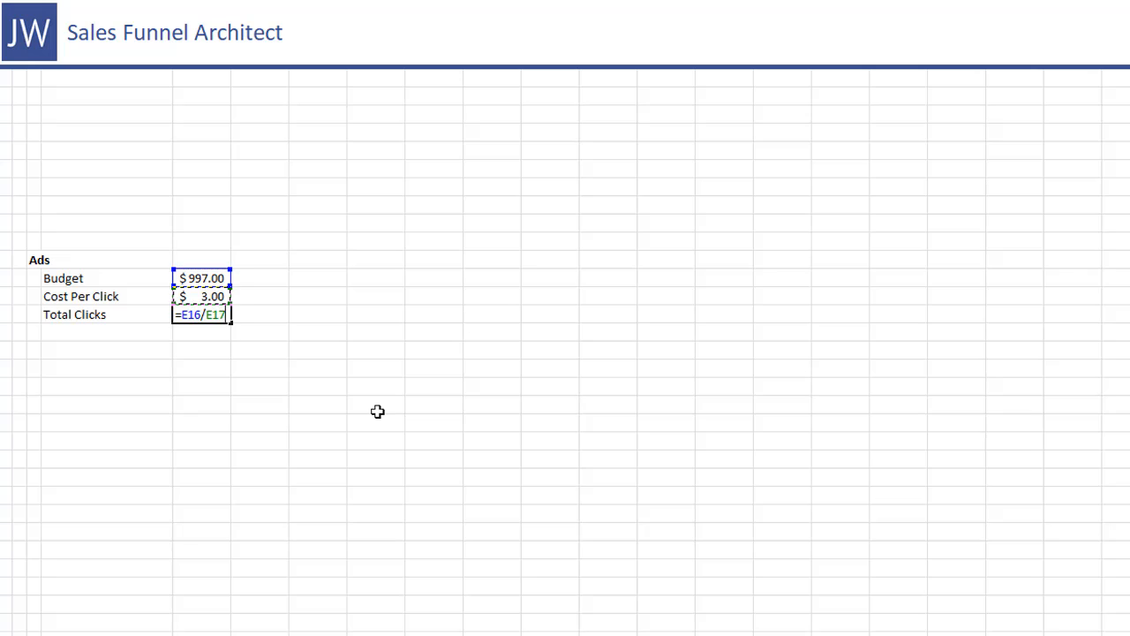
key("Return")
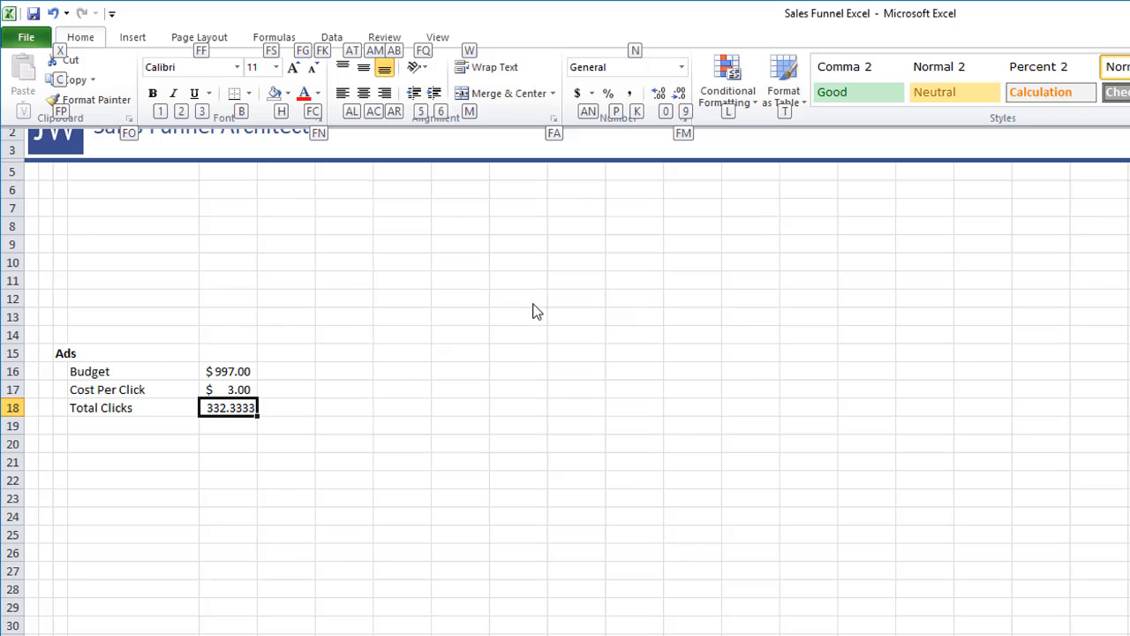
mouse_move(680, 92)
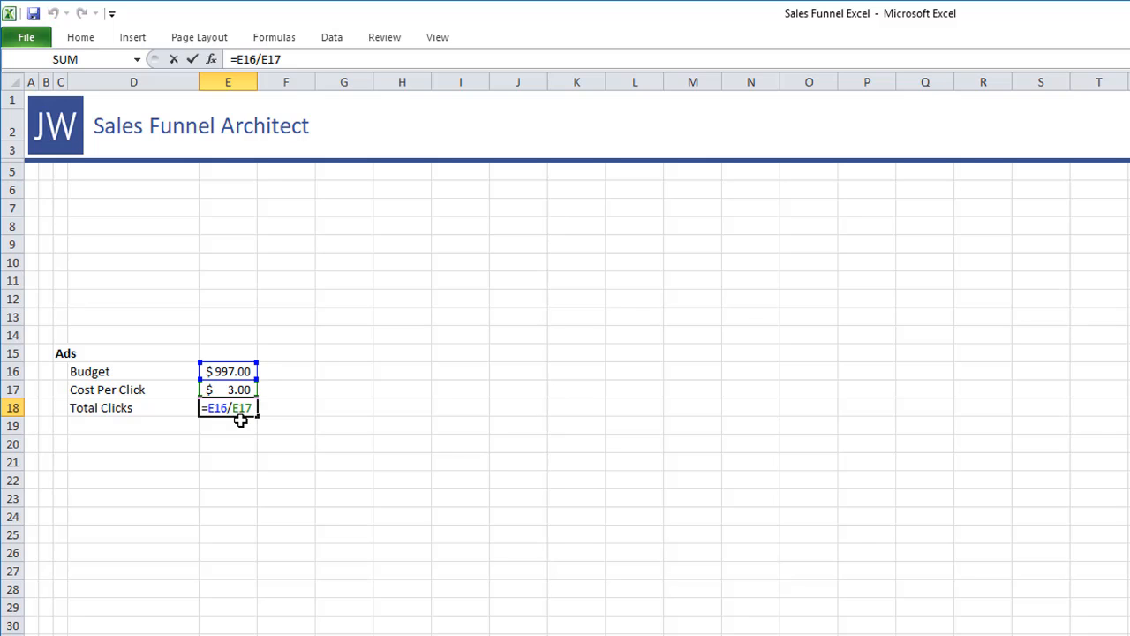
type("round(")
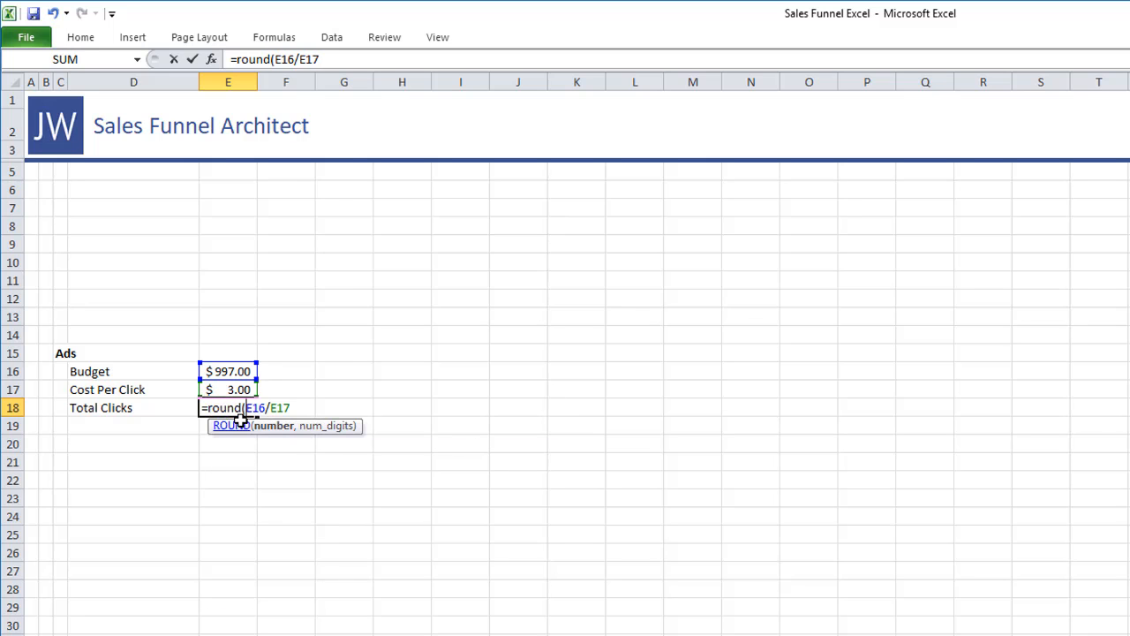
type(",0")
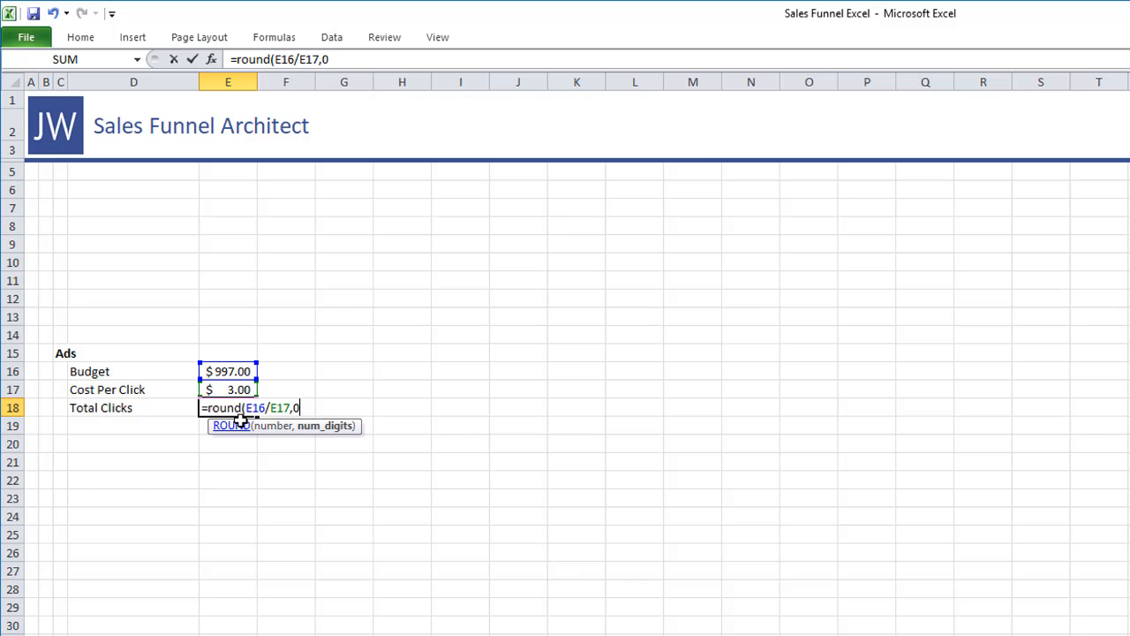
key("Return")
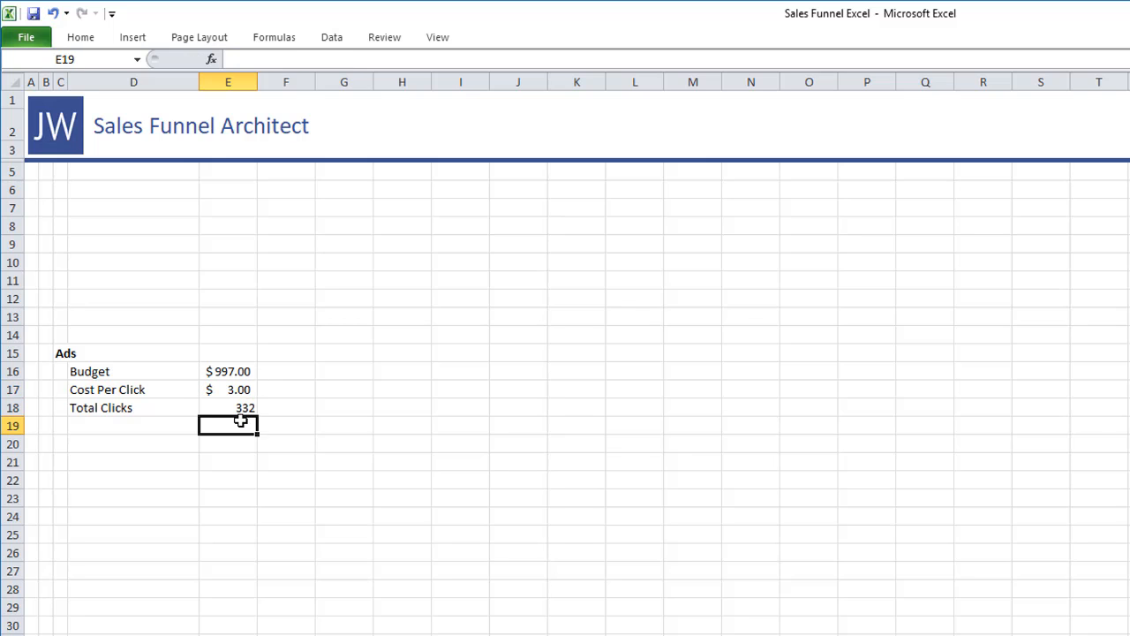
Enter the Landing Page heading with Total Visitors, Conversion Rate and Conversions labels
left_click(60, 426)
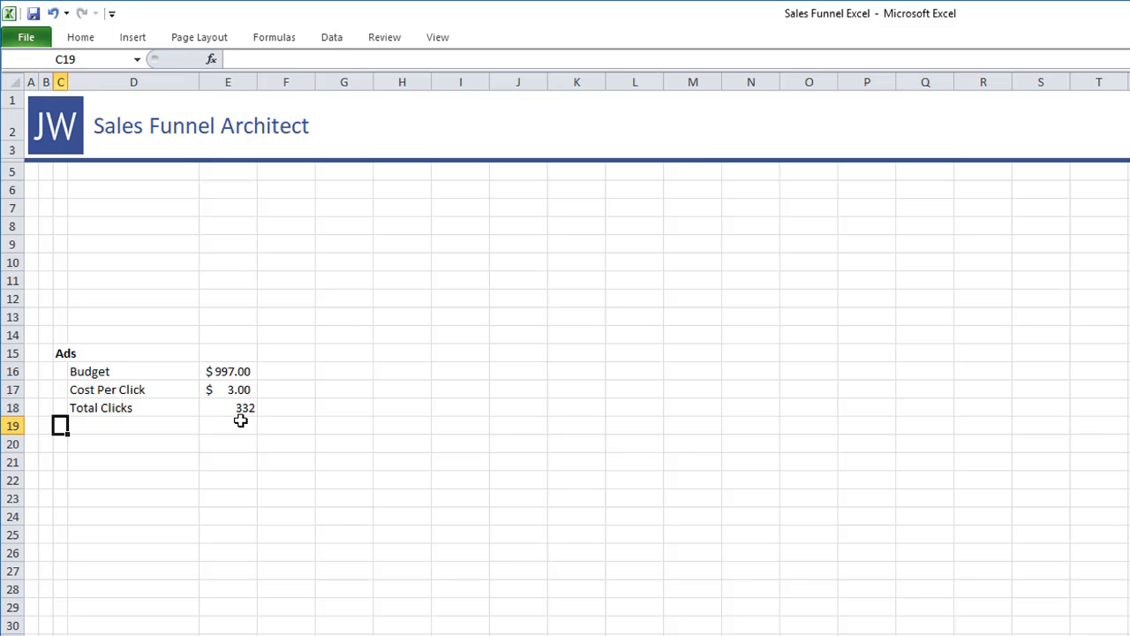
type("Landing Page")
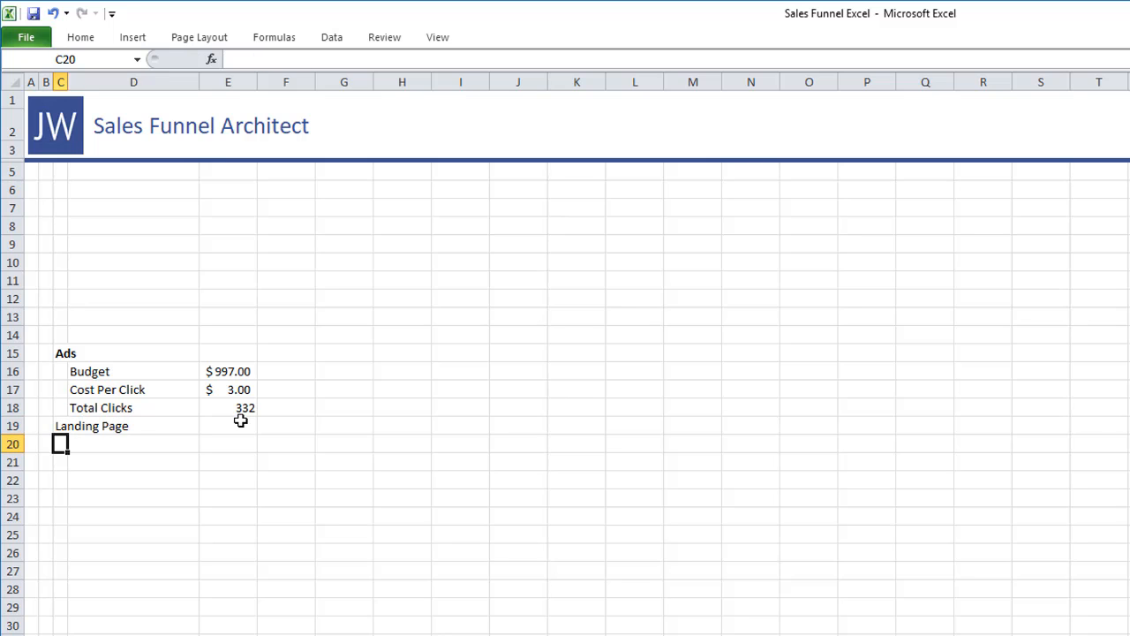
type("Total Clicks")
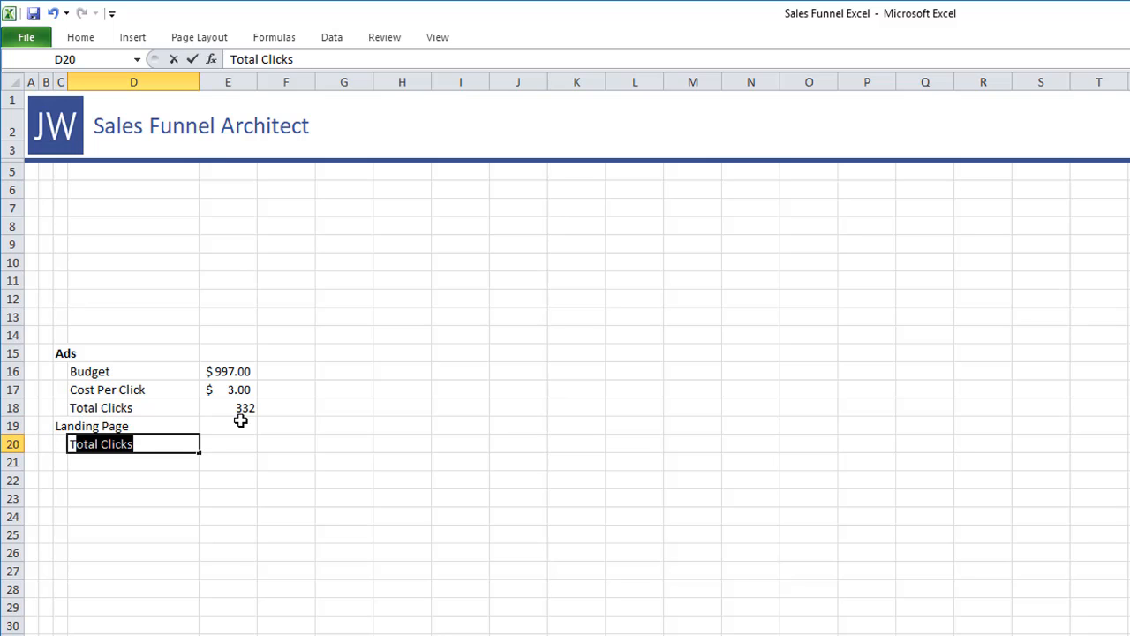
type("Total Visitors")
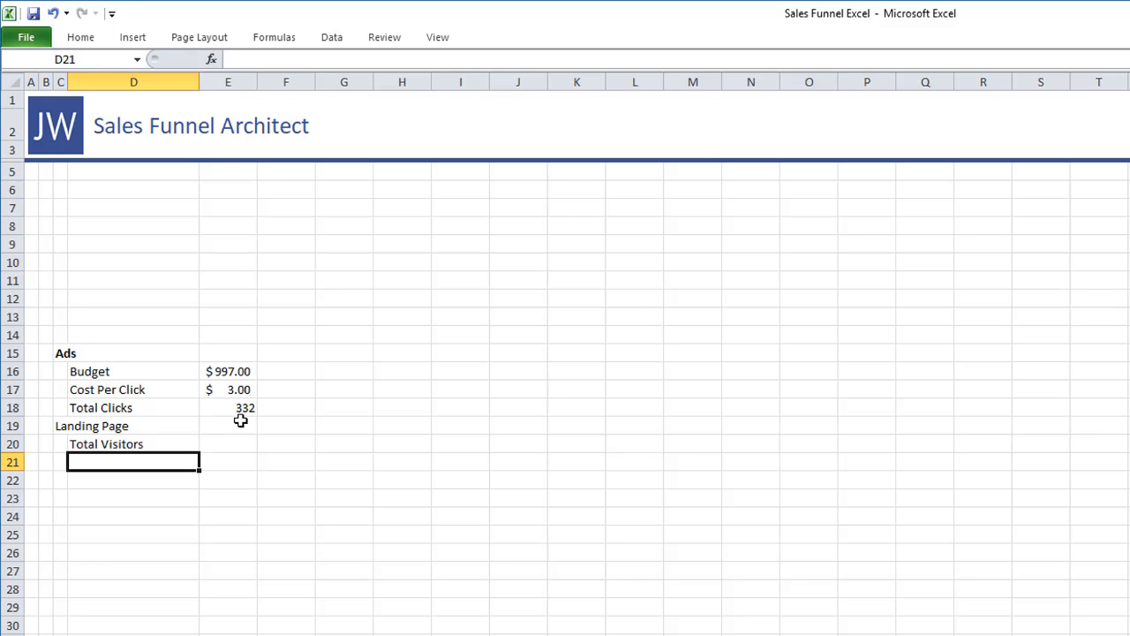
type("Conversi")
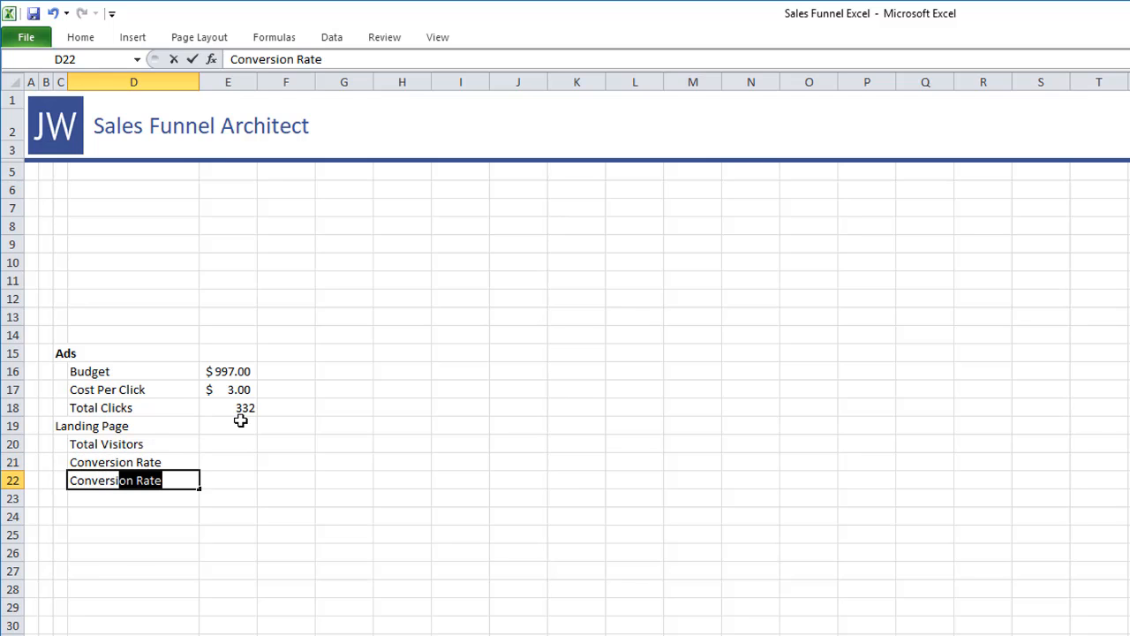
key("Return")
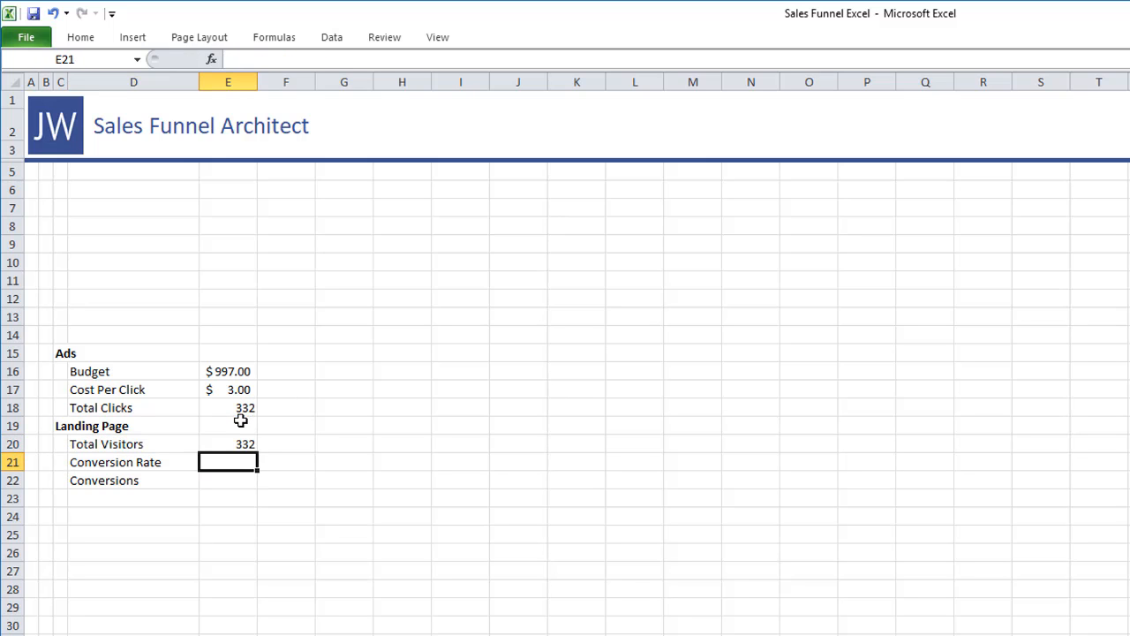
Set Conversion Rate to 30% and Conversions to =ROUND(E20*E21,0), giving 100
type("30")
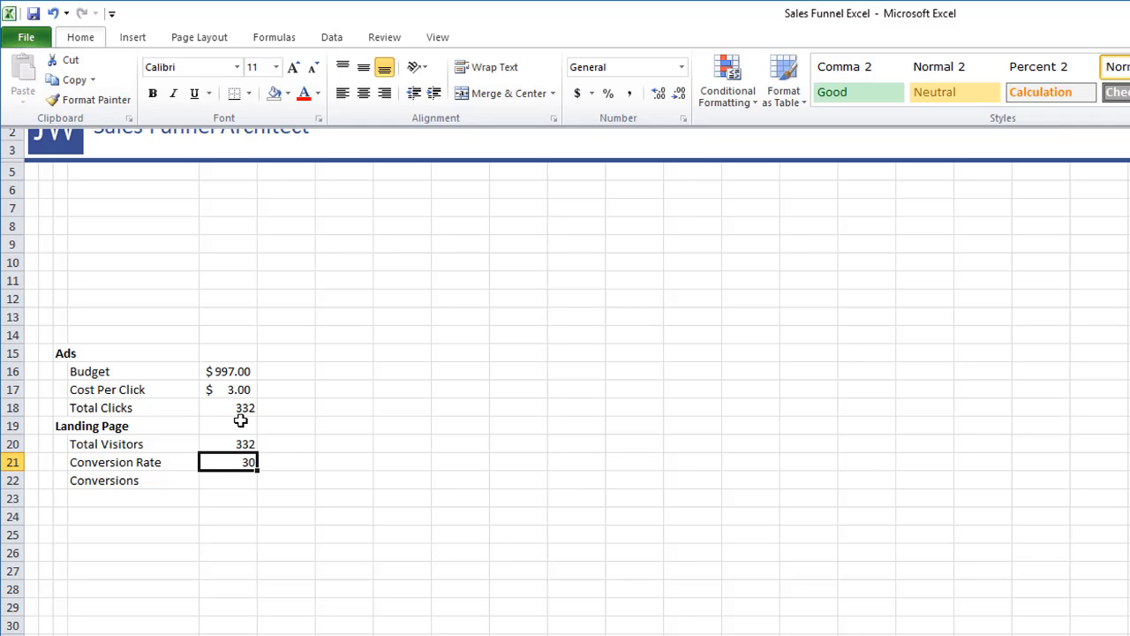
key("Return")
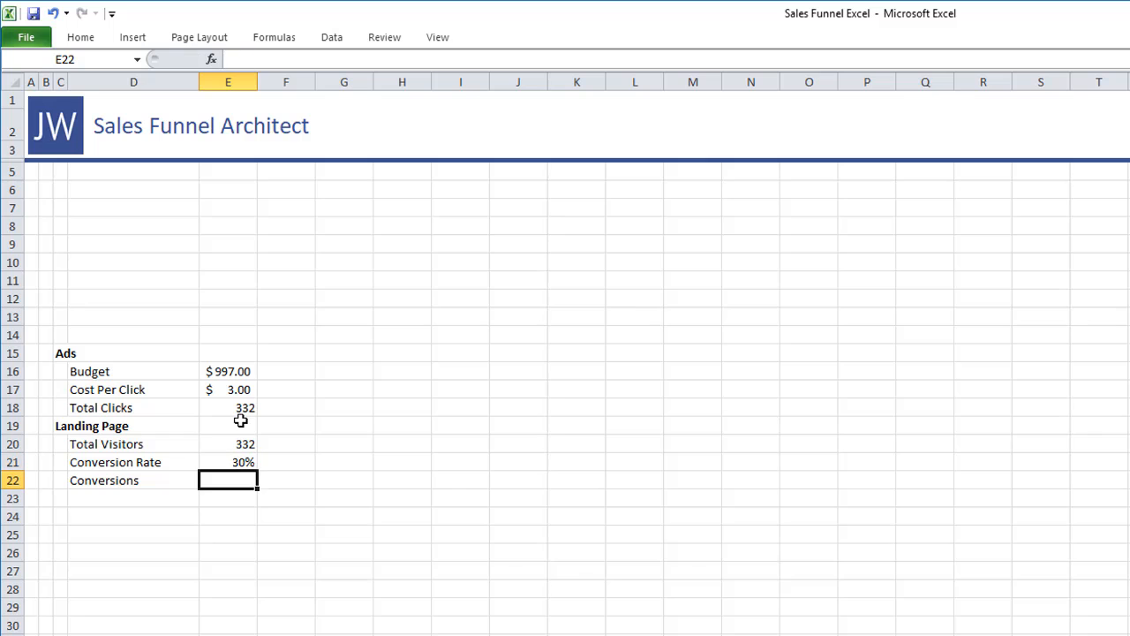
type("=round(E20")
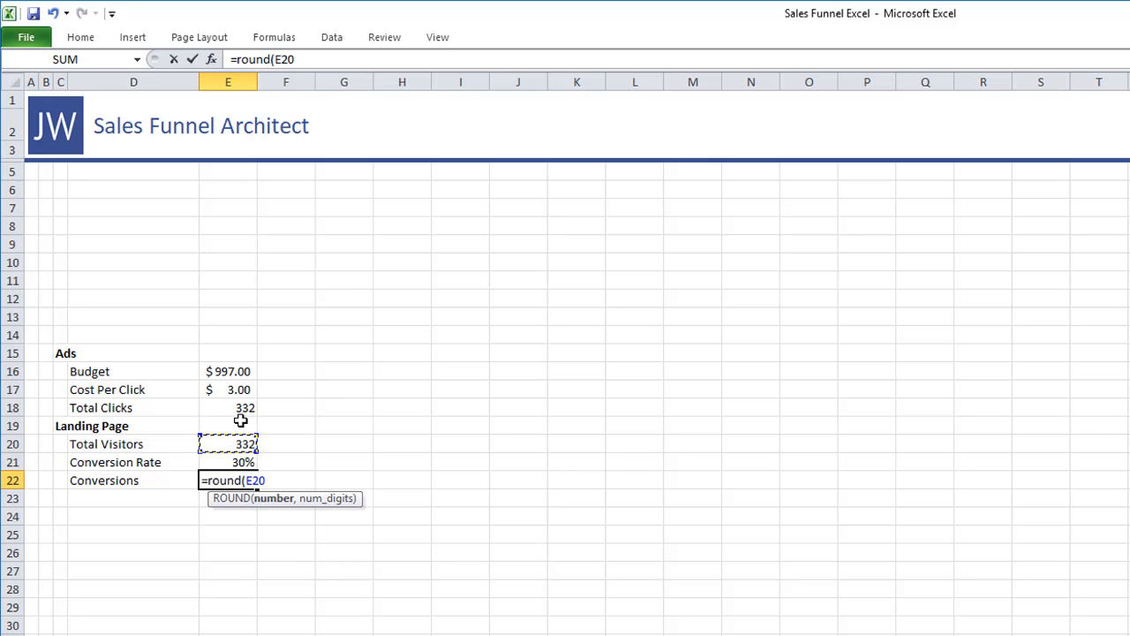
type("*E21")
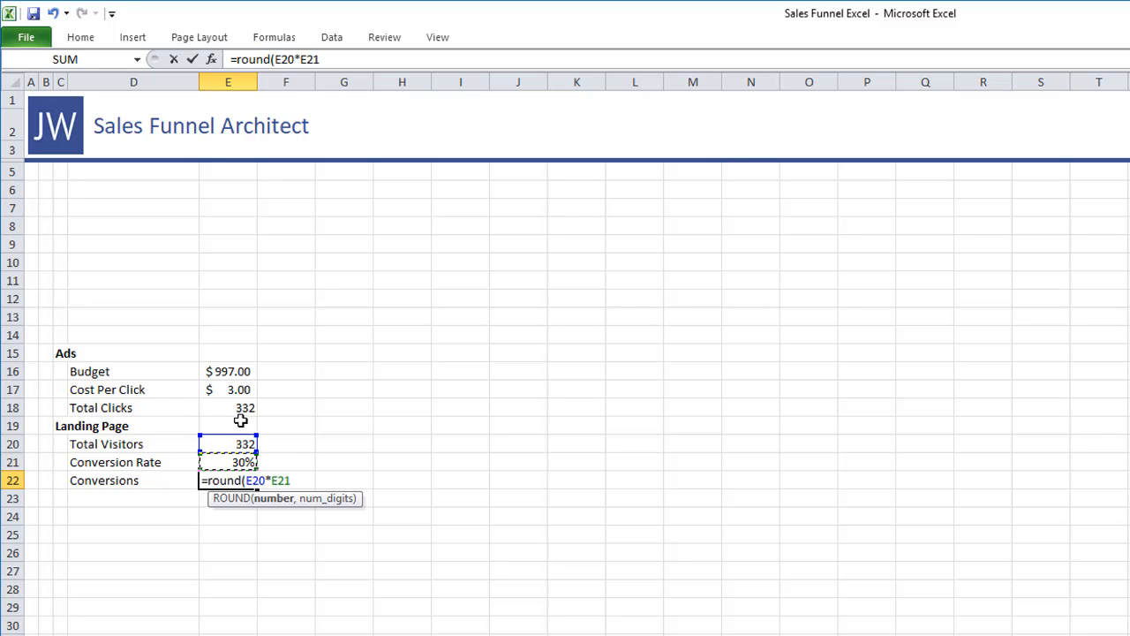
type(",0)")
left_click(60, 498)
type("Emial")
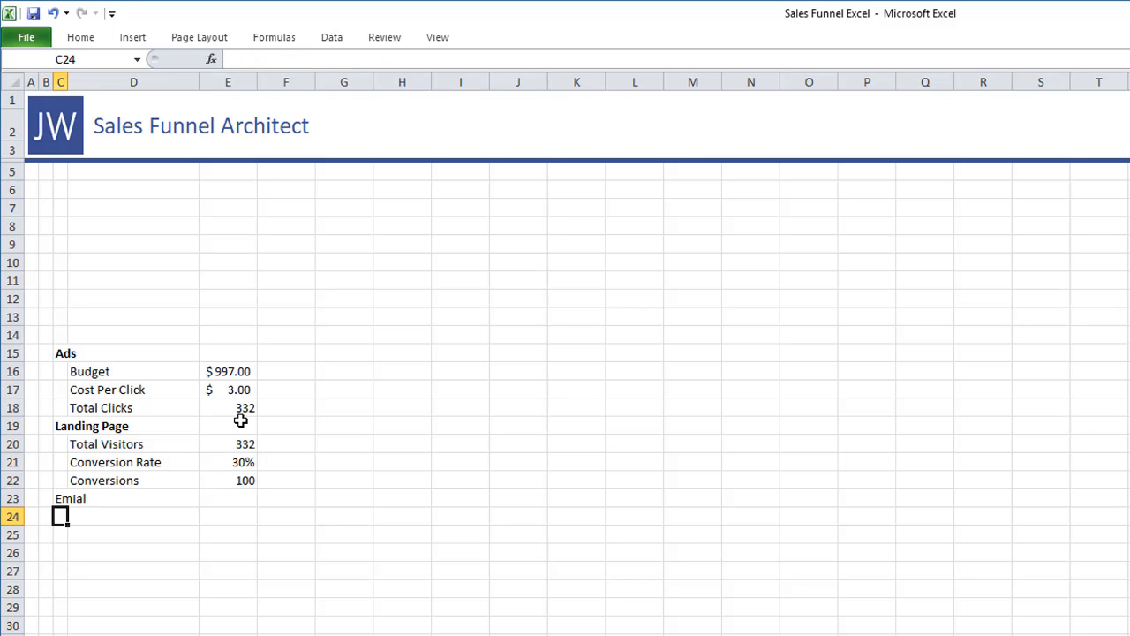
Type the Email heading with Subscribers, Open Rates and Click Through Rates labels
type("Email")
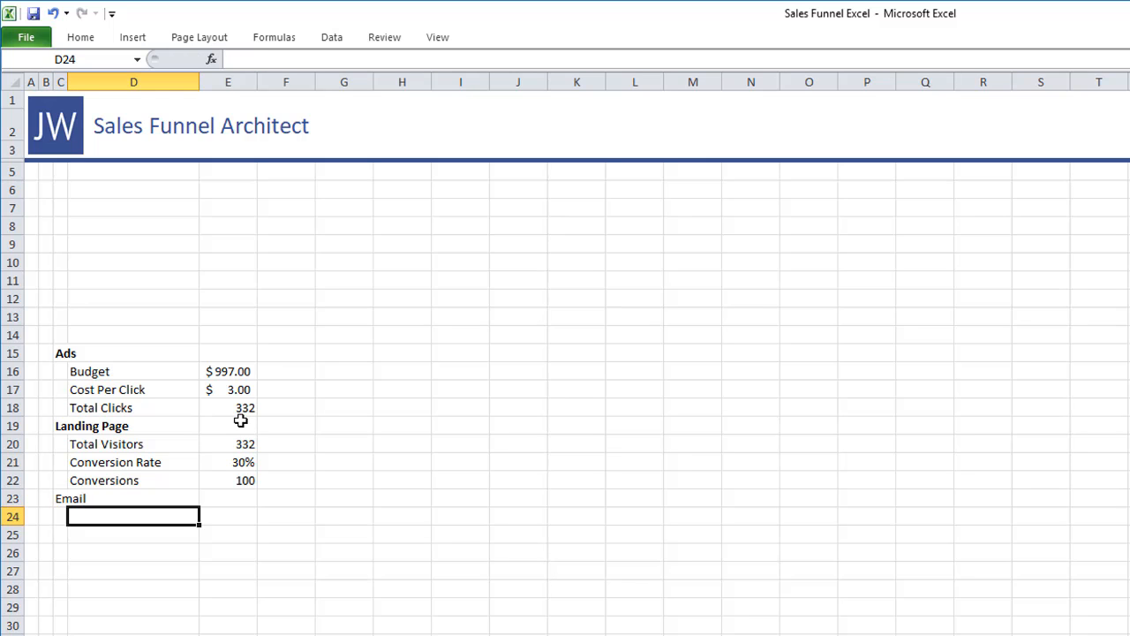
type("Subscribers")
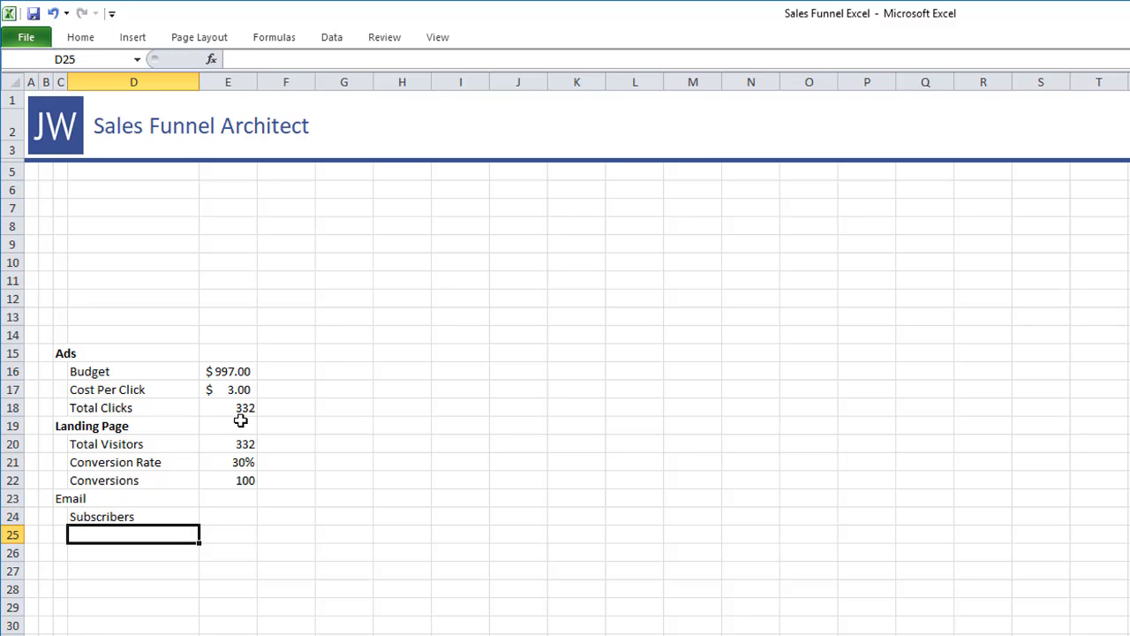
type("O")
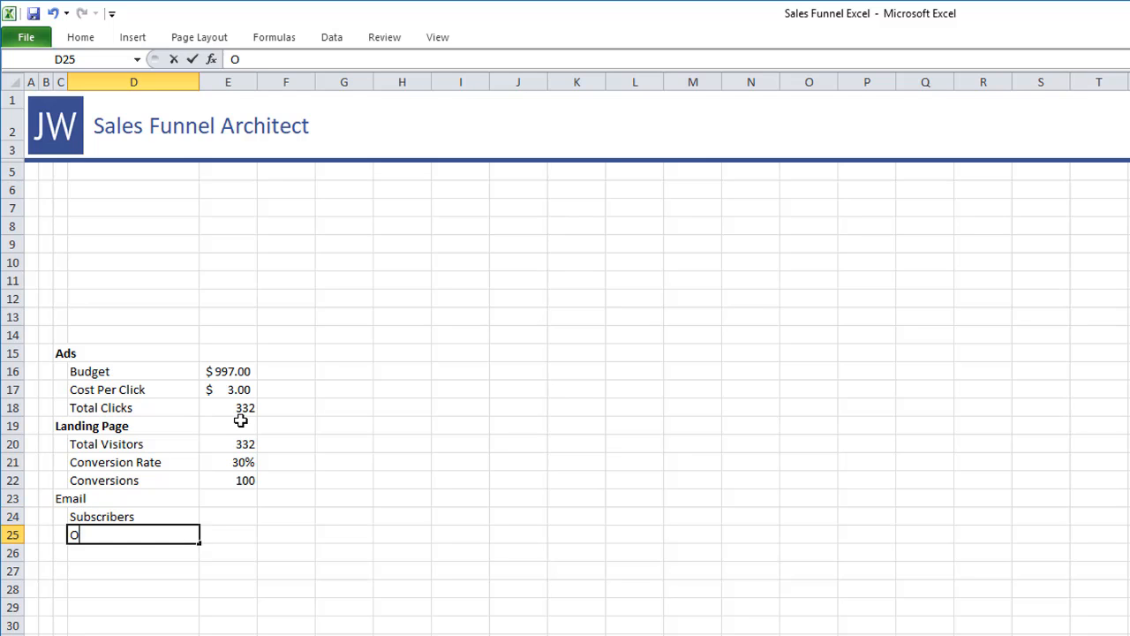
type("pen O")
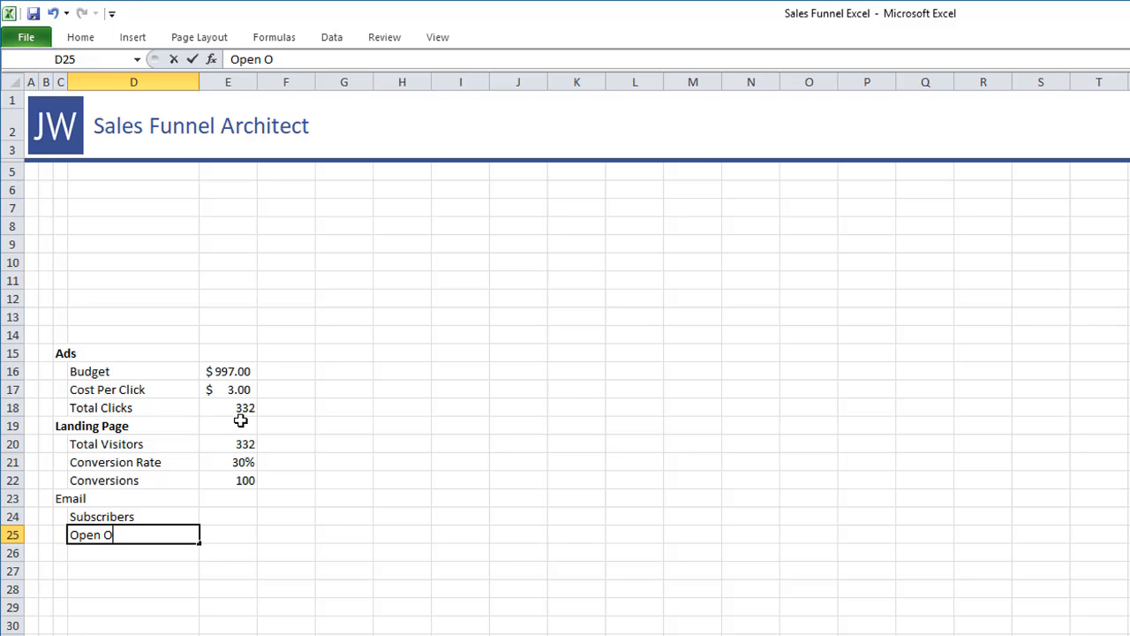
key("Return")
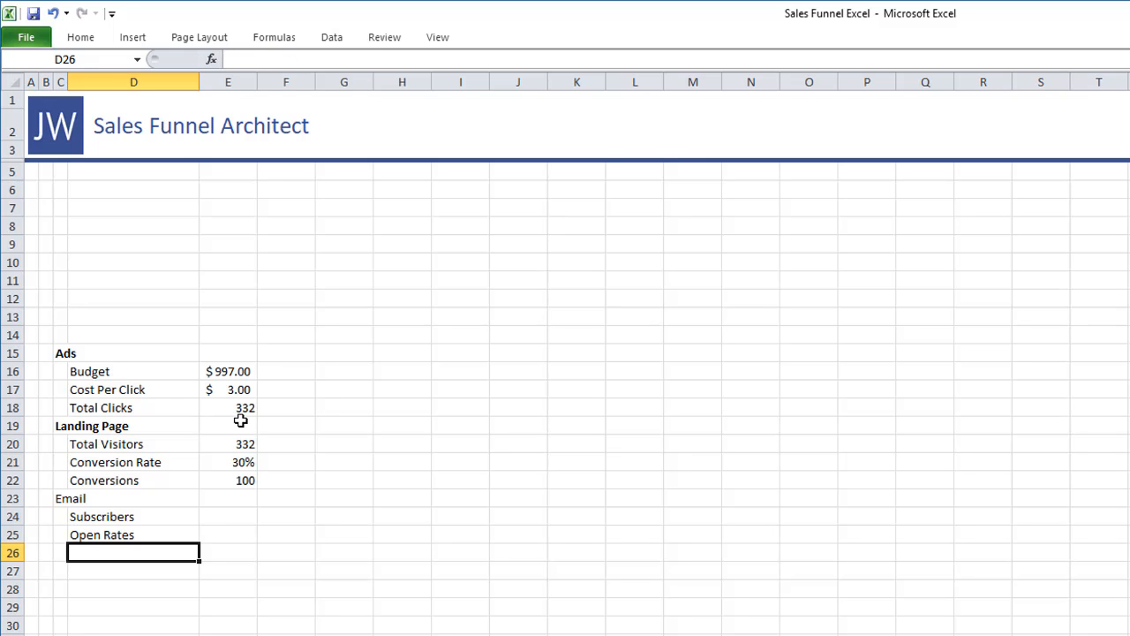
type("C")
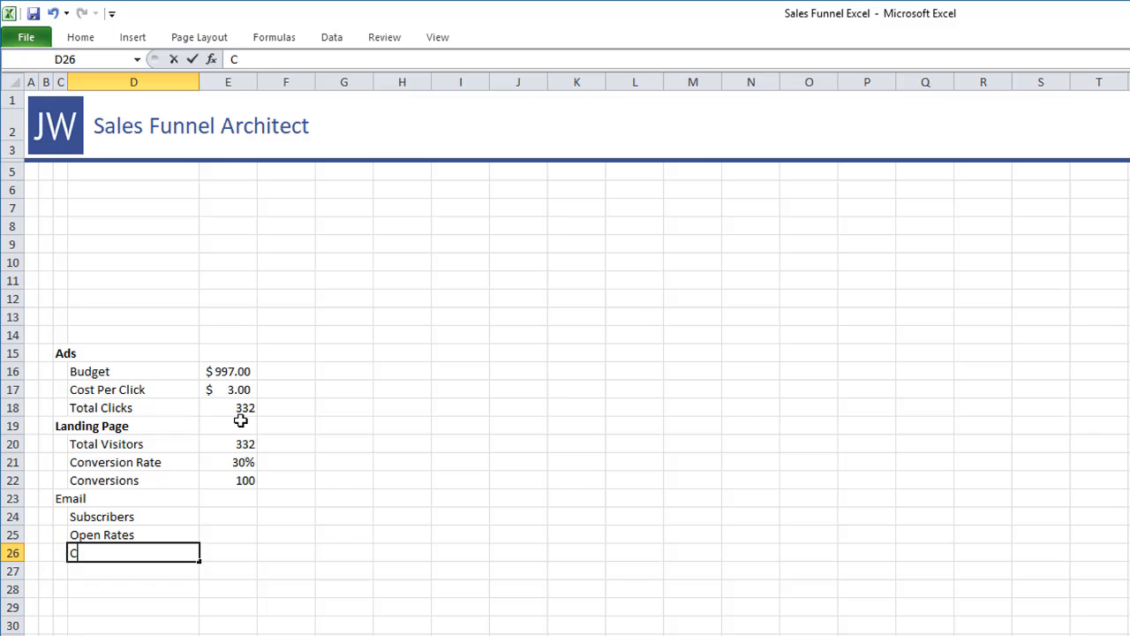
type("lick Through Rates")
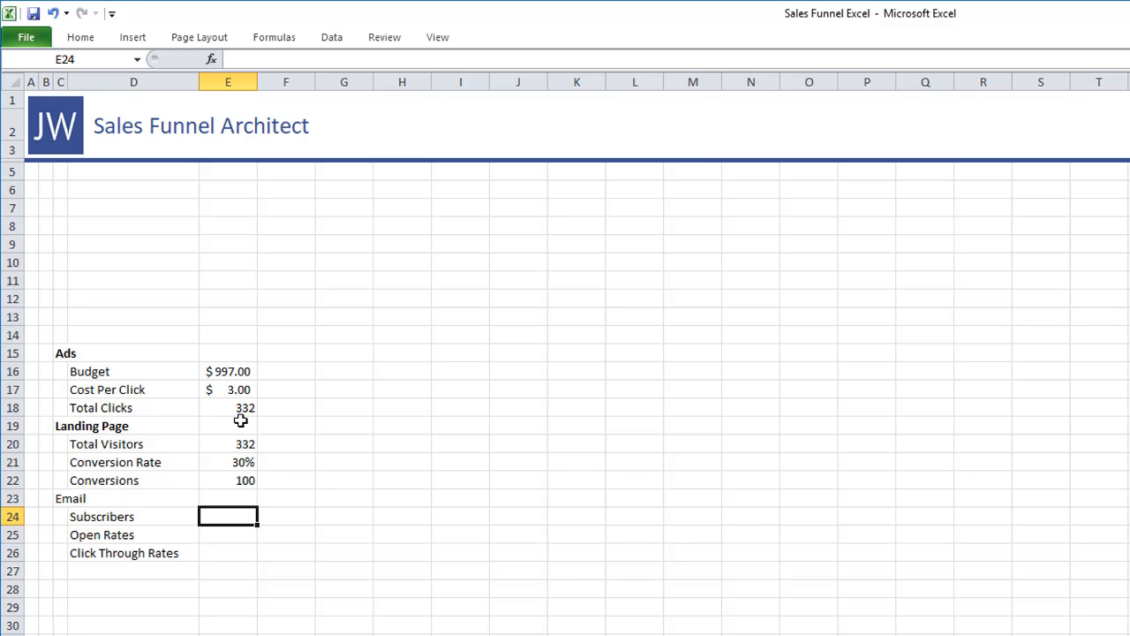
Link Subscribers to Conversions with =E22 and set Open Rates to 100%
type("=")
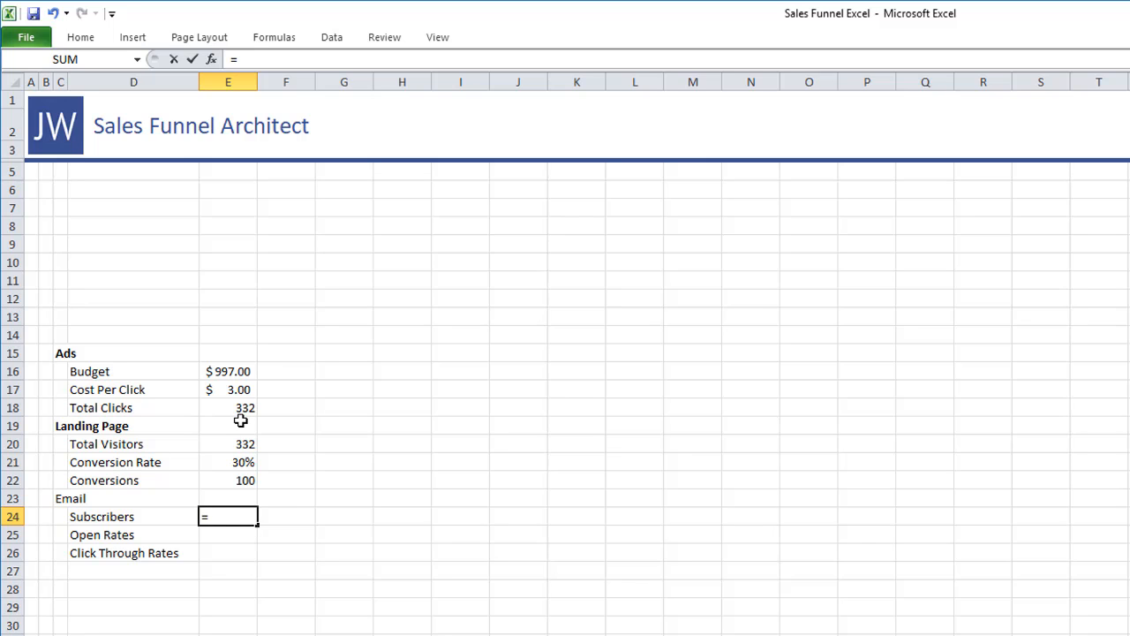
key("Return")
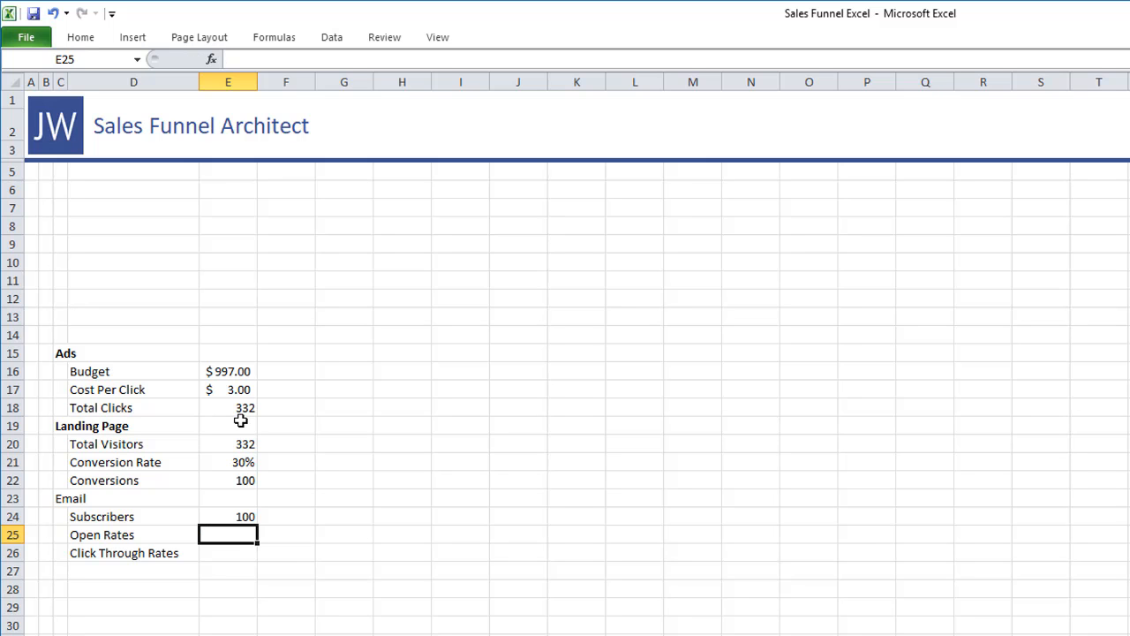
type("100%")
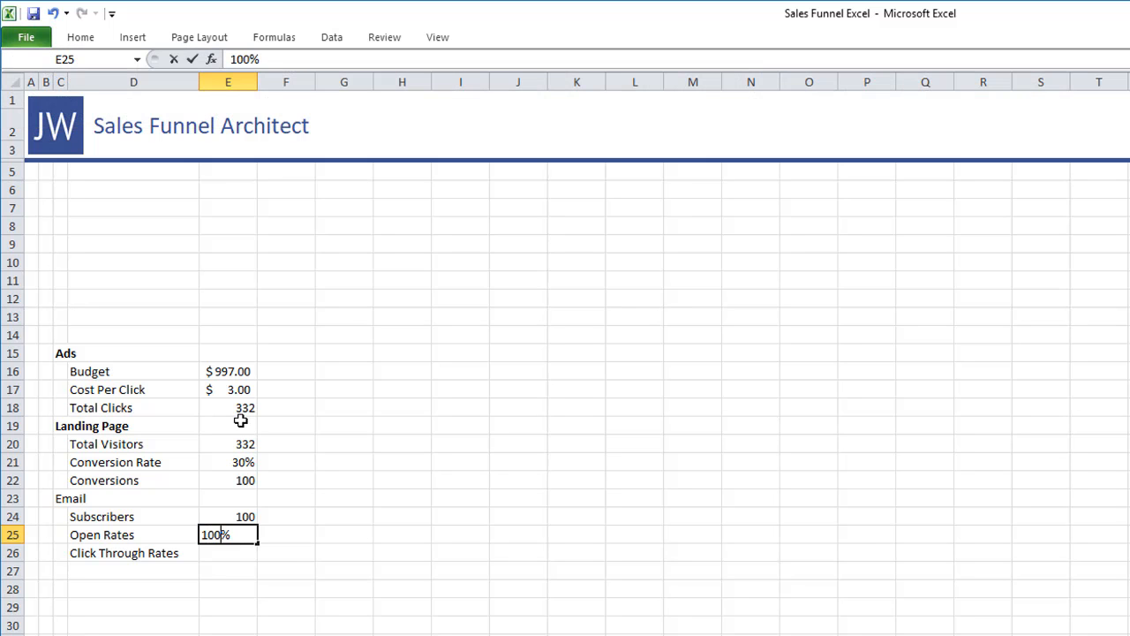
key("Return")
type("909")
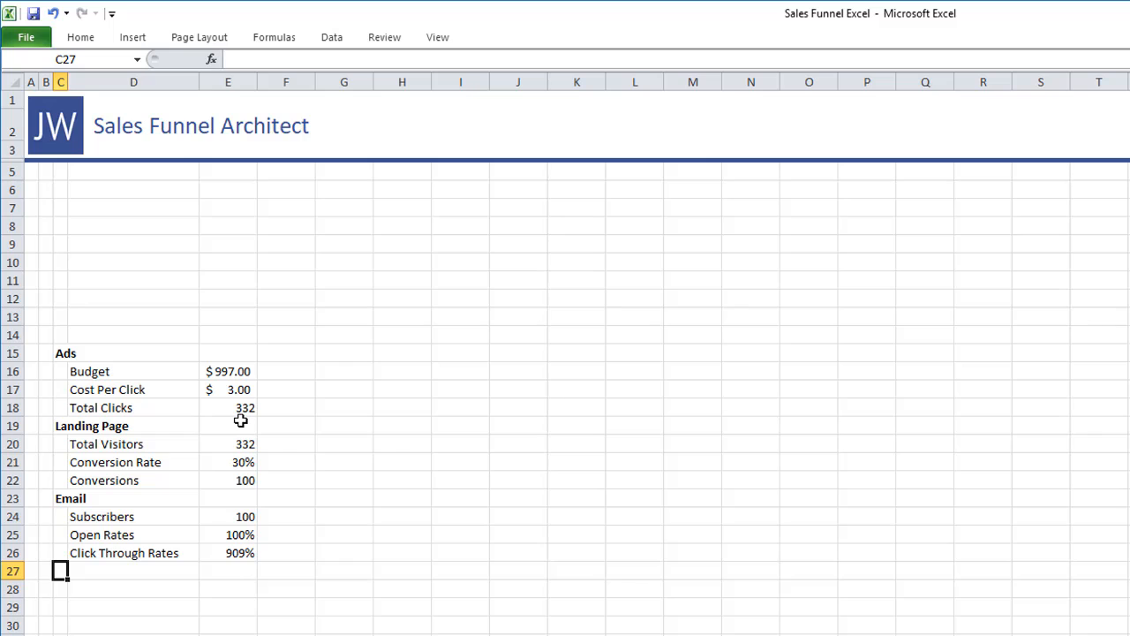
Enter Sales Letter in C27 and Views, Drop Rate, Pitch Views, Conversion Rate in D28:D31
type("Sales")
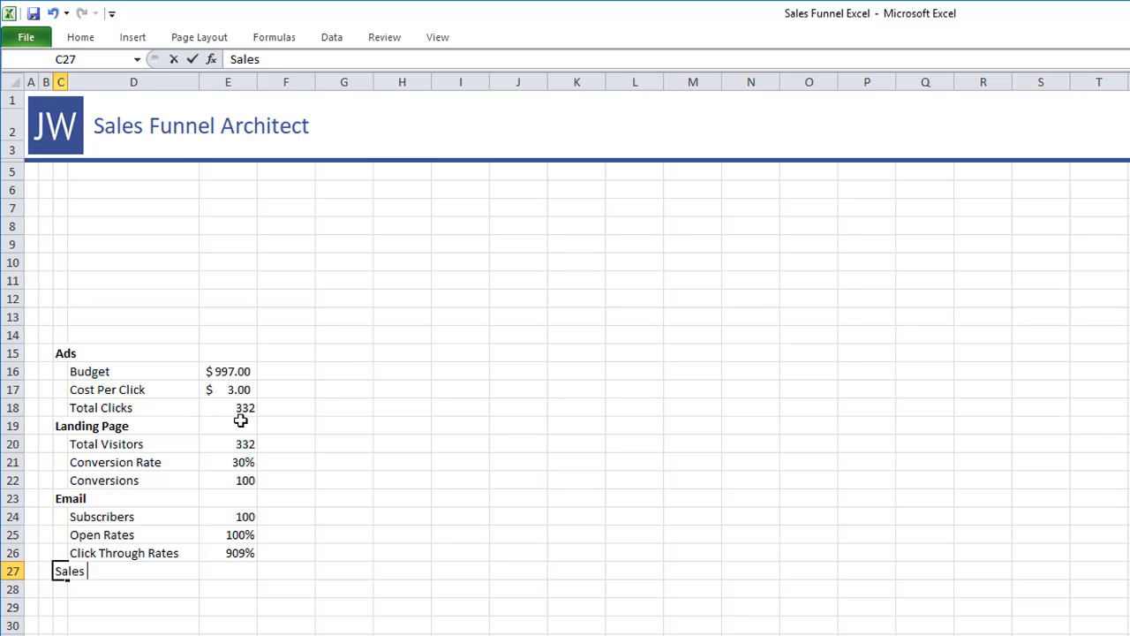
type("Letter")
left_click(134, 589)
type("Views")
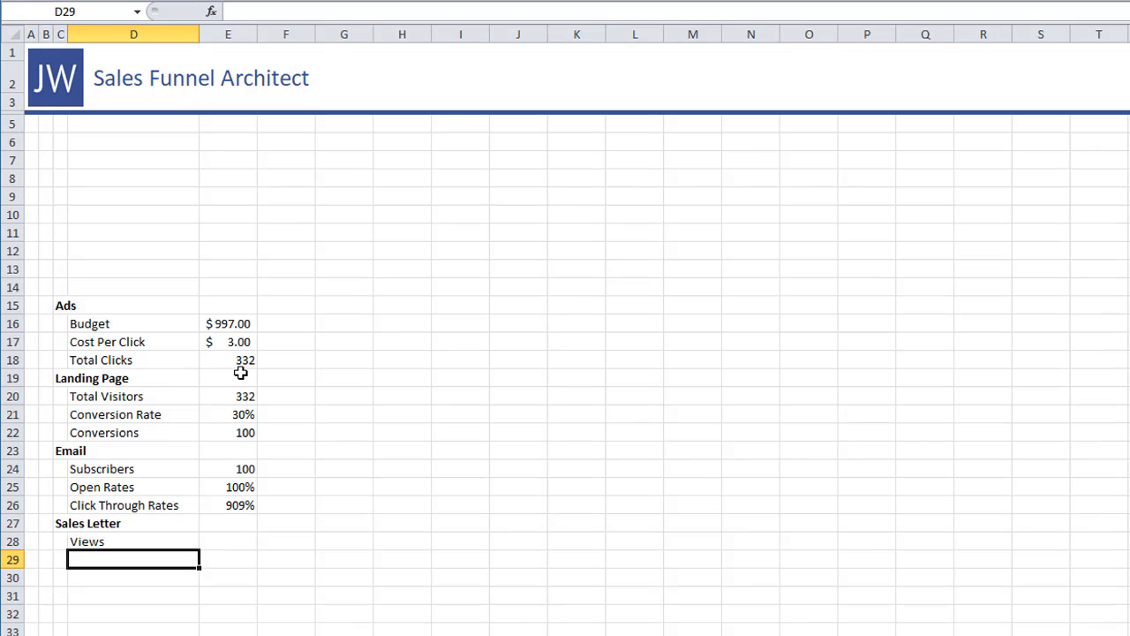
type("Drop Rate")
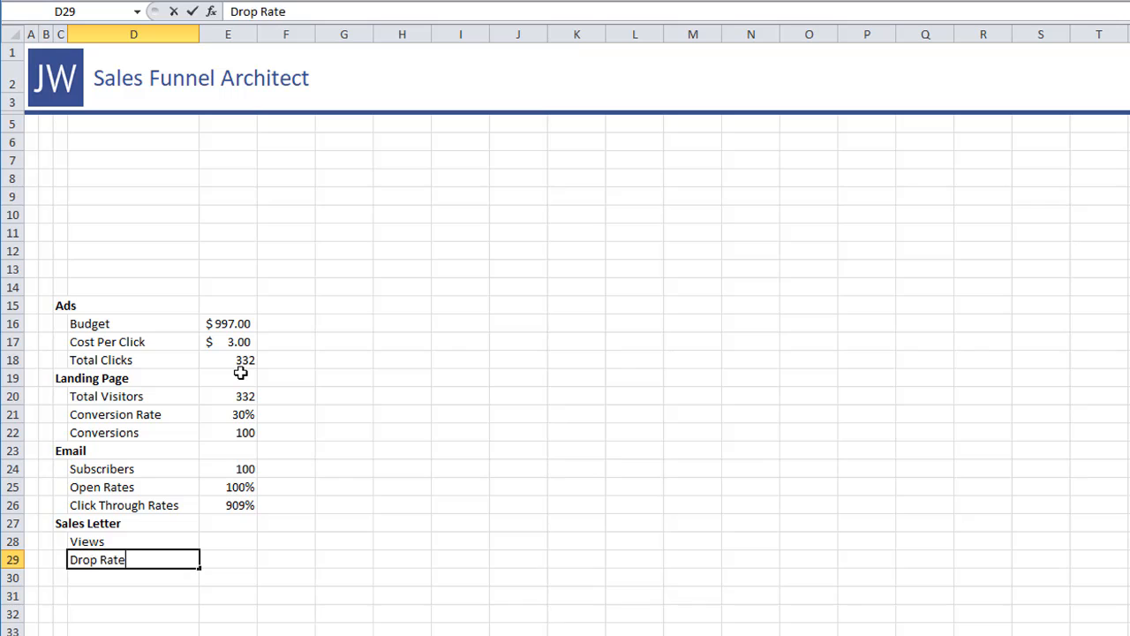
key("Return")
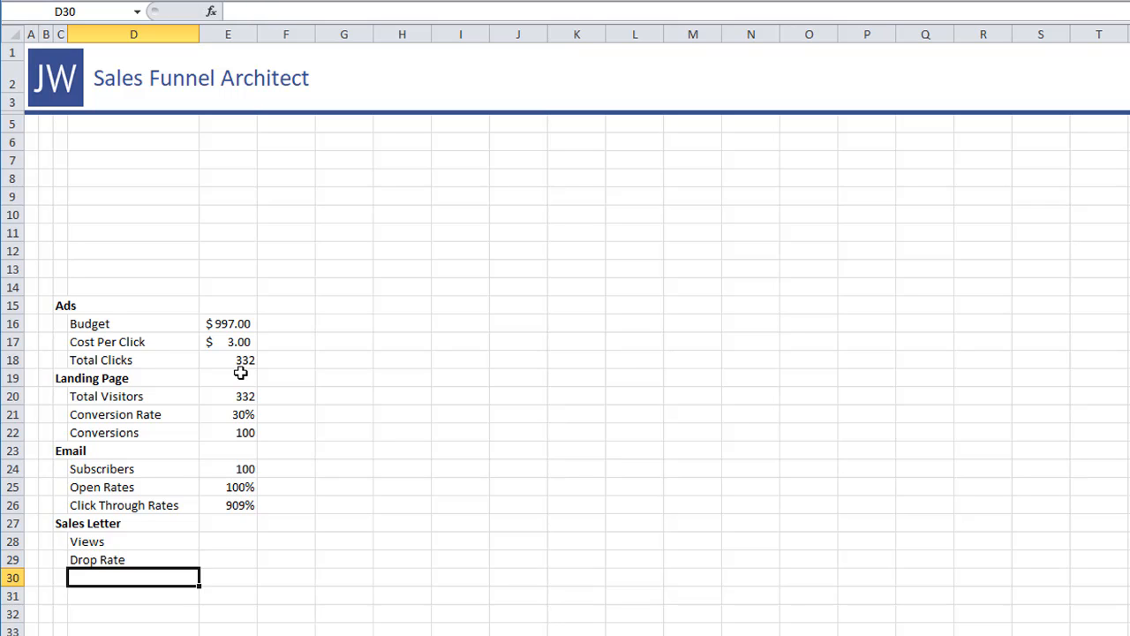
type("Pitch Vi")
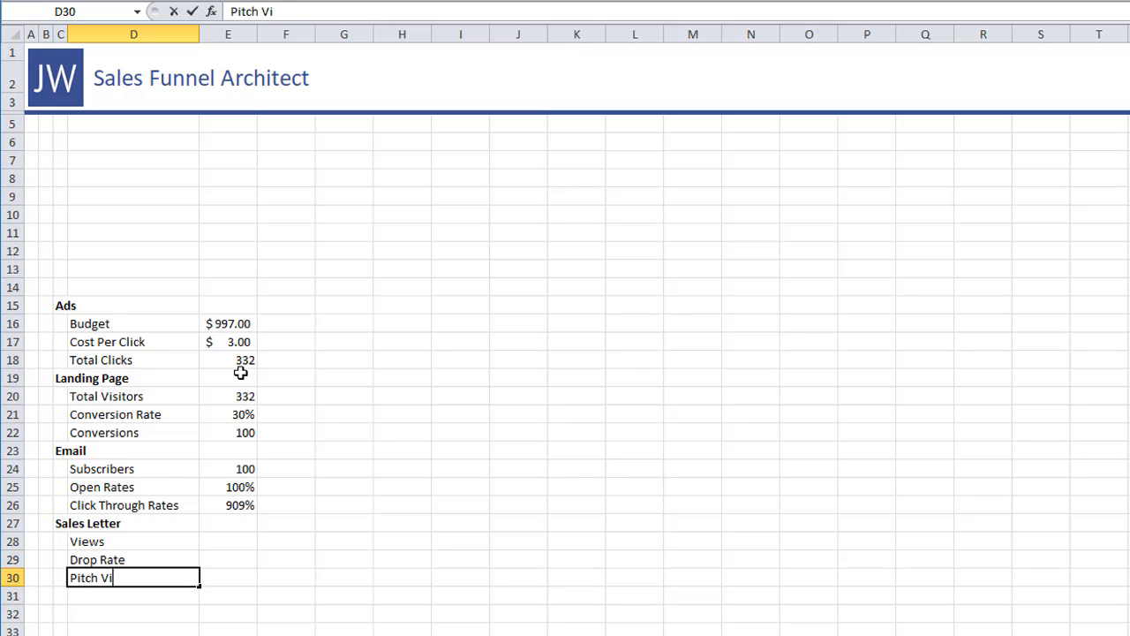
key("Return")
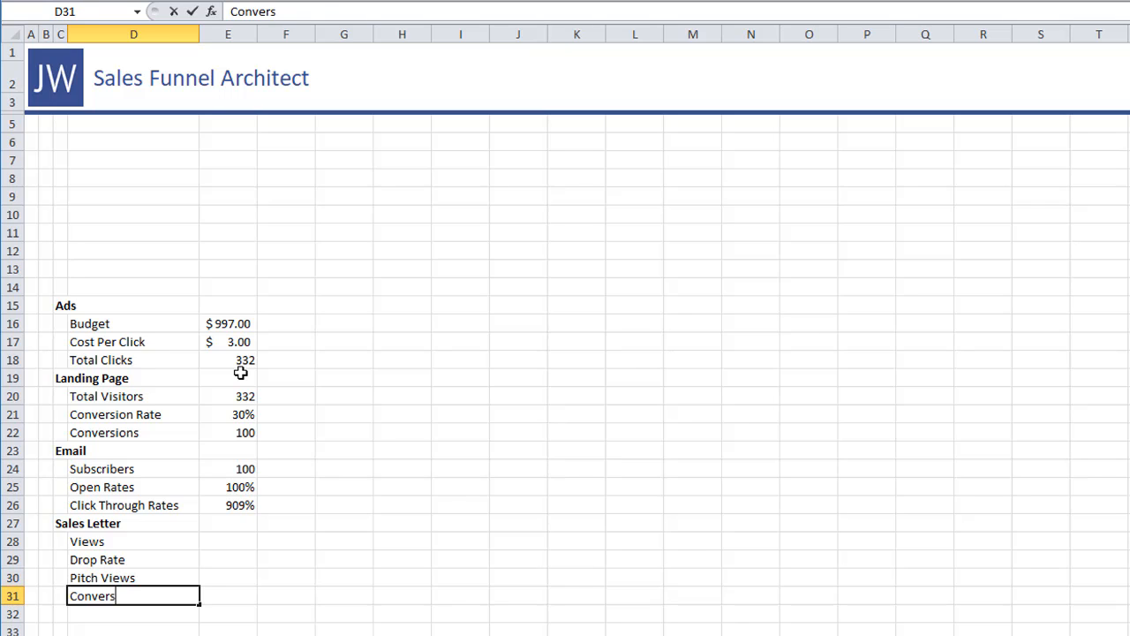
key("Return")
type("=E24")
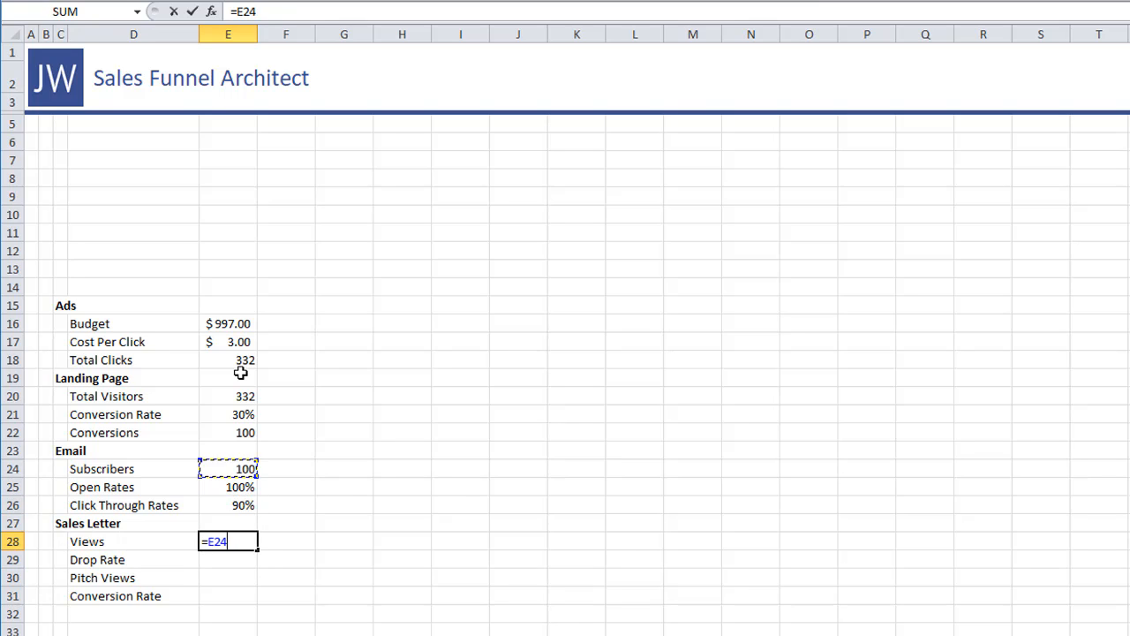
Build Views in E28 as =ROUND(E24*E25*E26,0), showing 90
type("*")
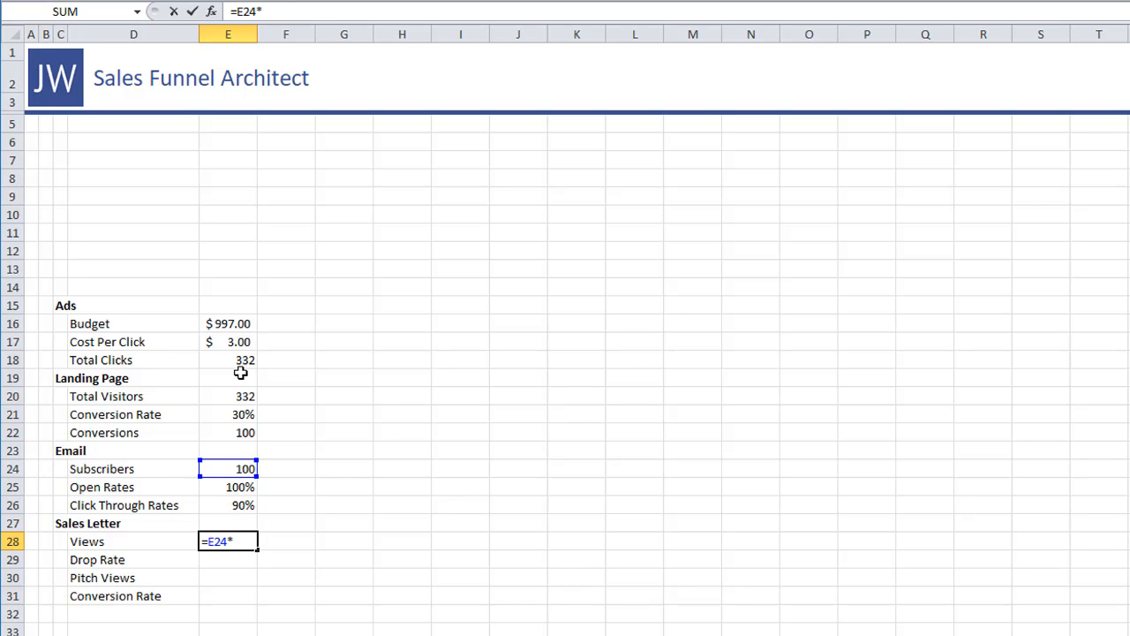
left_click(228, 487)
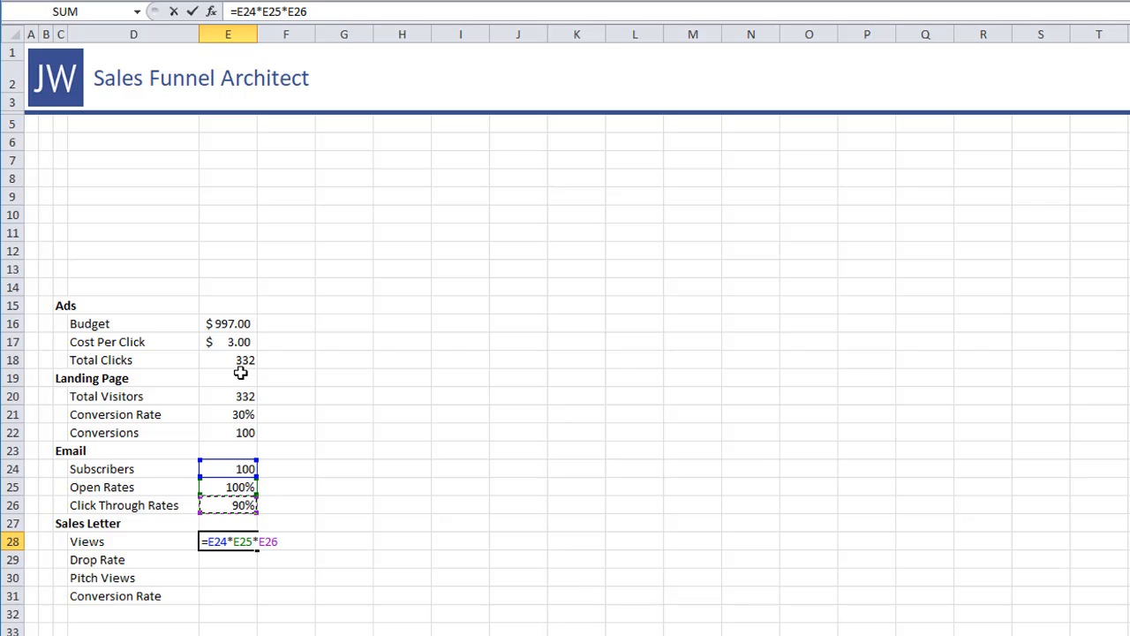
key("Return")
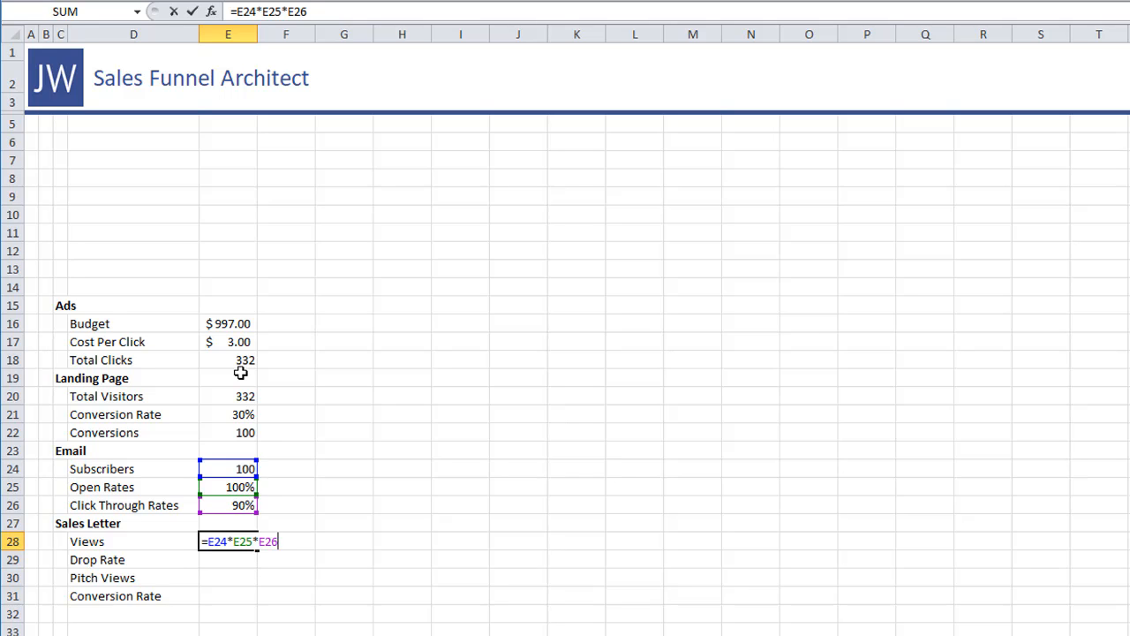
type("round(")
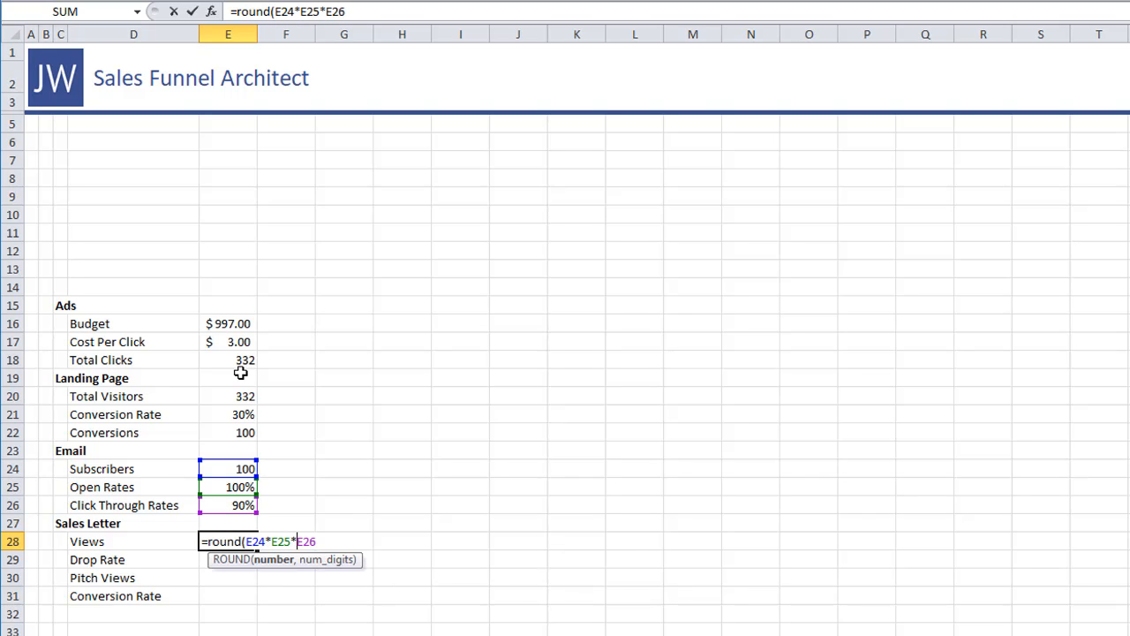
type(",0")
left_click(228, 560)
type("50")
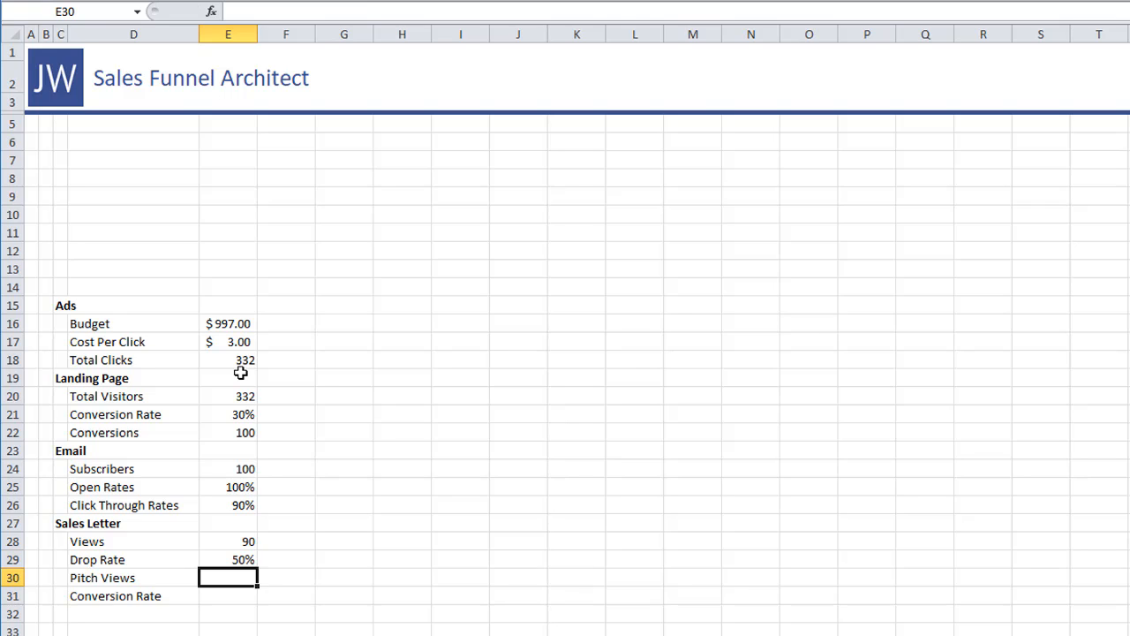
Enter =ROUND(E28*E29,0) in E30 so Pitch Views shows 45
type("=")
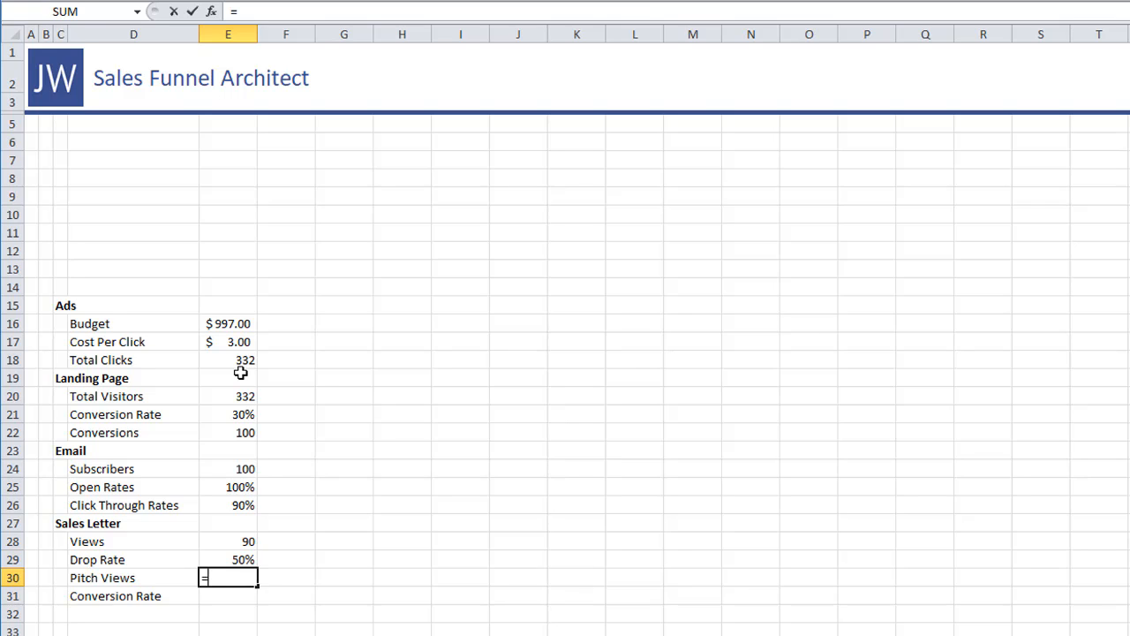
left_click(228, 541)
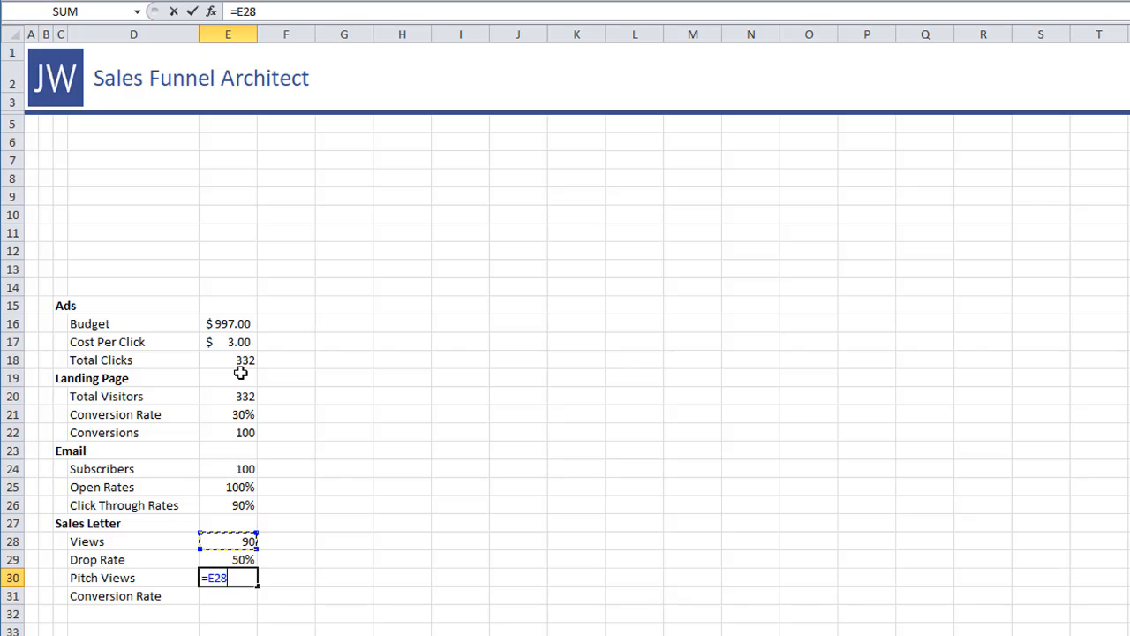
type("*E29")
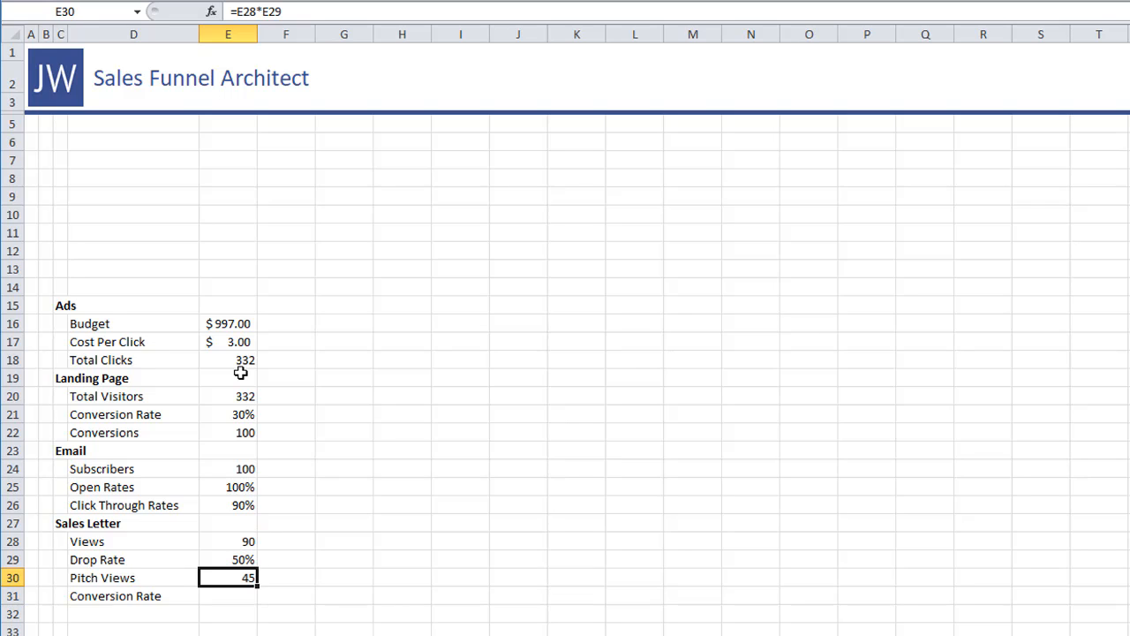
double_click(228, 577)
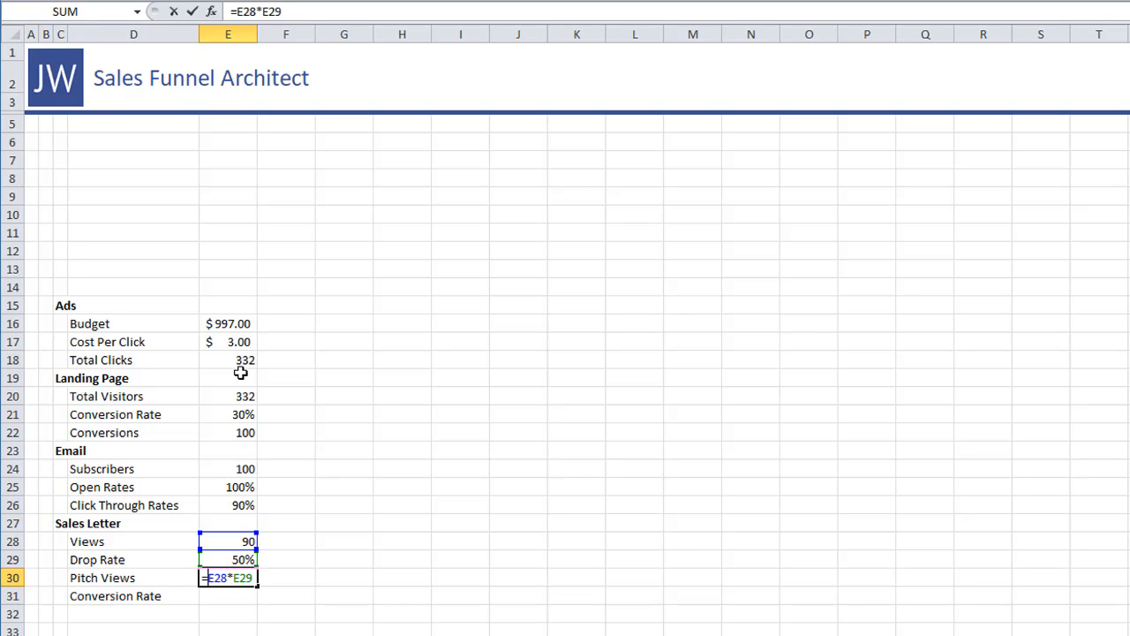
type("round(")
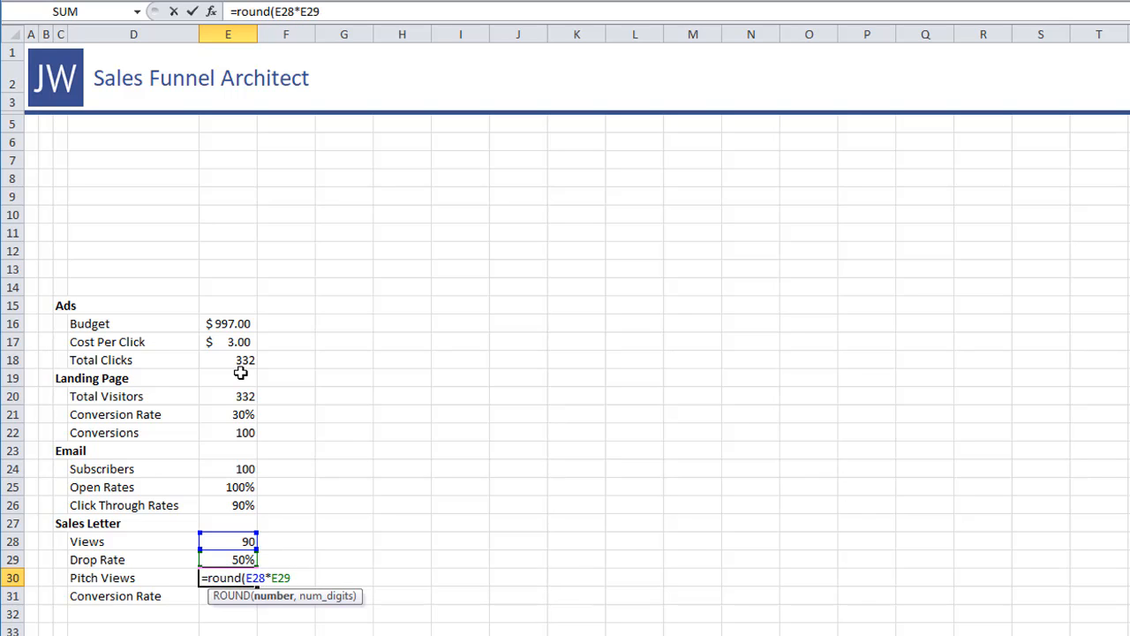
type(",0)")
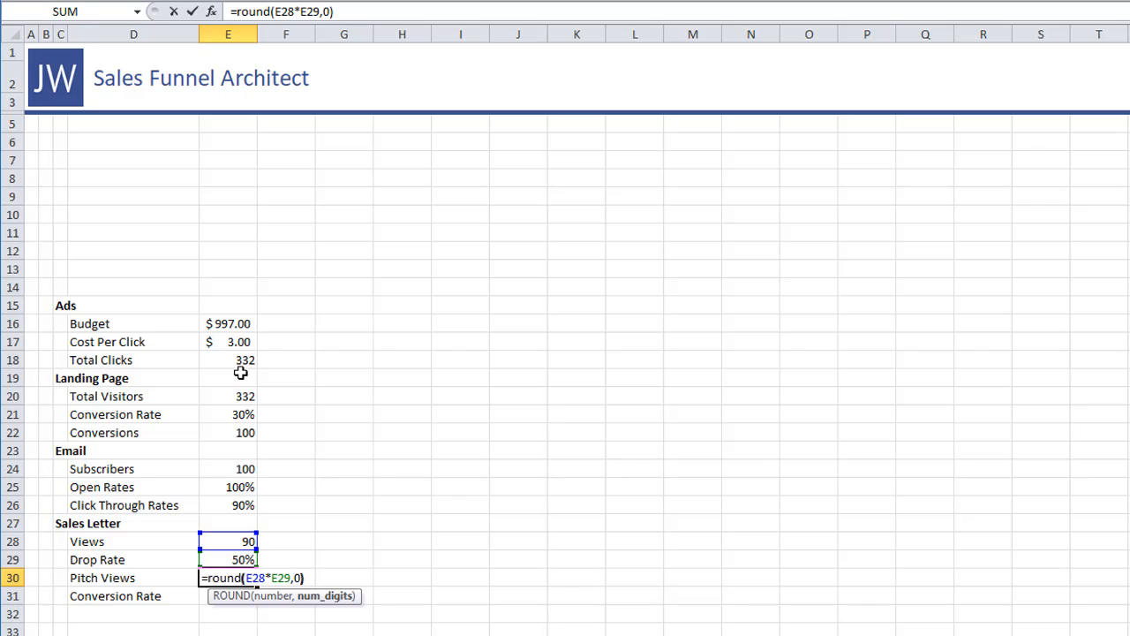
key("Return")
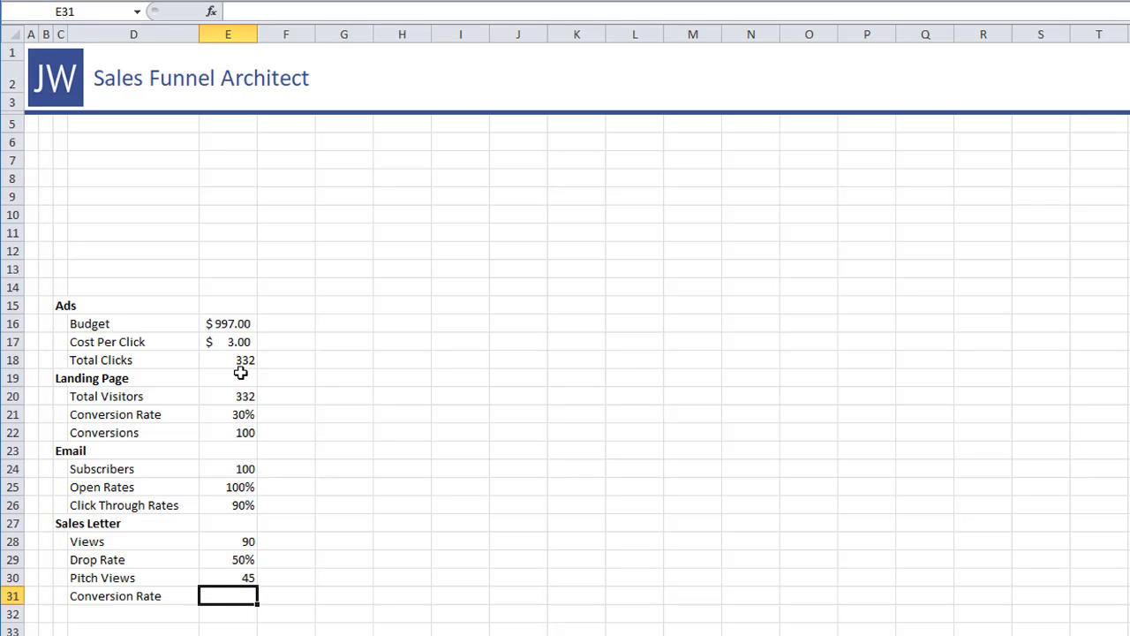
Add the Order Page heading with a Visits label, then choose the Conversion Rate cell E31
type("Ord")
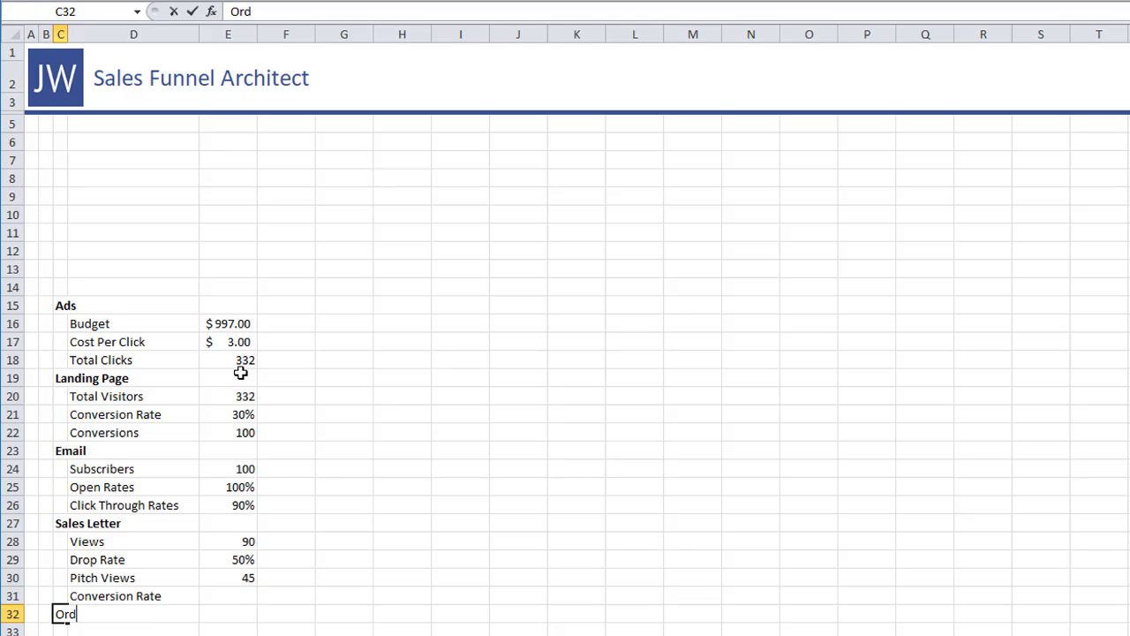
key("Return")
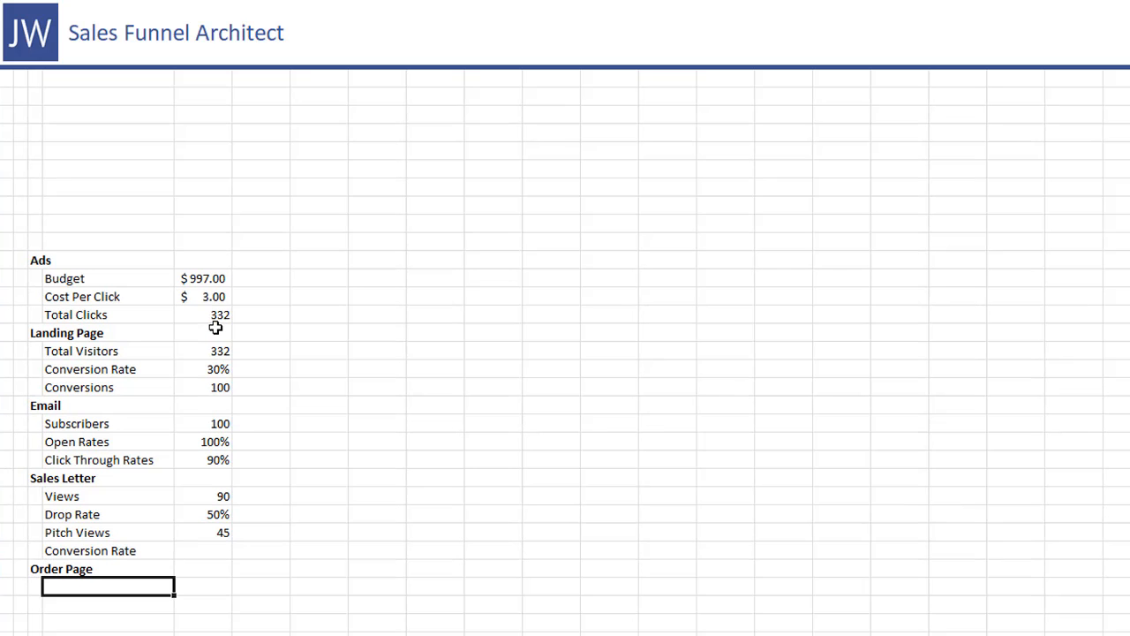
type("Visits")
left_click(108, 605)
type("Abond Rate")
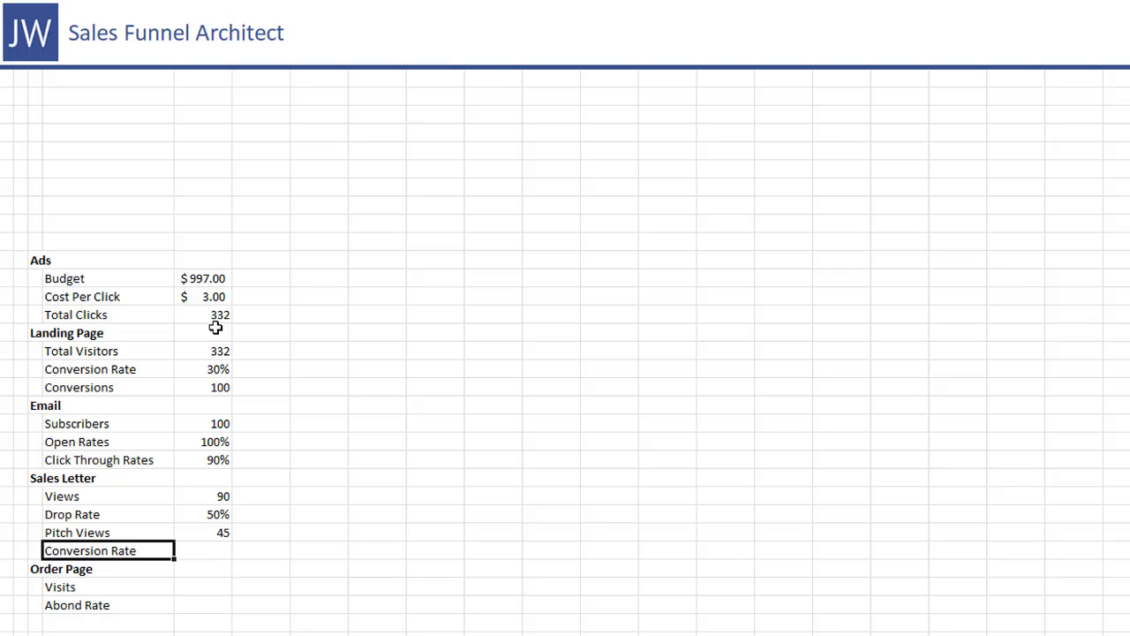
left_click(203, 531)
type("15")
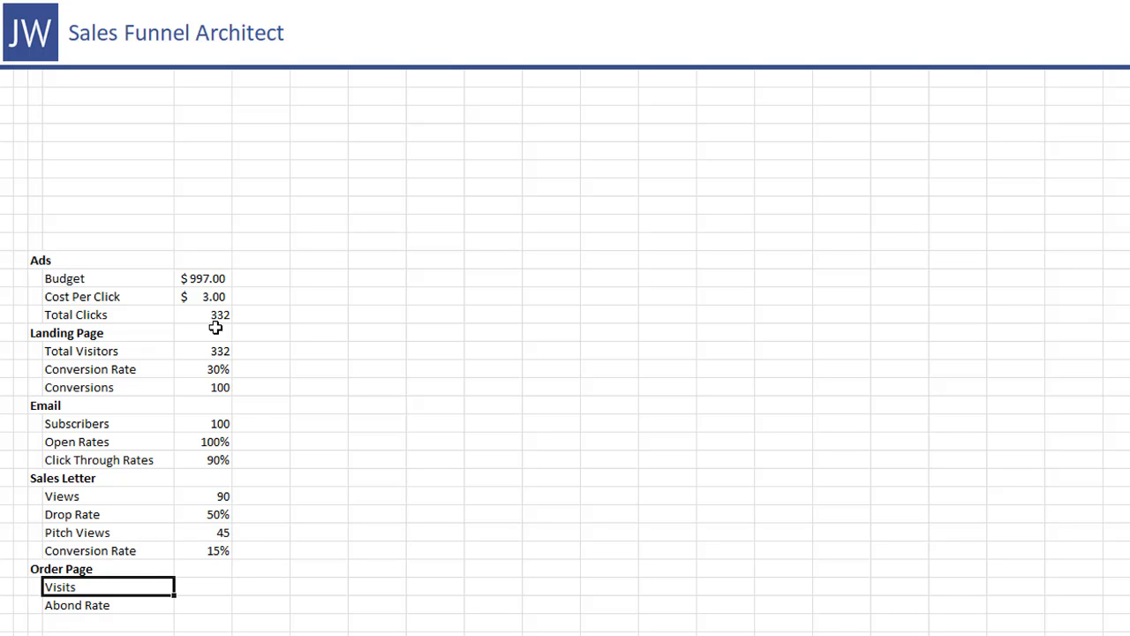
Enter =ROUND(E30*E31,0) in E33 for 7 visits and set Abond Rate to 0%
type("=E30")
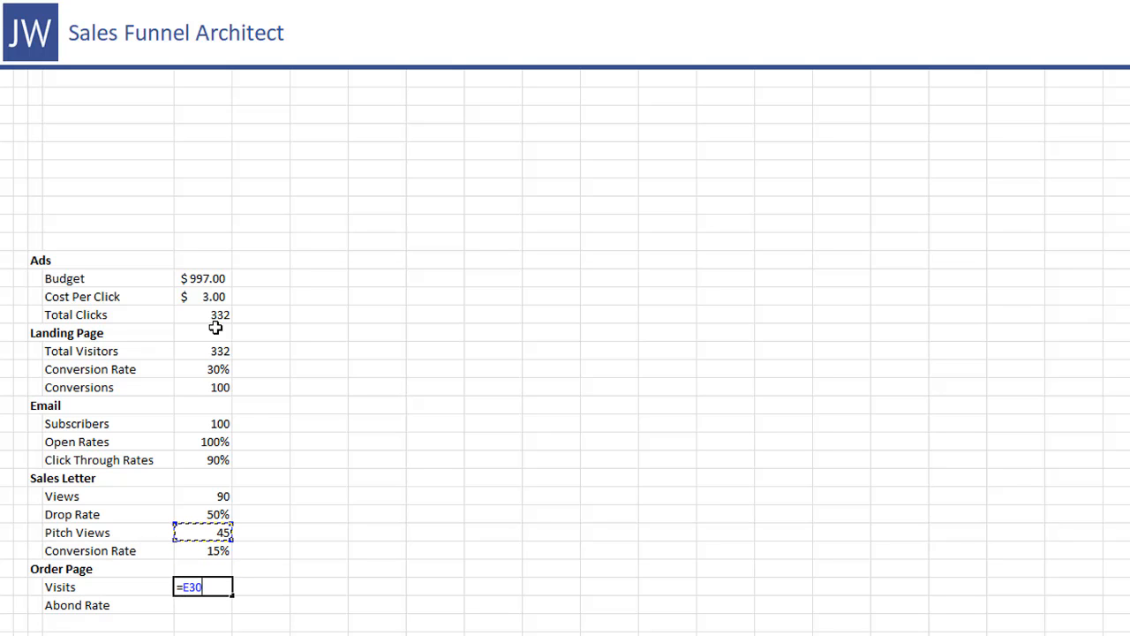
type("*")
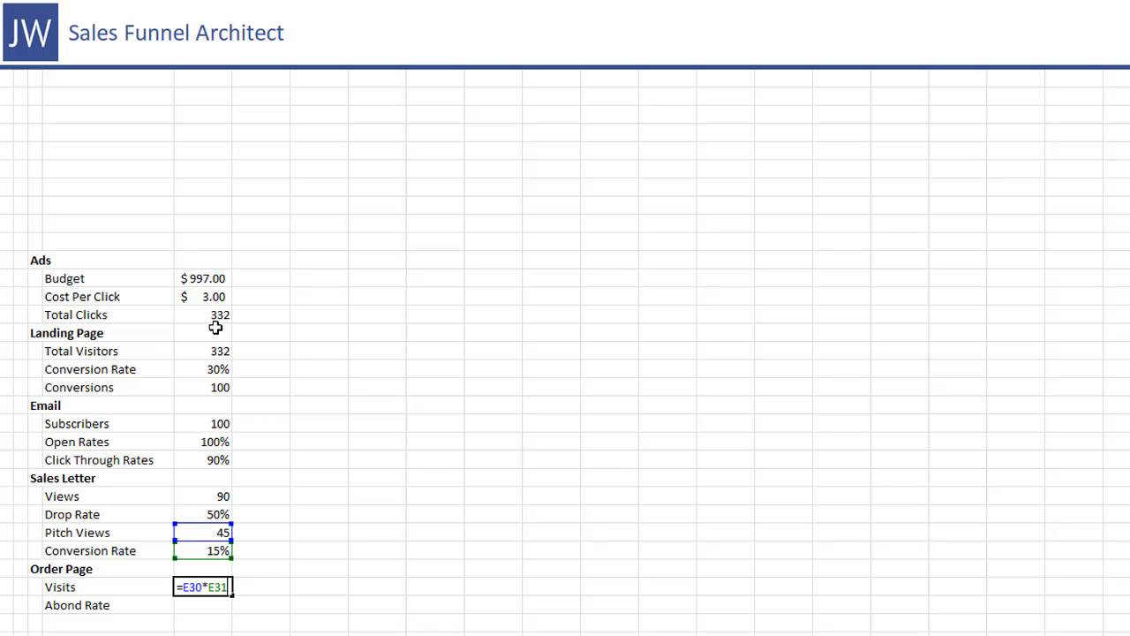
type("round(")
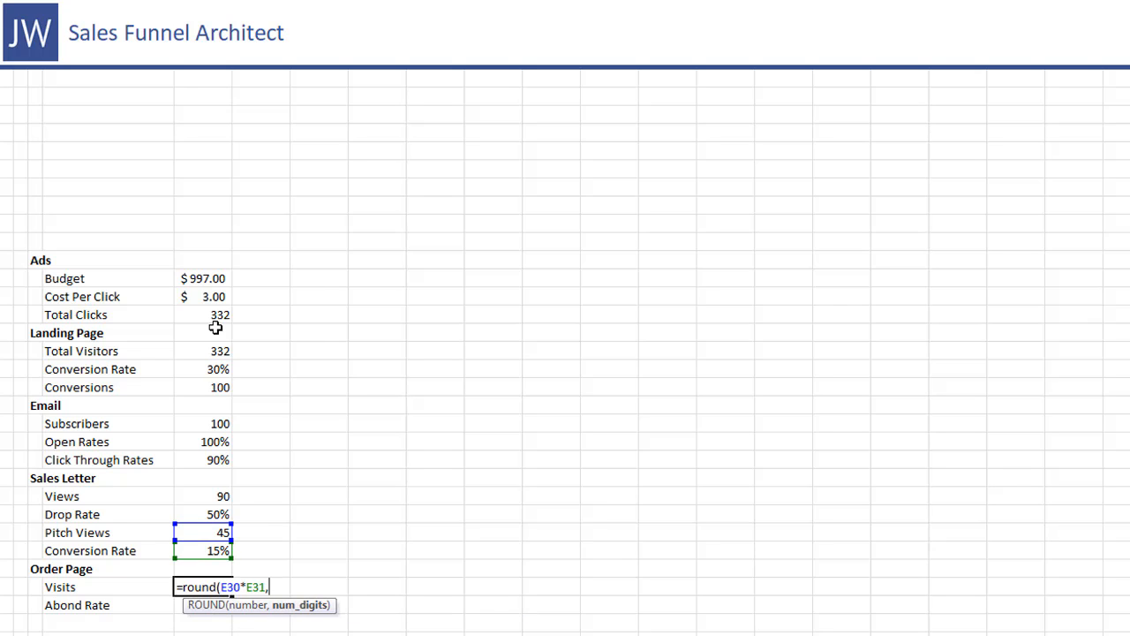
type("0")
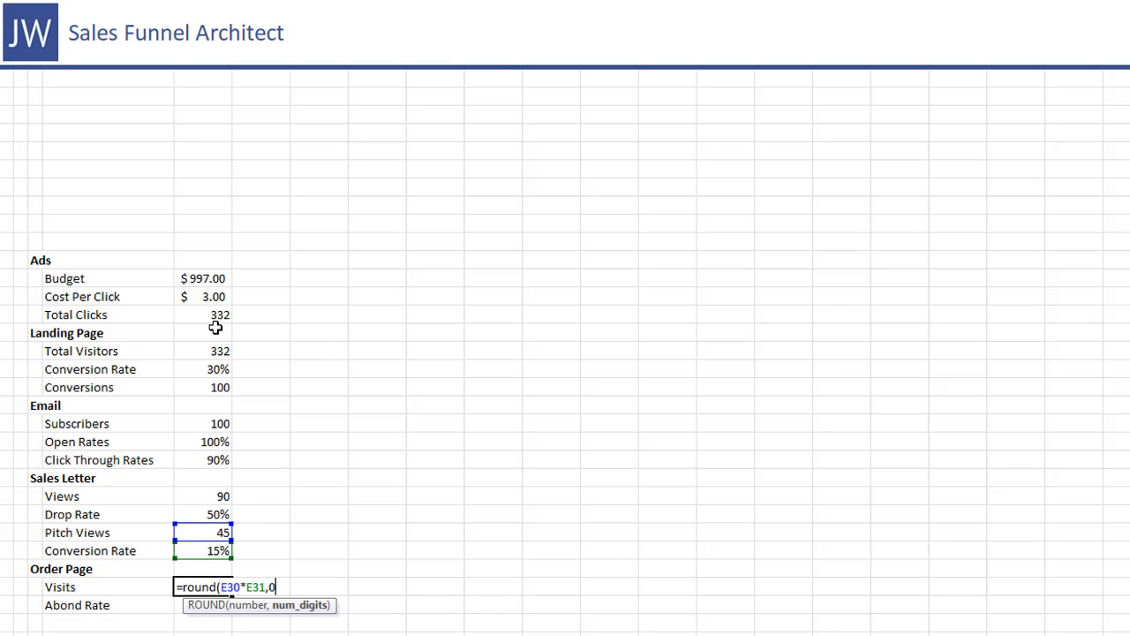
key("Return")
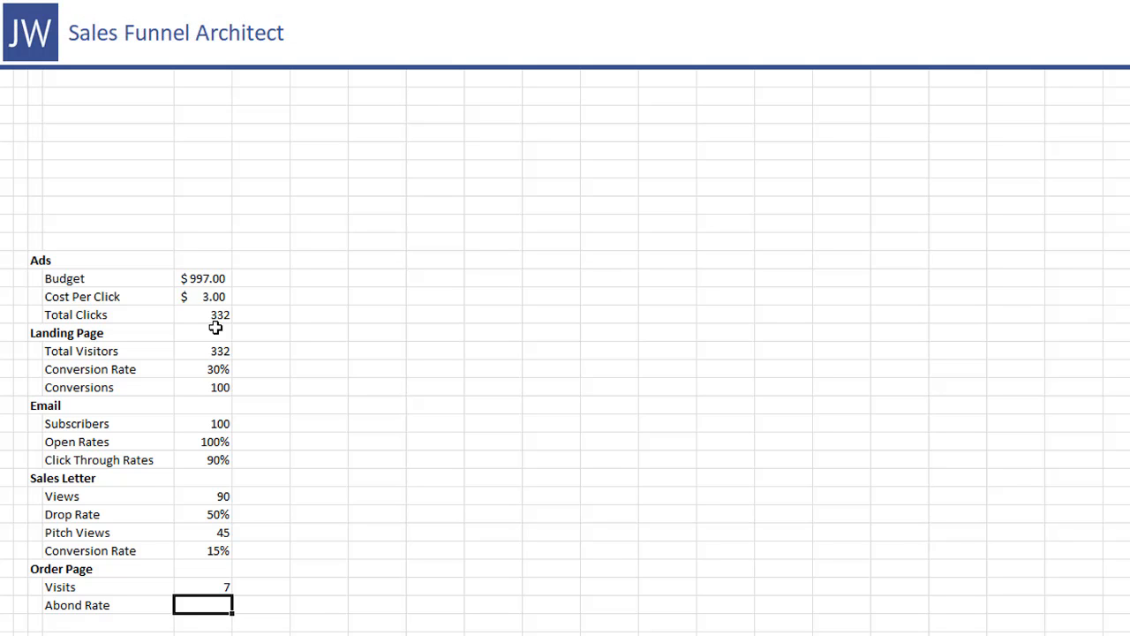
type("0%")
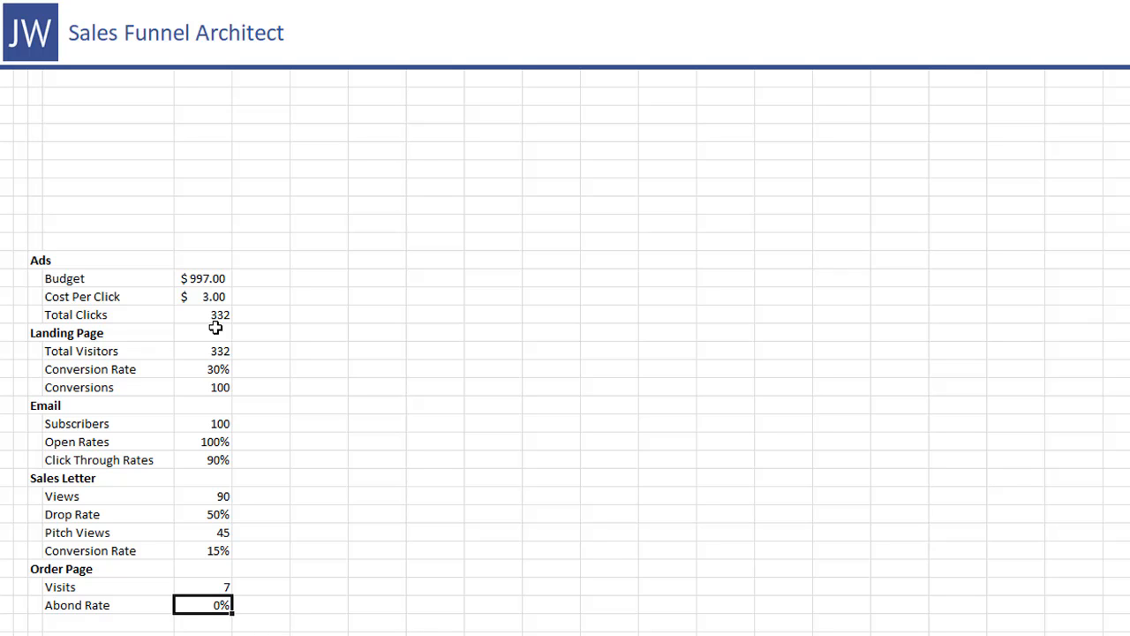
left_click(203, 586)
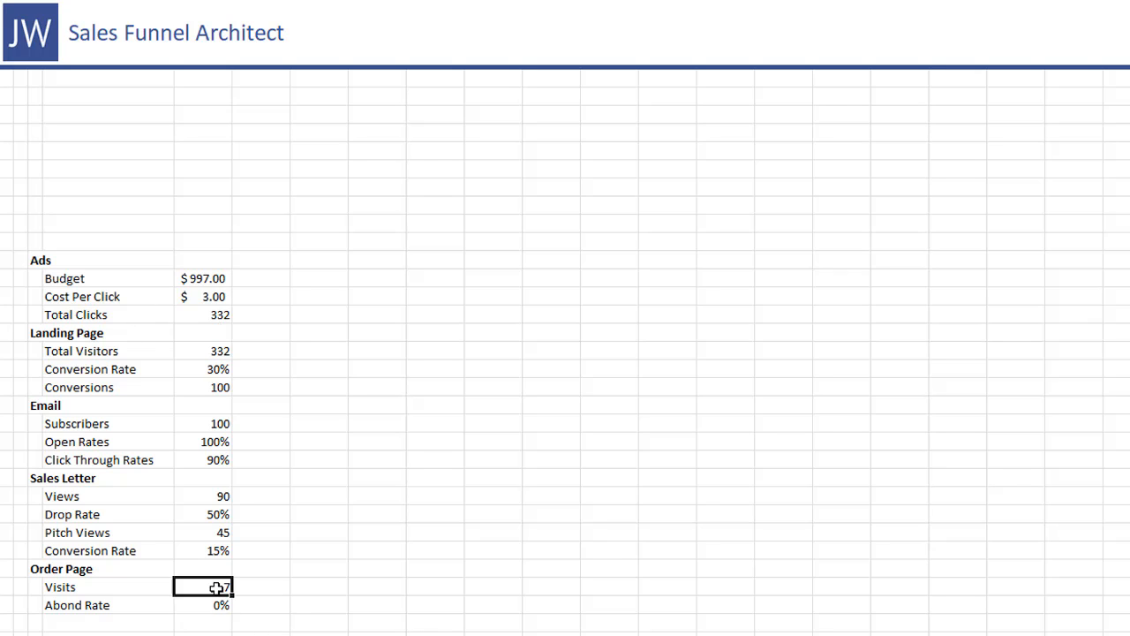
Shade the budget, cost-per-click, rate and abandon-rate cells as inputs
left_click(203, 278)
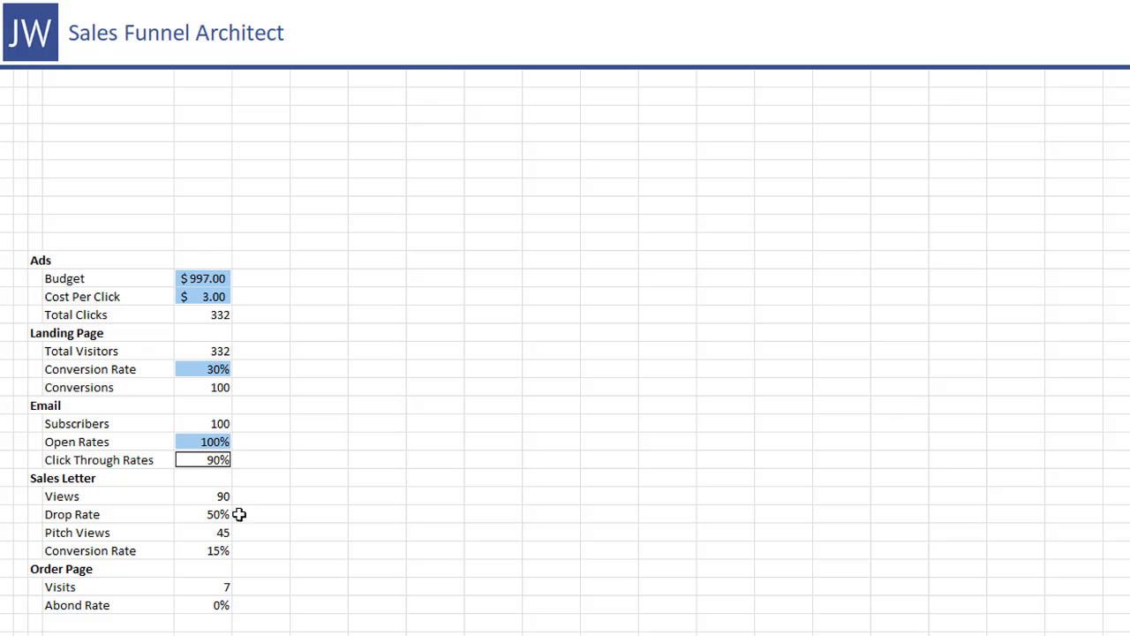
left_click(203, 514)
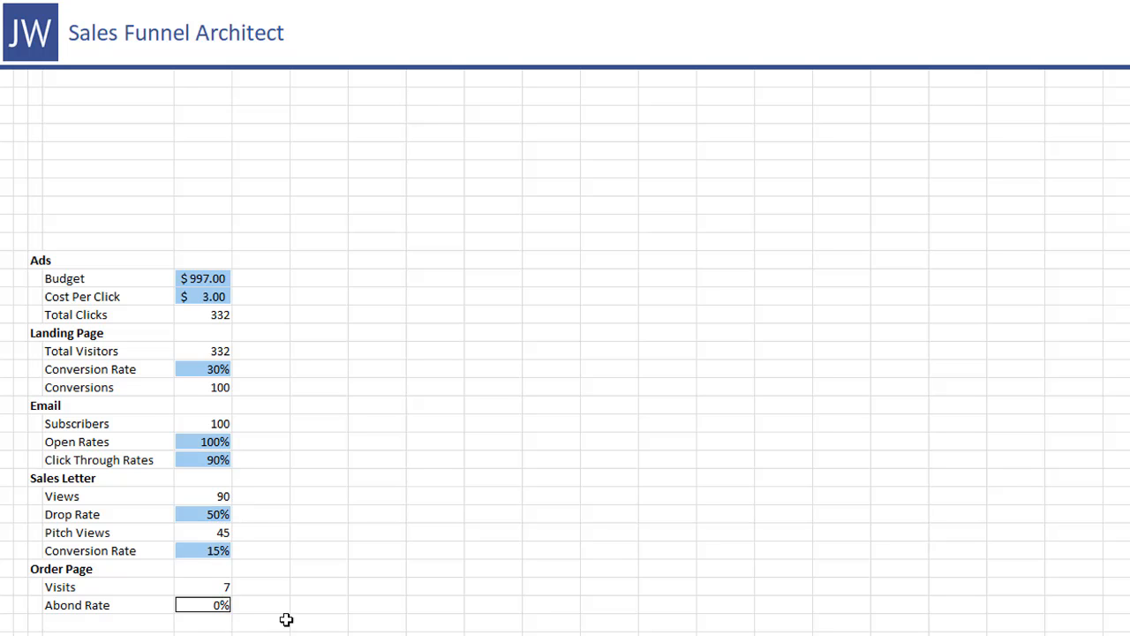
left_click(250, 4)
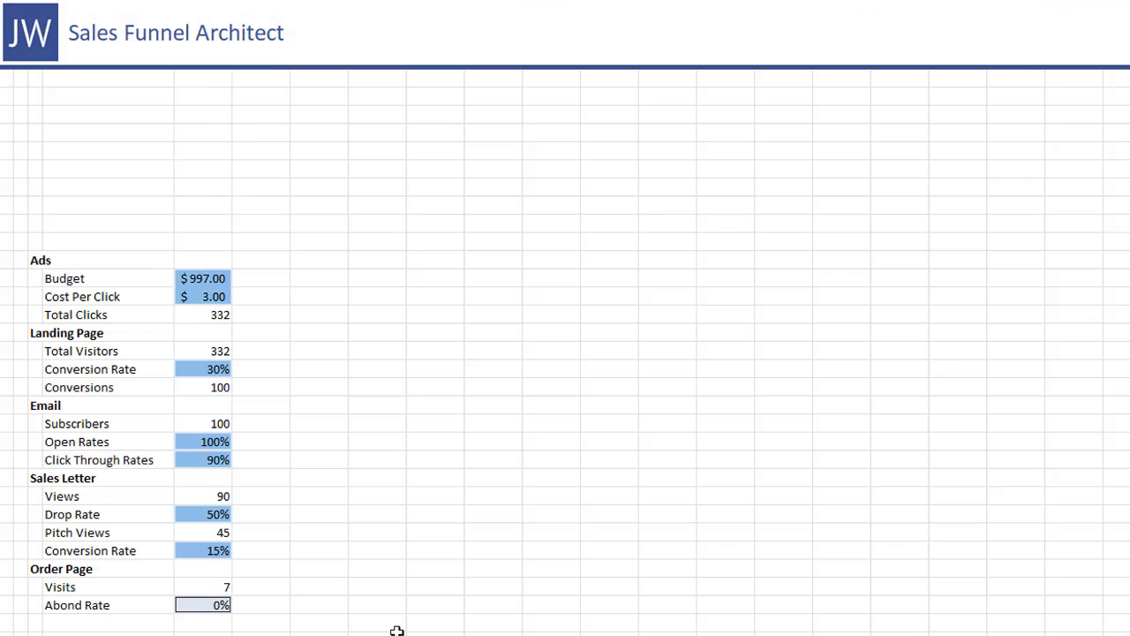
left_click(319, 495)
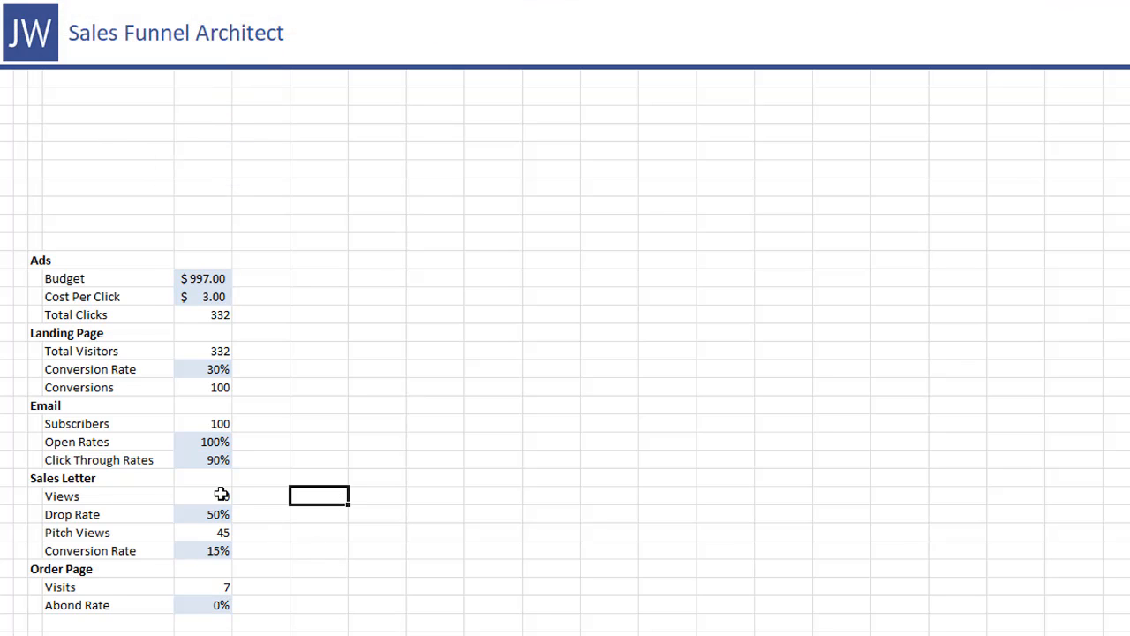
left_click(202, 496)
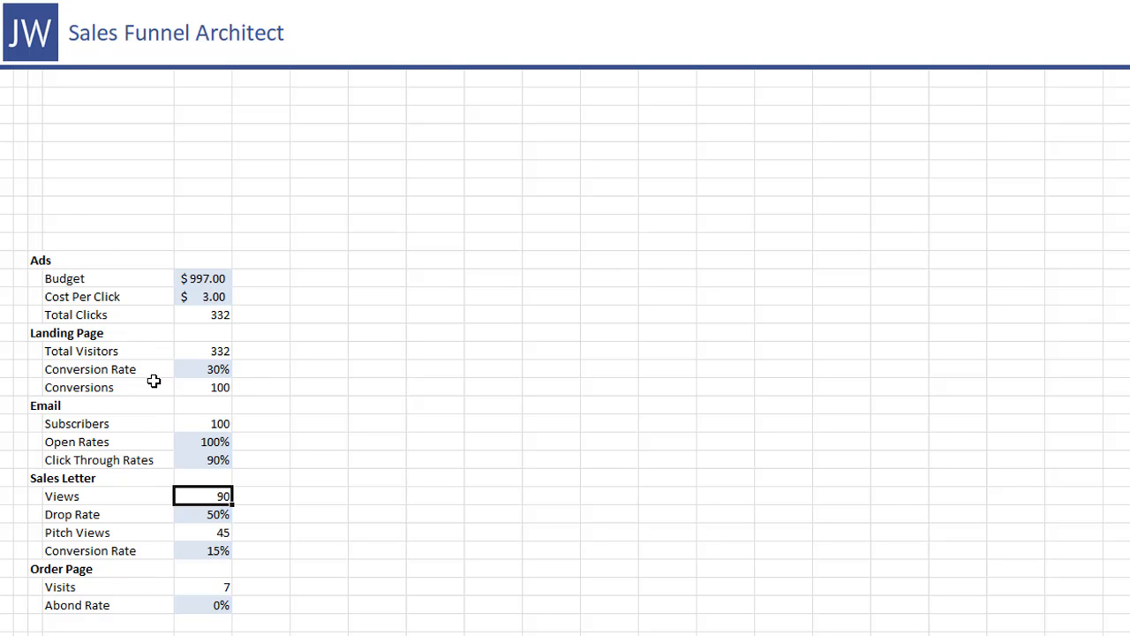
mouse_move(108, 123)
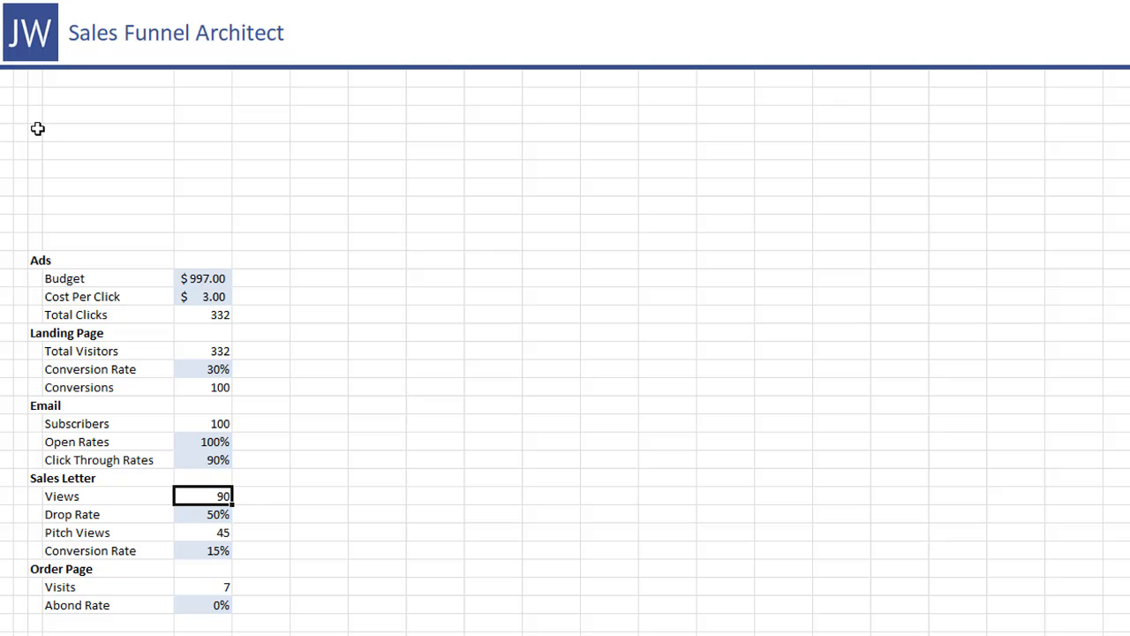
Add a Total Sales label in B8 with =E33-(ROUNDDOWN(E33*E34,0)) in E8
left_click(109, 132)
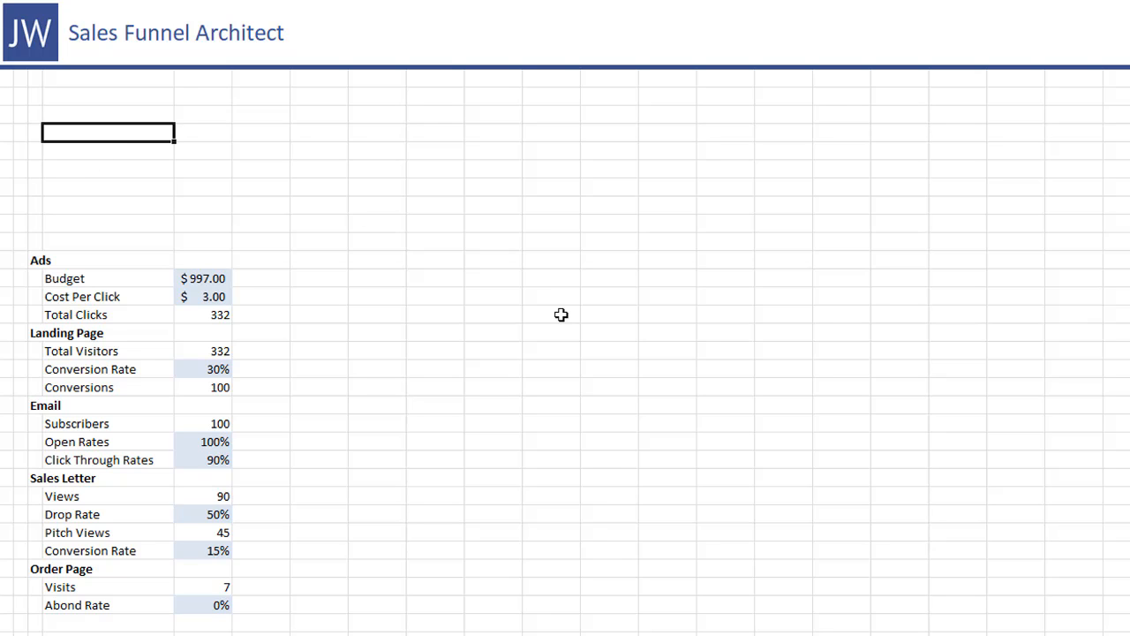
type("Total S")
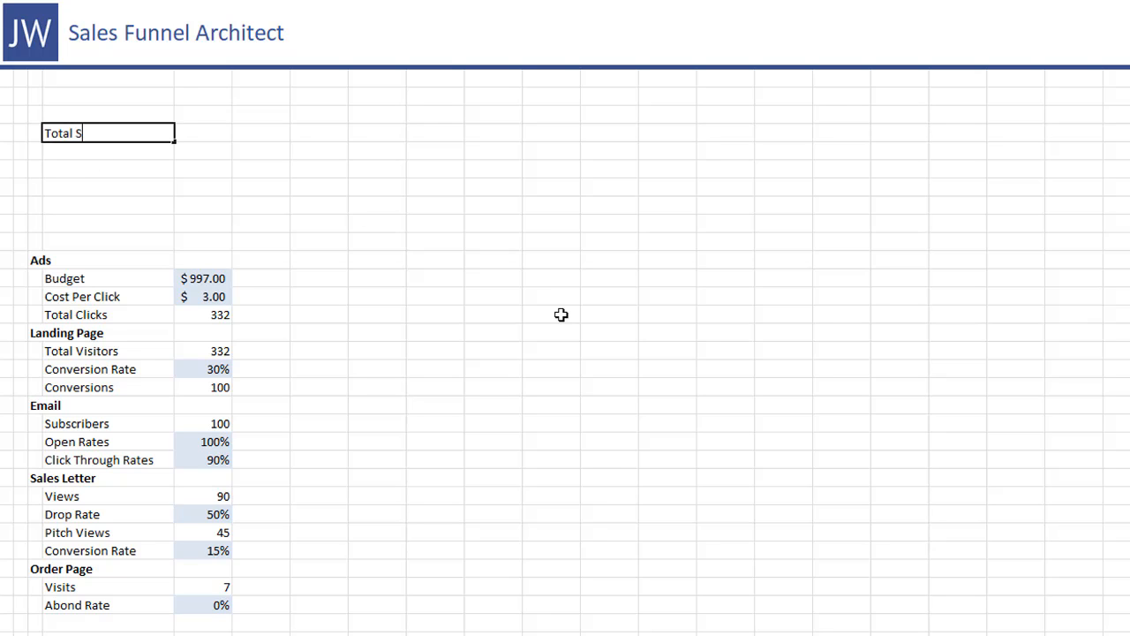
type("ales")
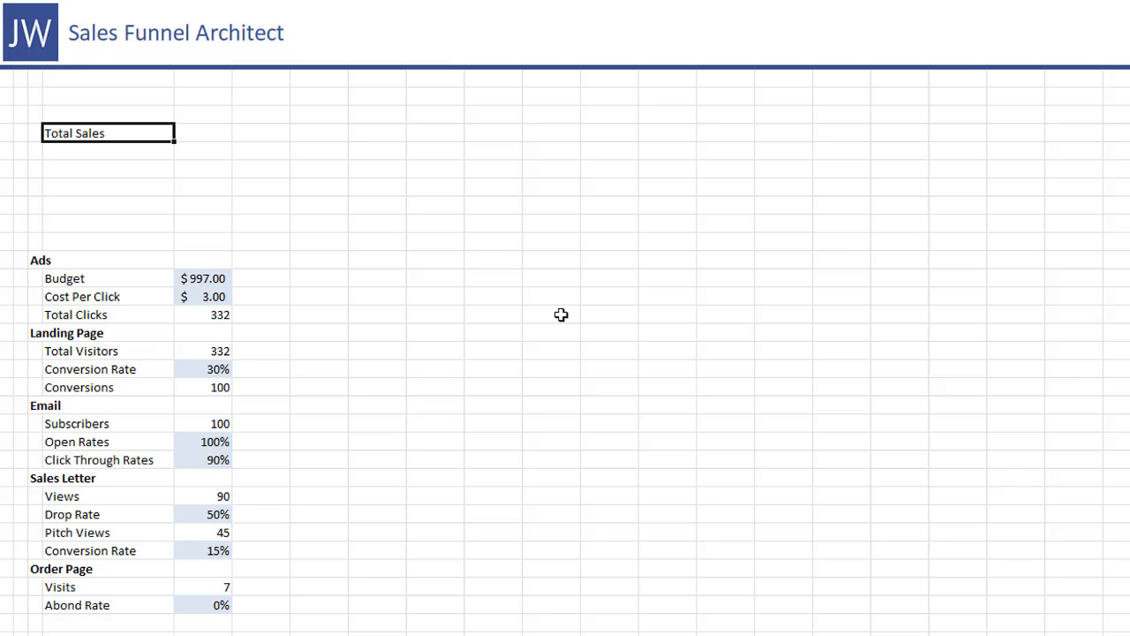
left_click(203, 132)
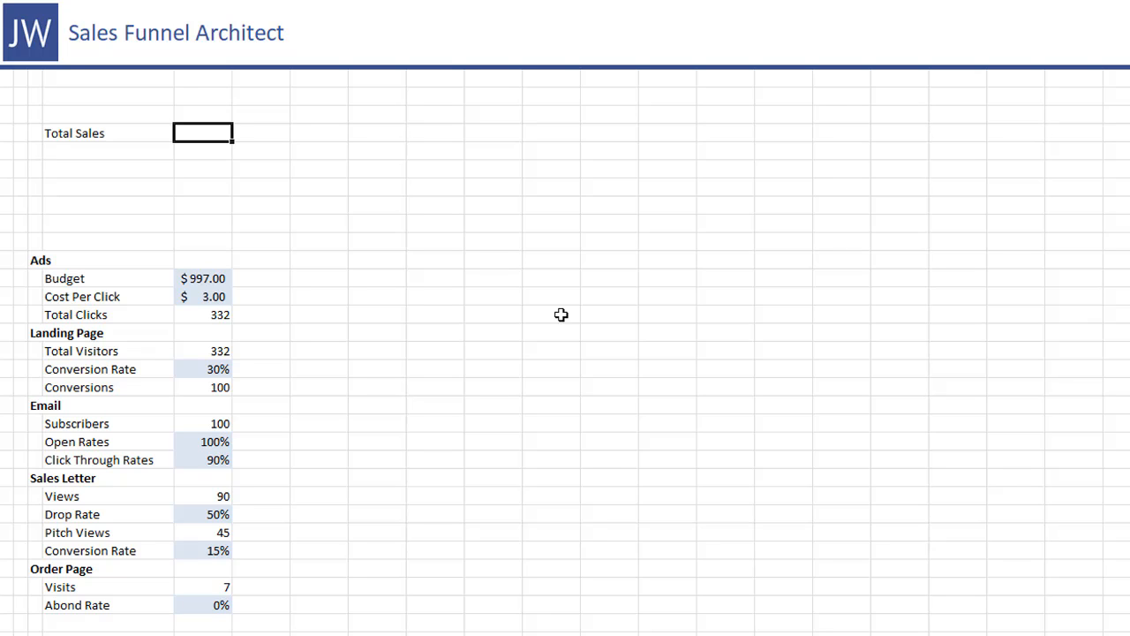
mouse_move(240, 233)
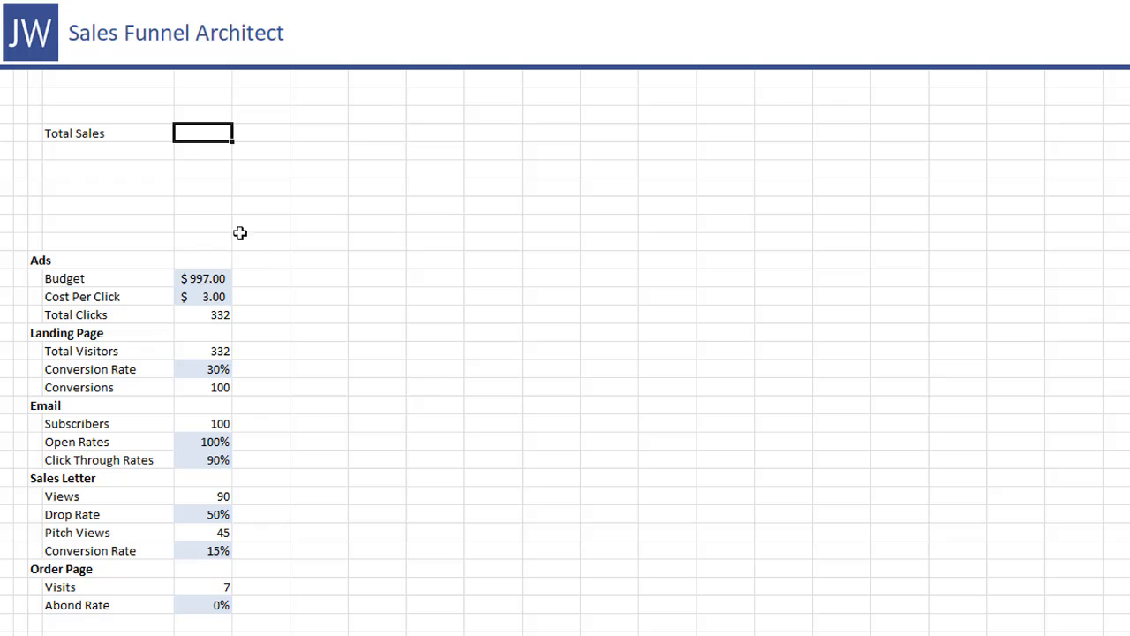
mouse_move(268, 217)
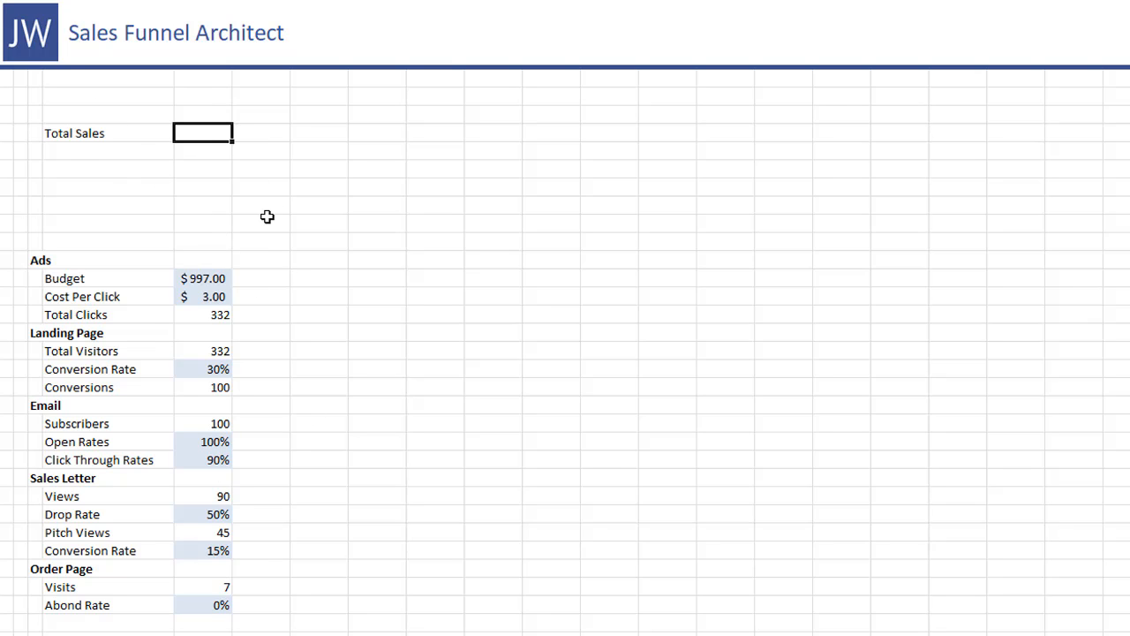
type("=")
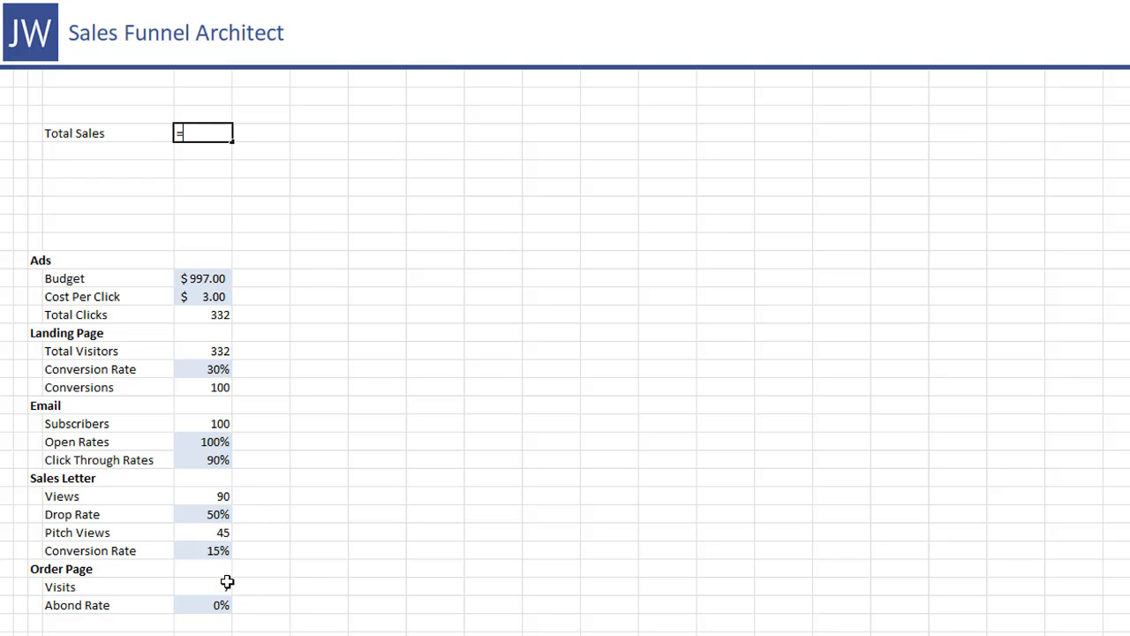
left_click(203, 586)
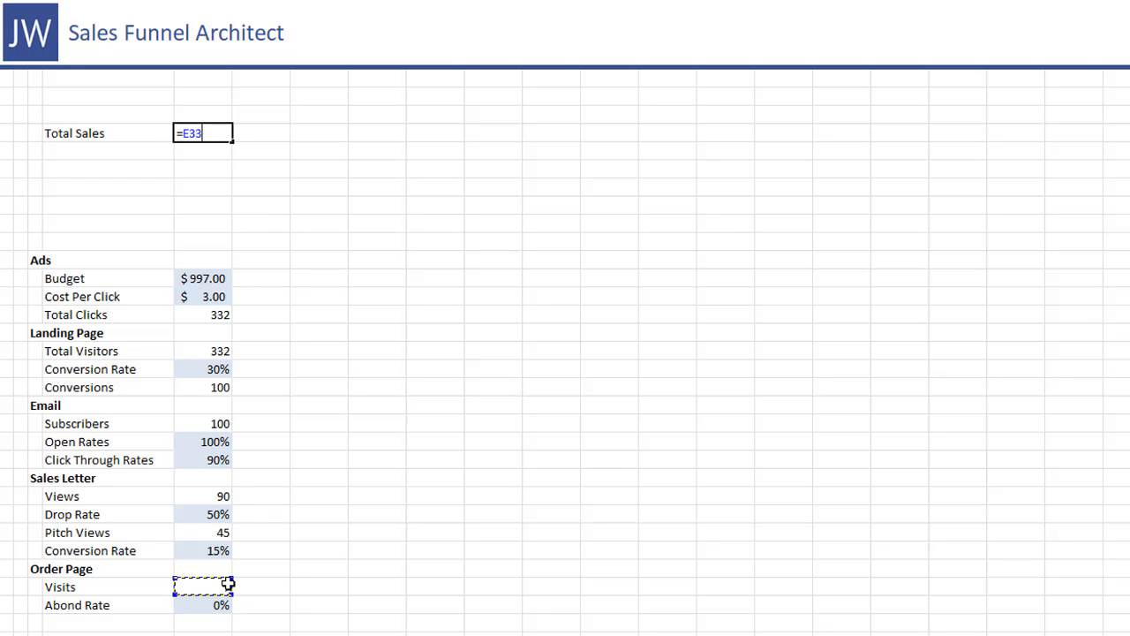
type("-")
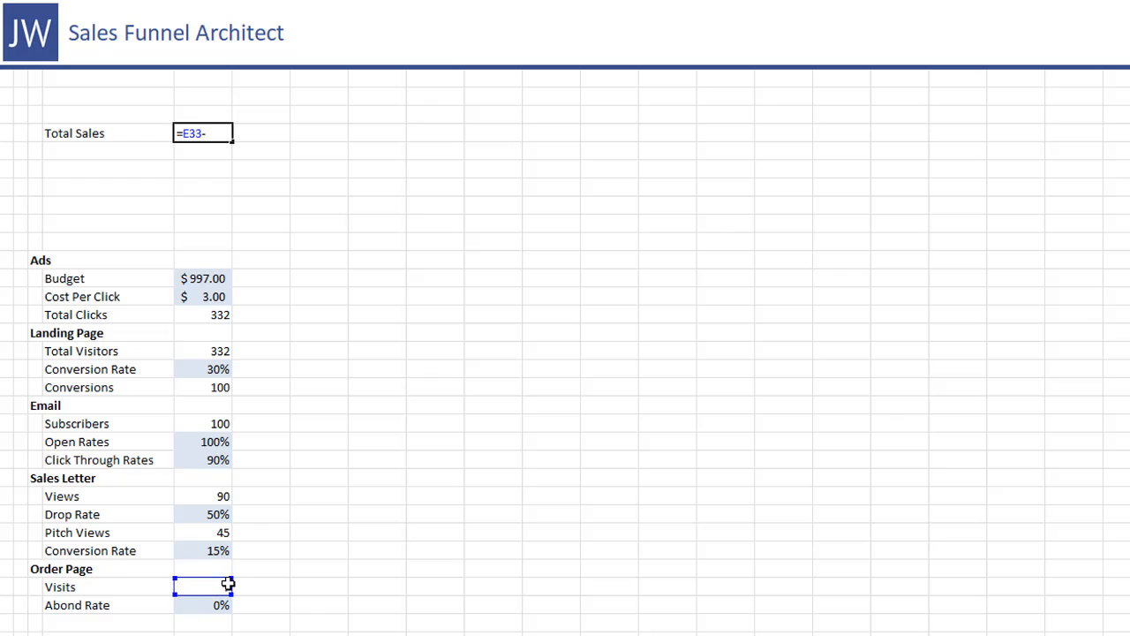
type("(")
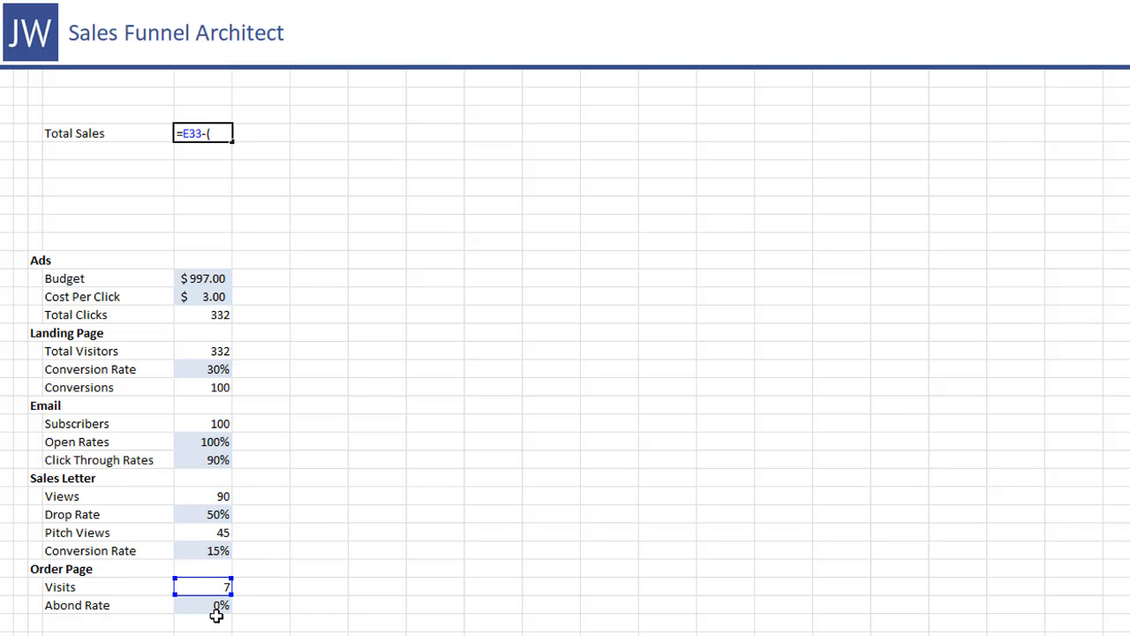
type("rounddown(E33")
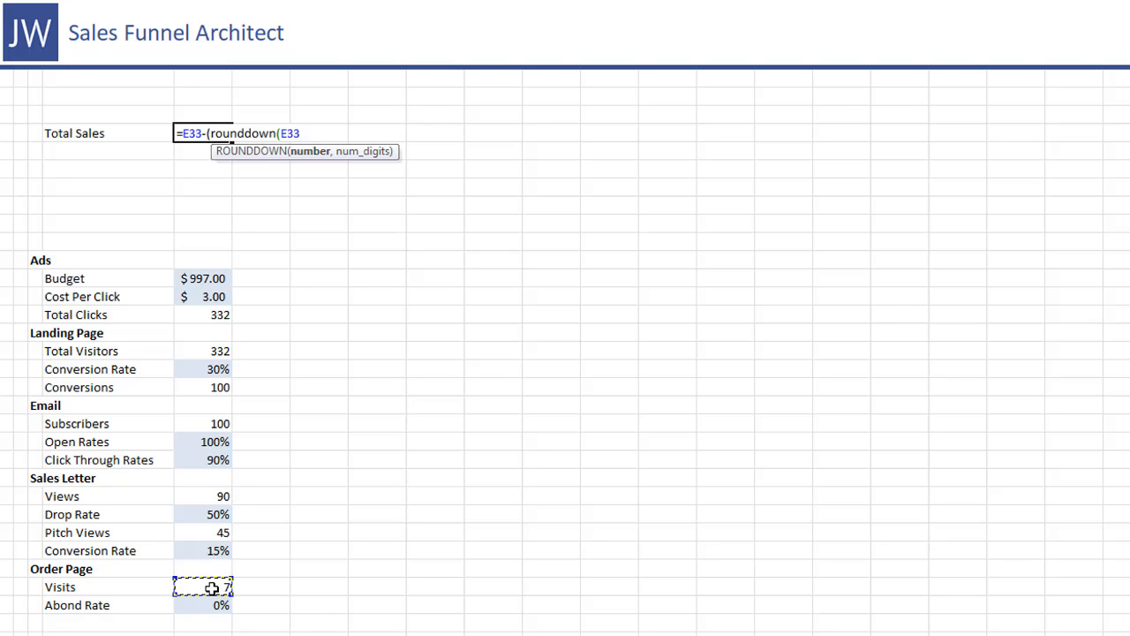
type("*")
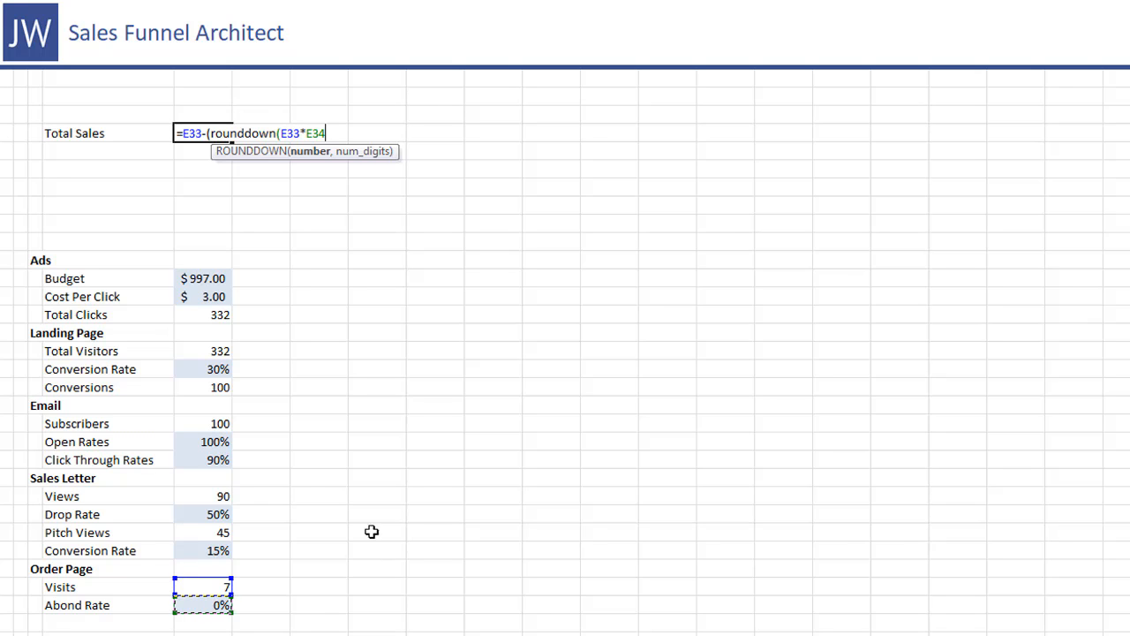
type(",0")
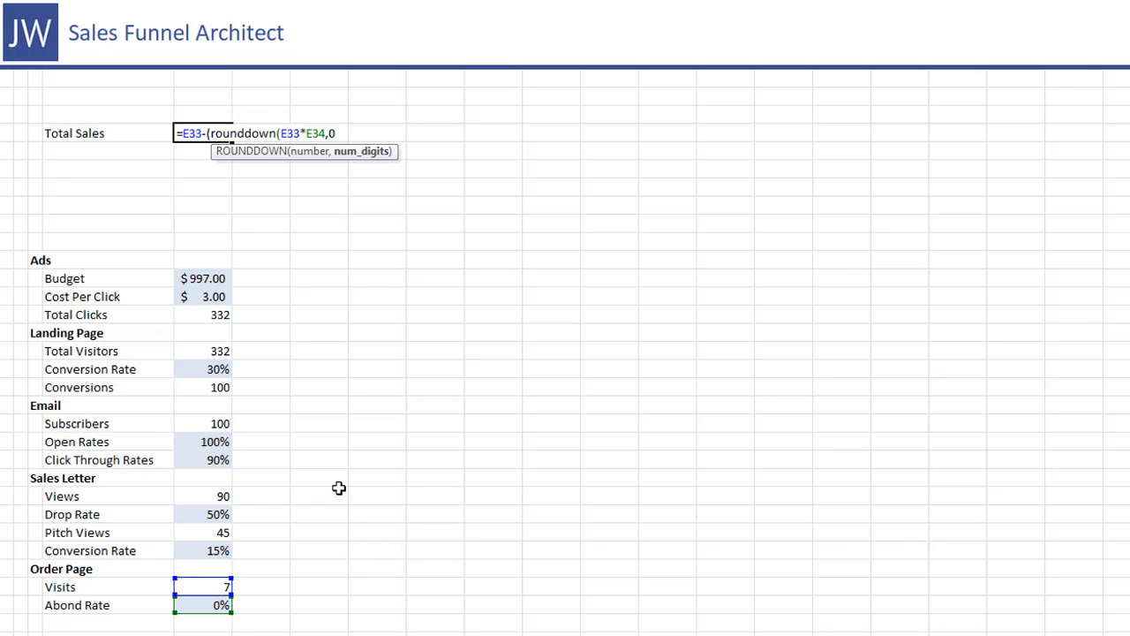
key("Return")
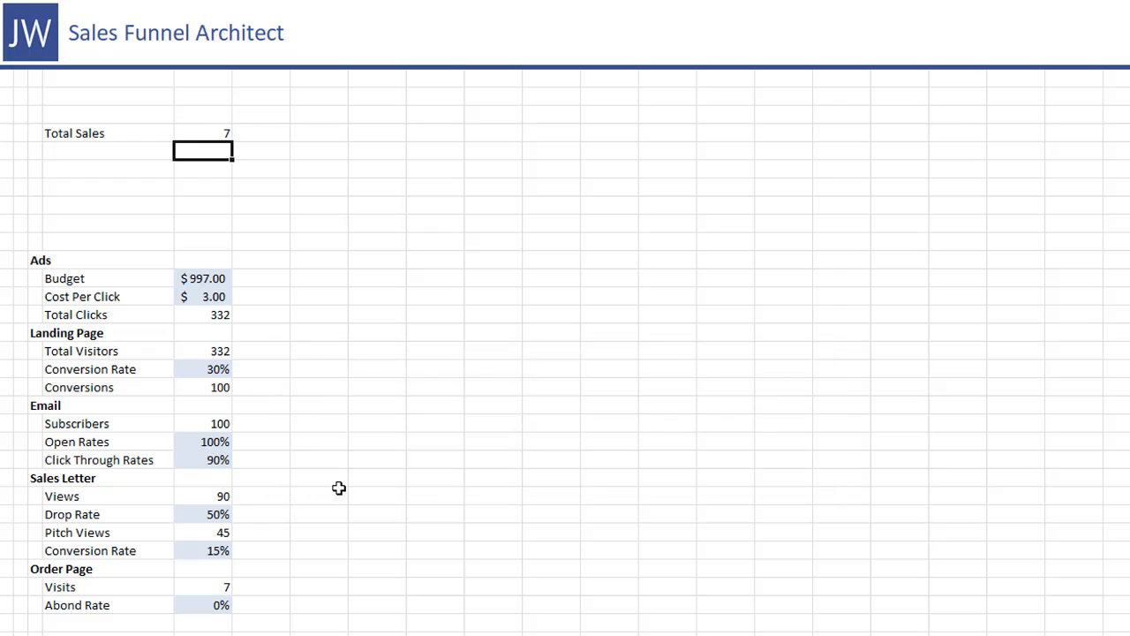
Check the Total Sales result of 7 against the Abond Rate value
left_click(203, 133)
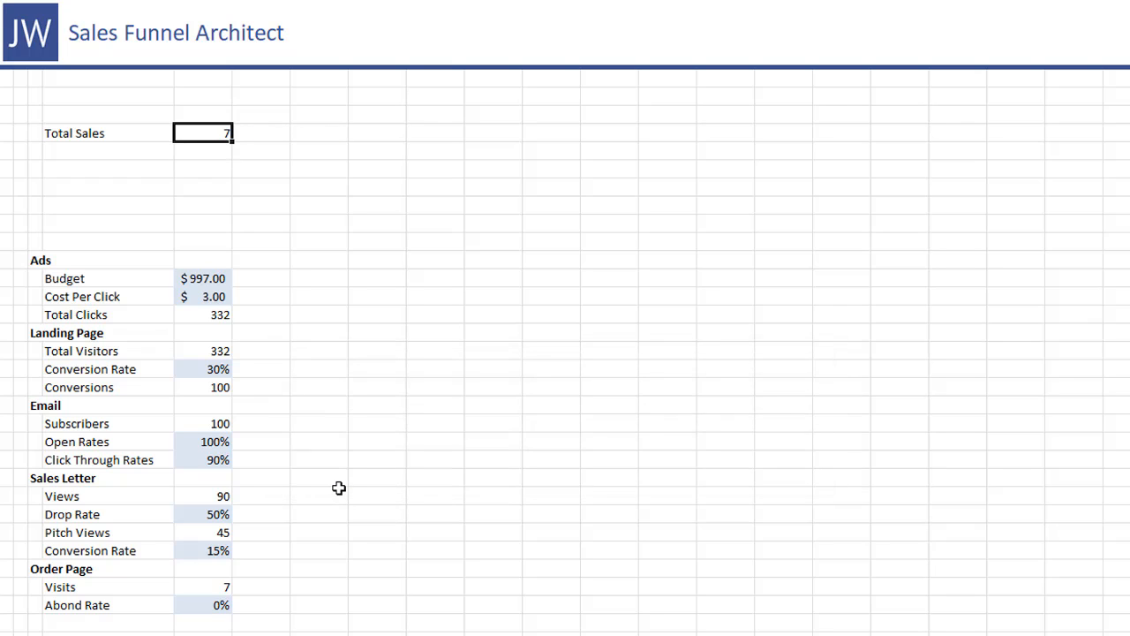
left_click(204, 605)
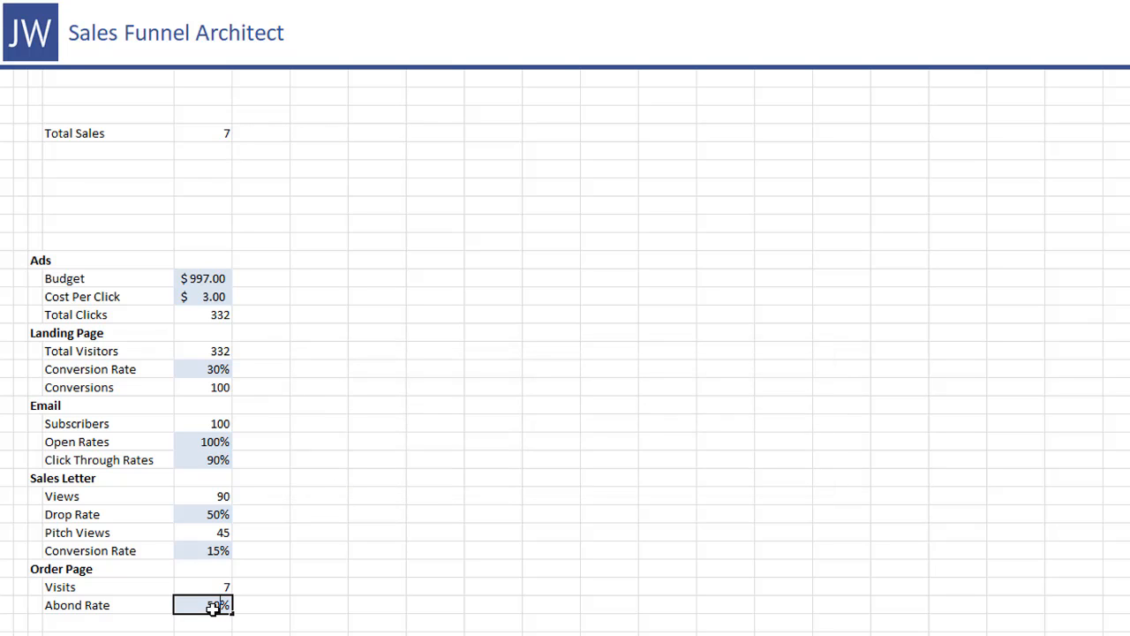
left_click(203, 133)
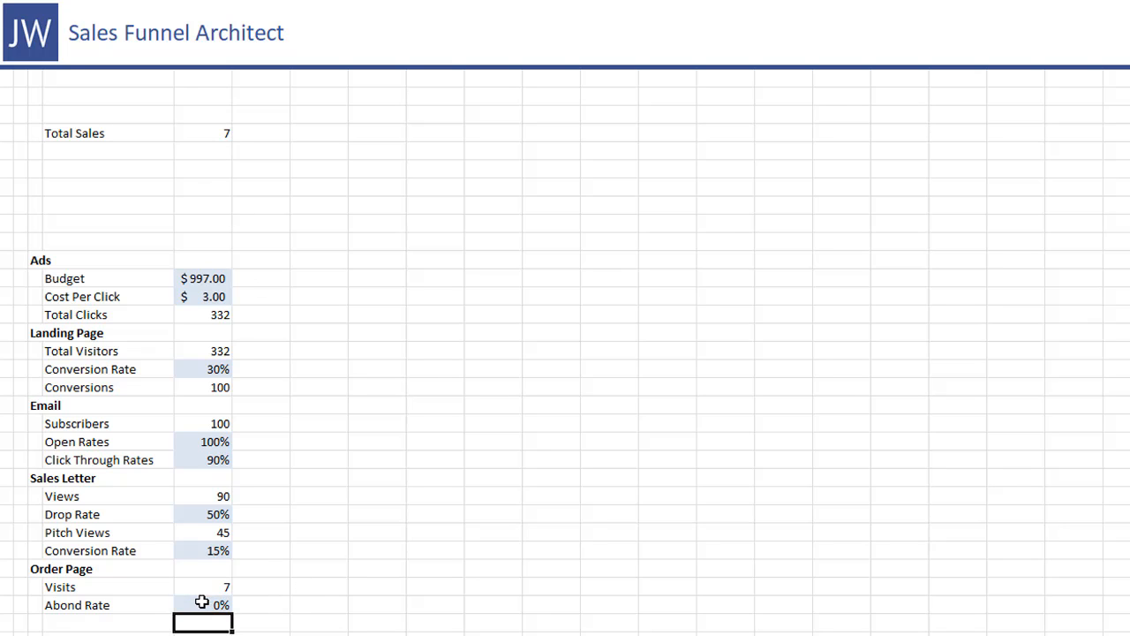
left_click(203, 132)
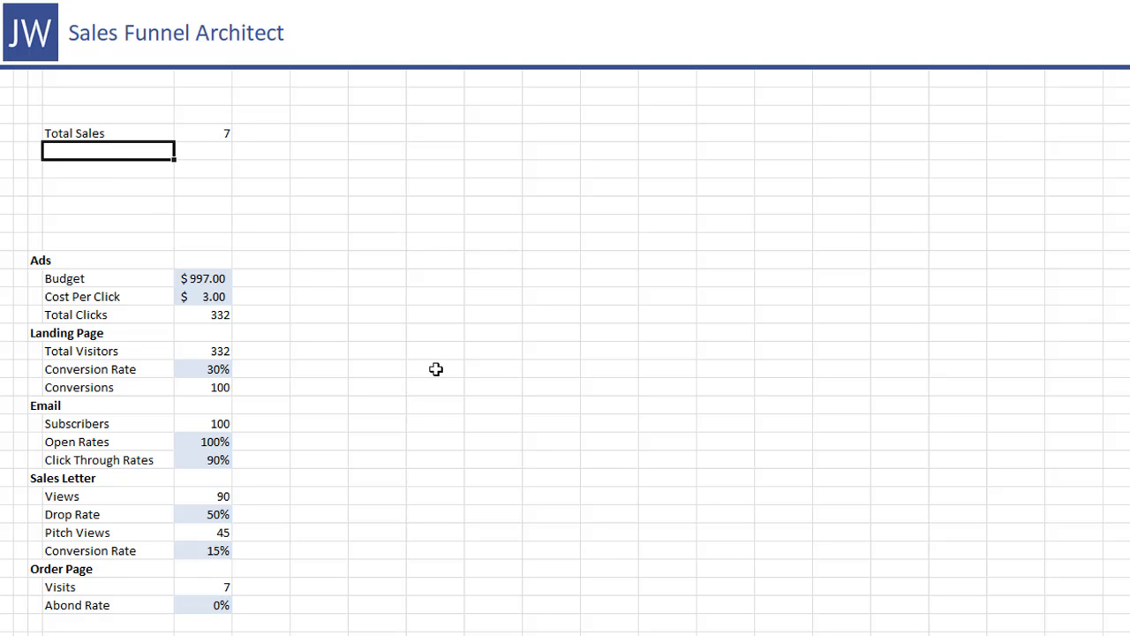
Enter Product Price 997 as currency and Revenue =E8*E9, giving $6,979.00
type("Product Price")
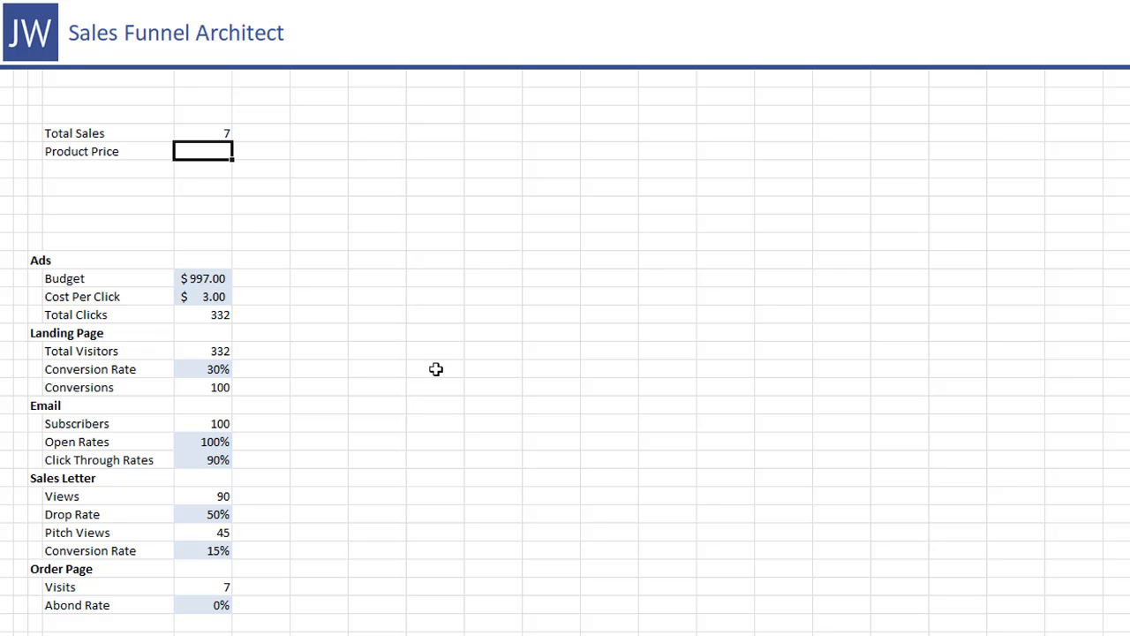
type("997.00")
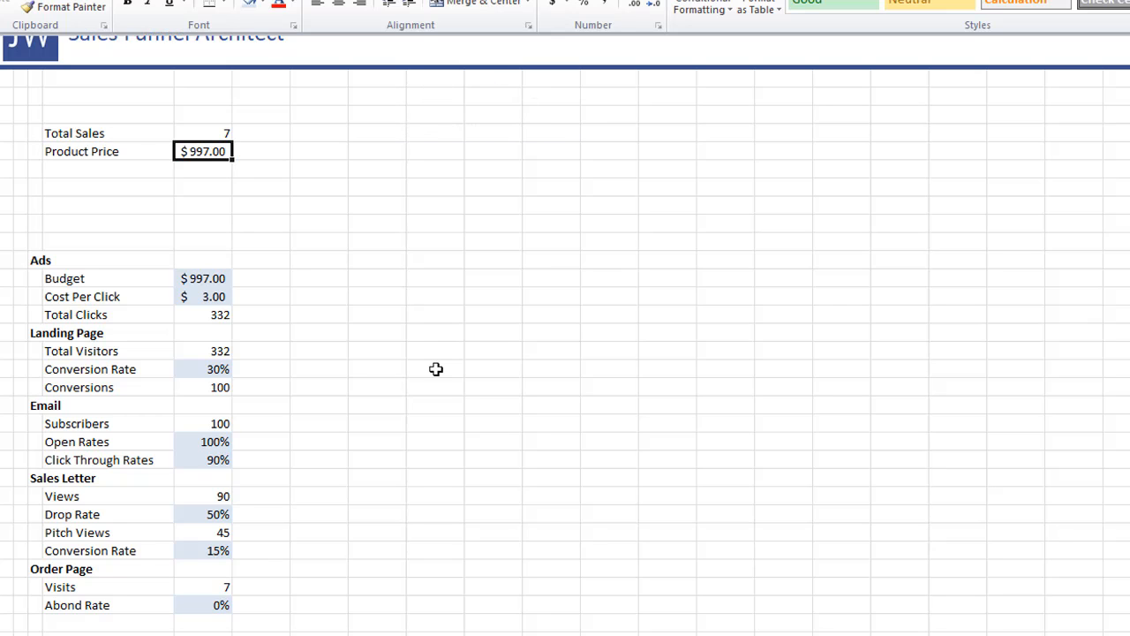
left_click(281, 4)
type("R")
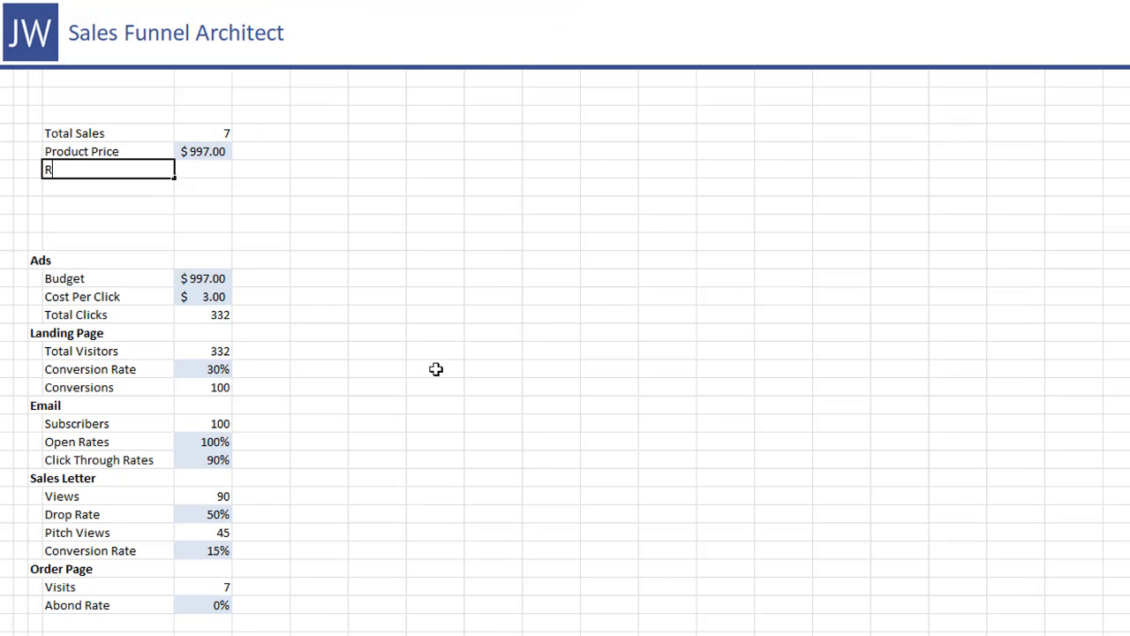
type("evenue")
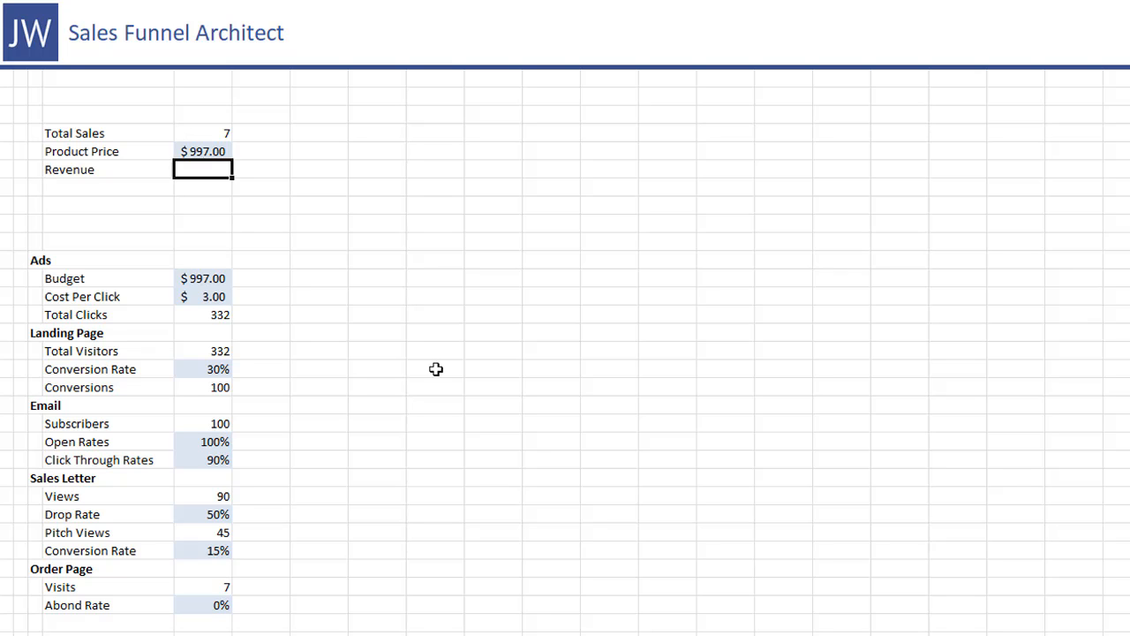
type("=E8")
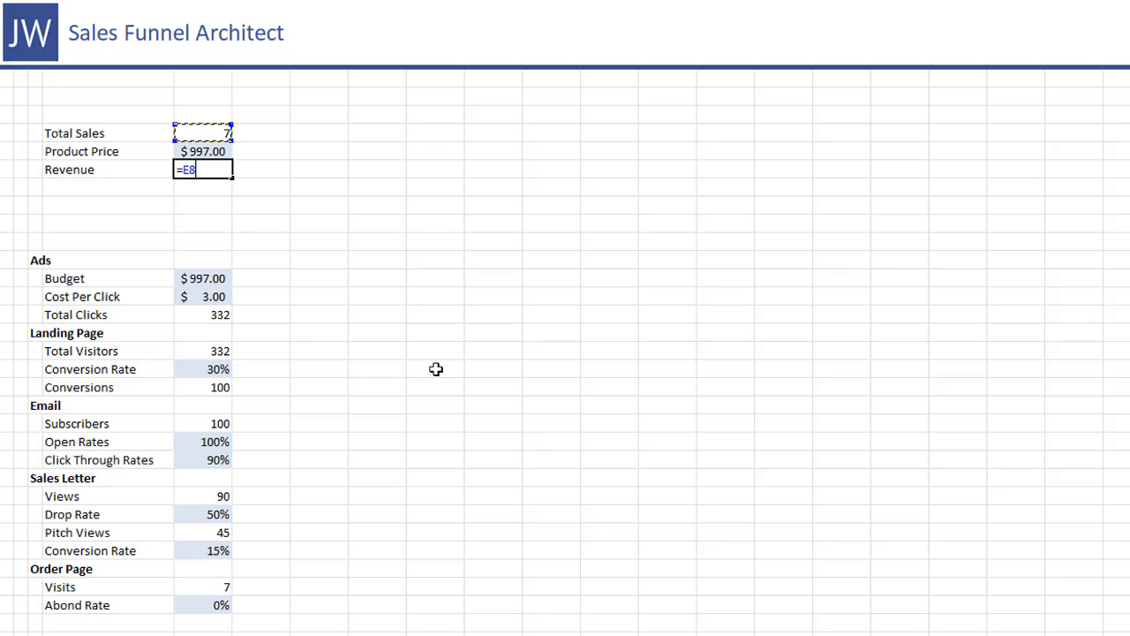
type("*E9")
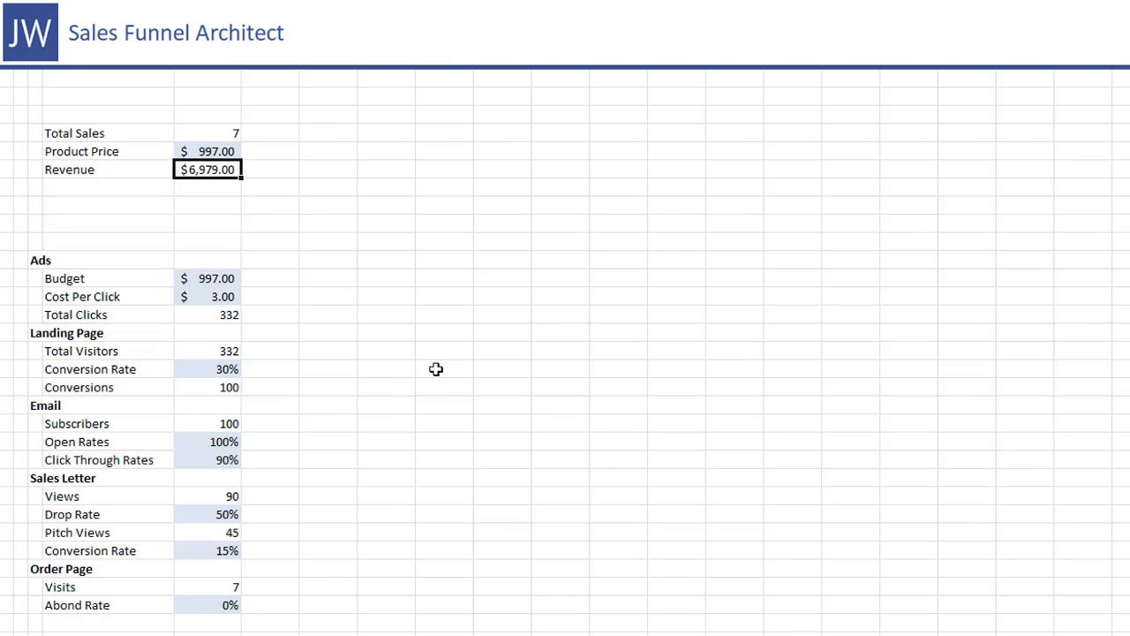
left_click(108, 169)
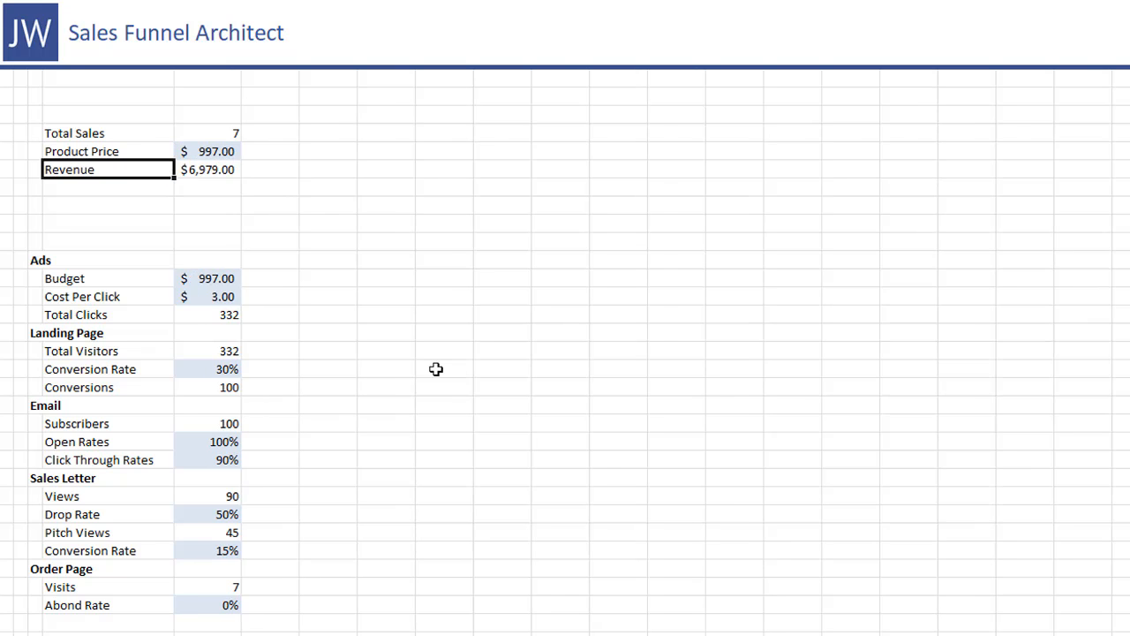
Add an Ad Cost row linked to the ads budget
type("A")
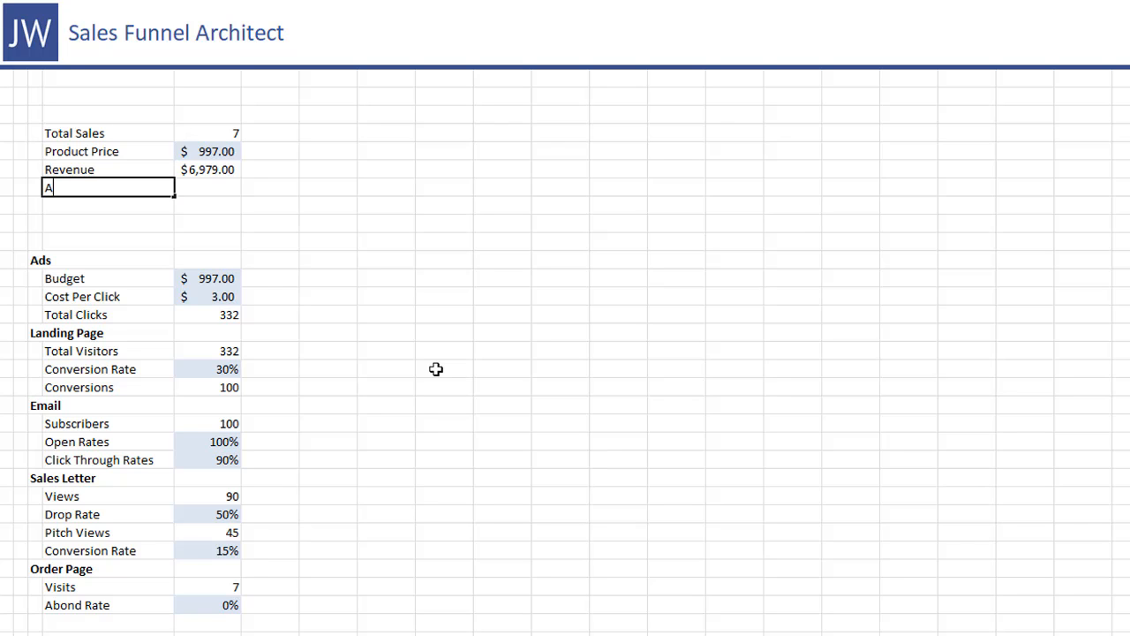
type("d Cost")
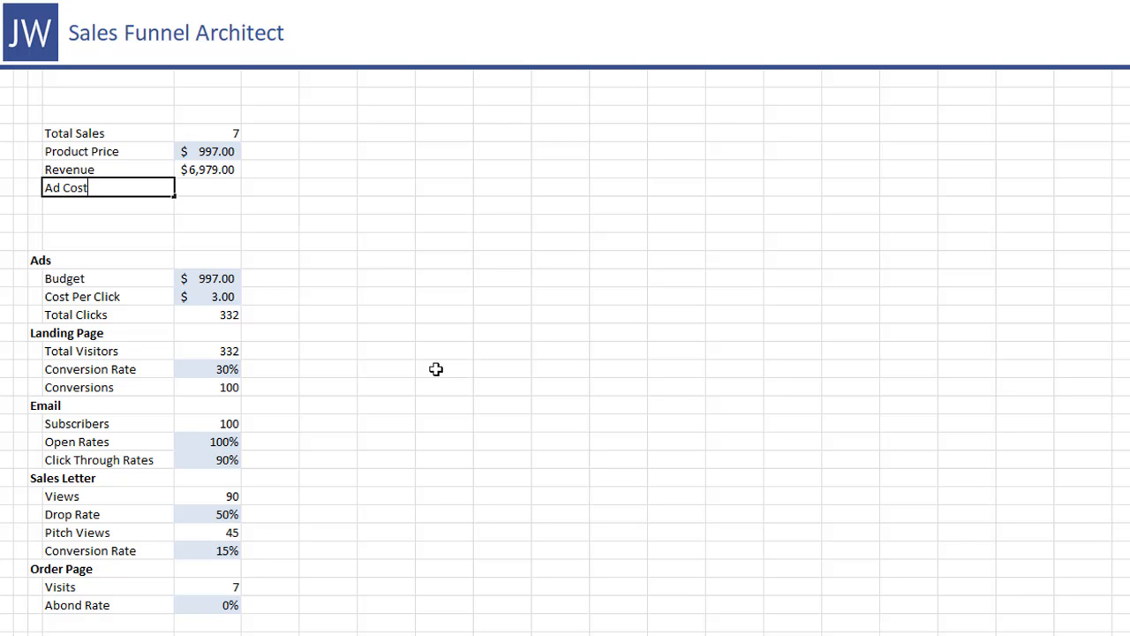
left_click(208, 187)
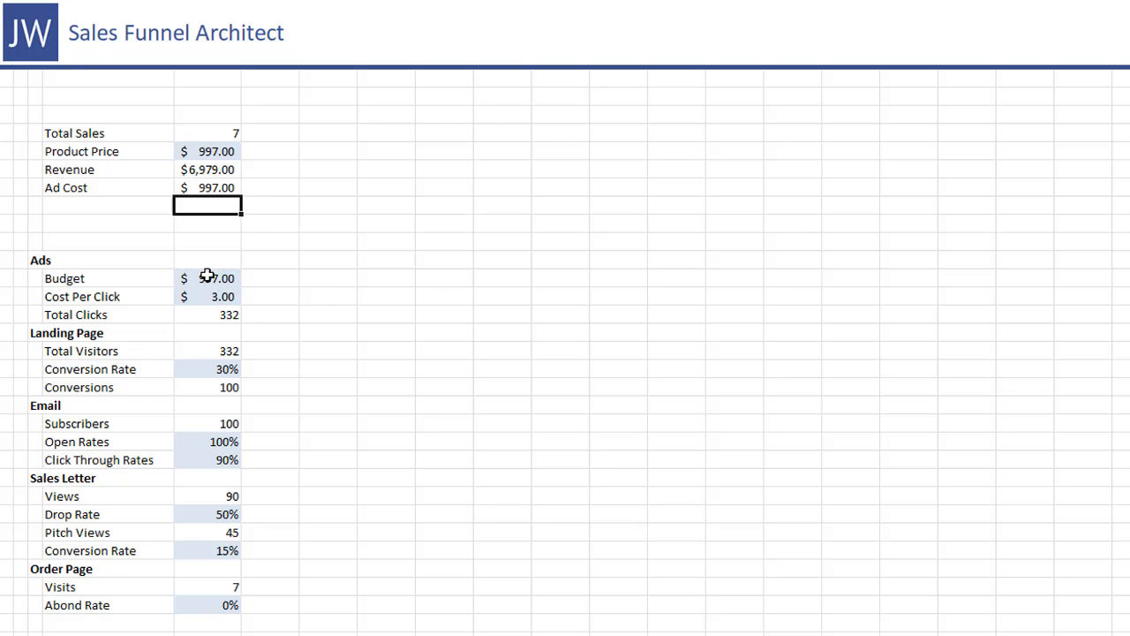
Add a Net Profit row computing Revenue (E10) minus Ad Cost
type("Net")
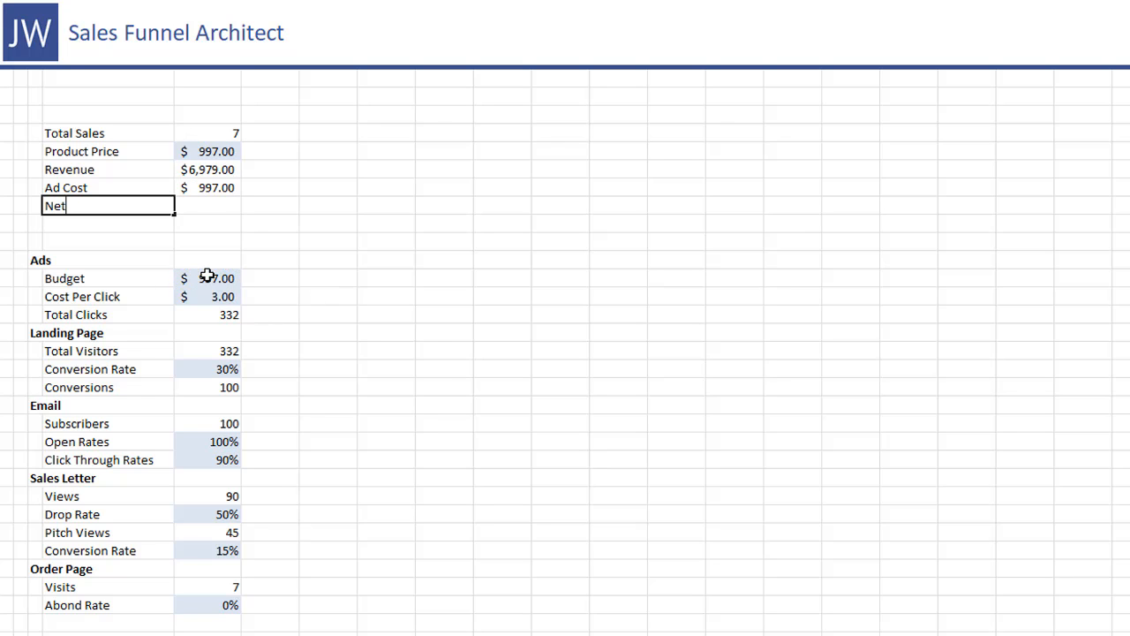
type("P")
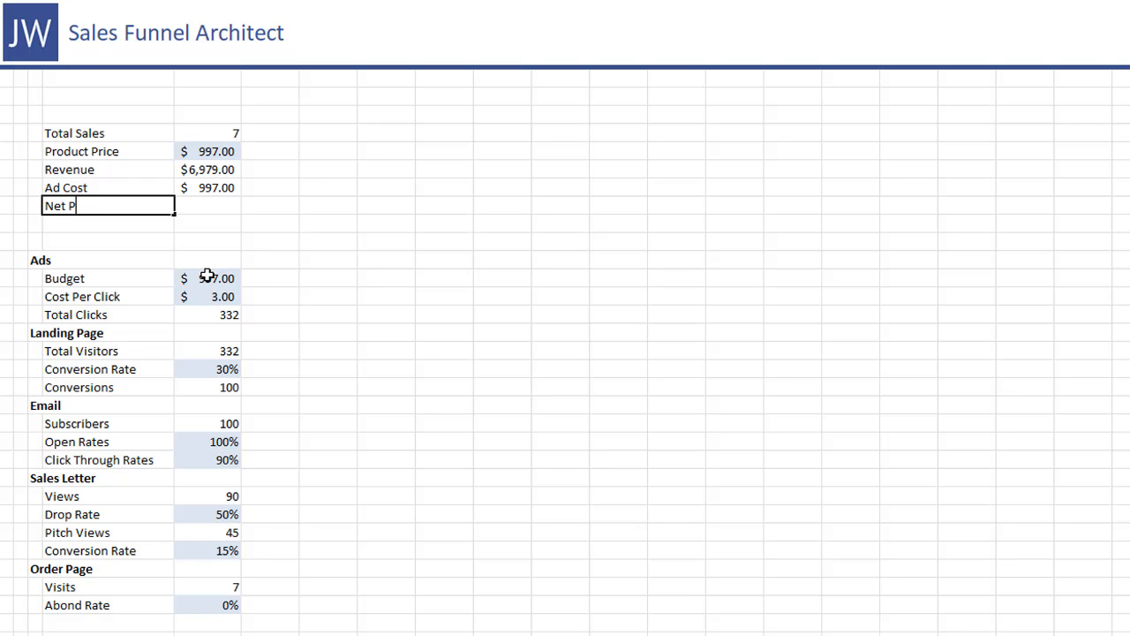
type("f")
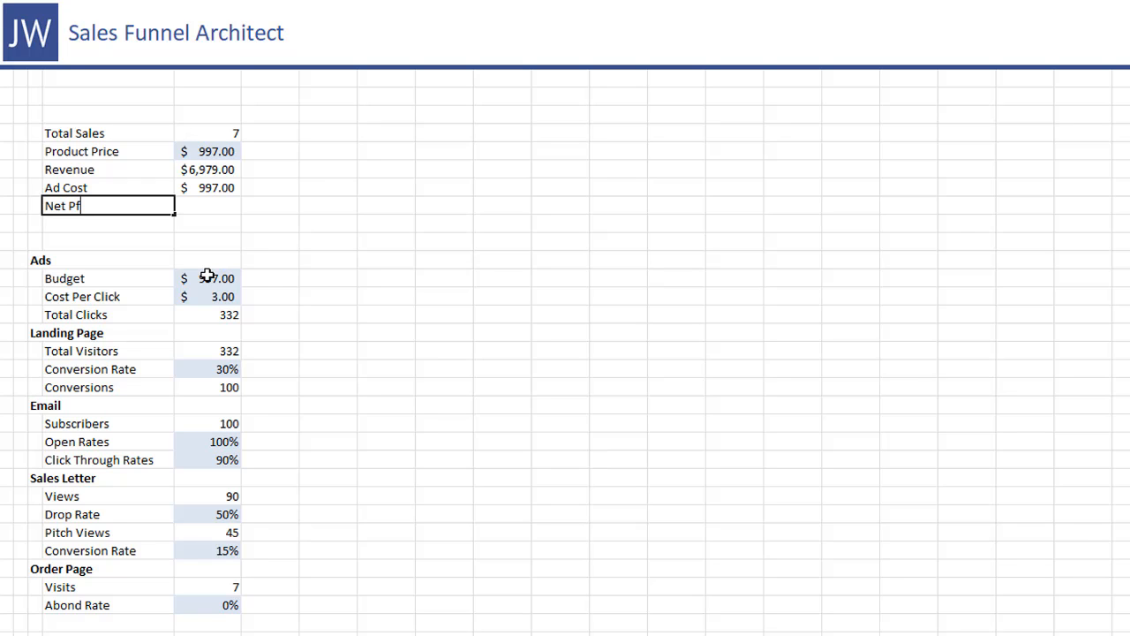
type("ofit")
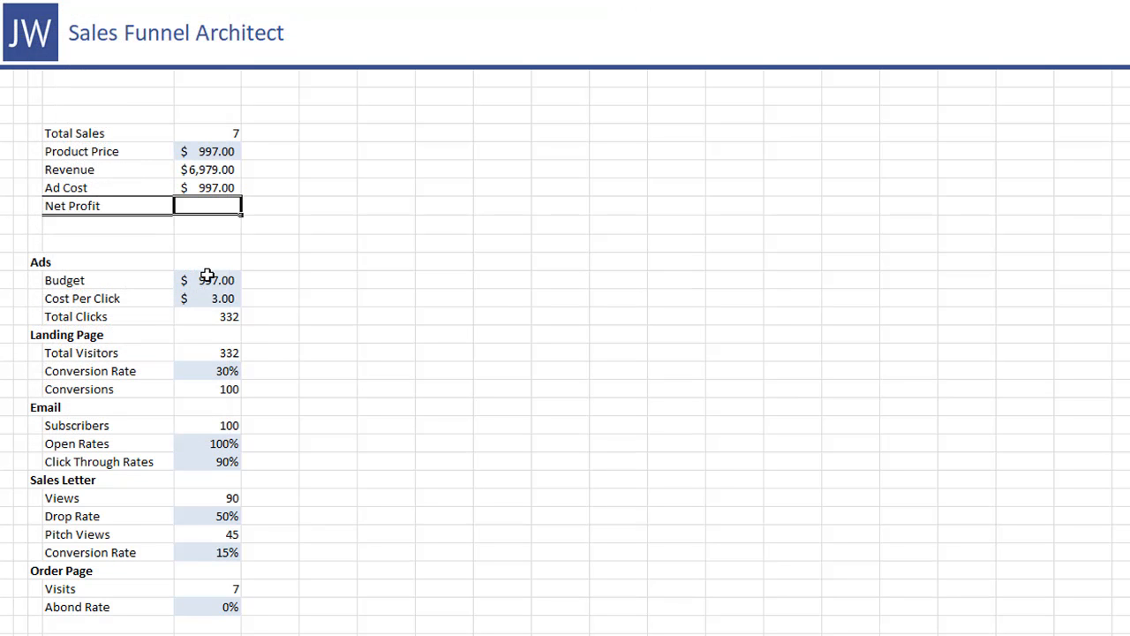
type("=E10")
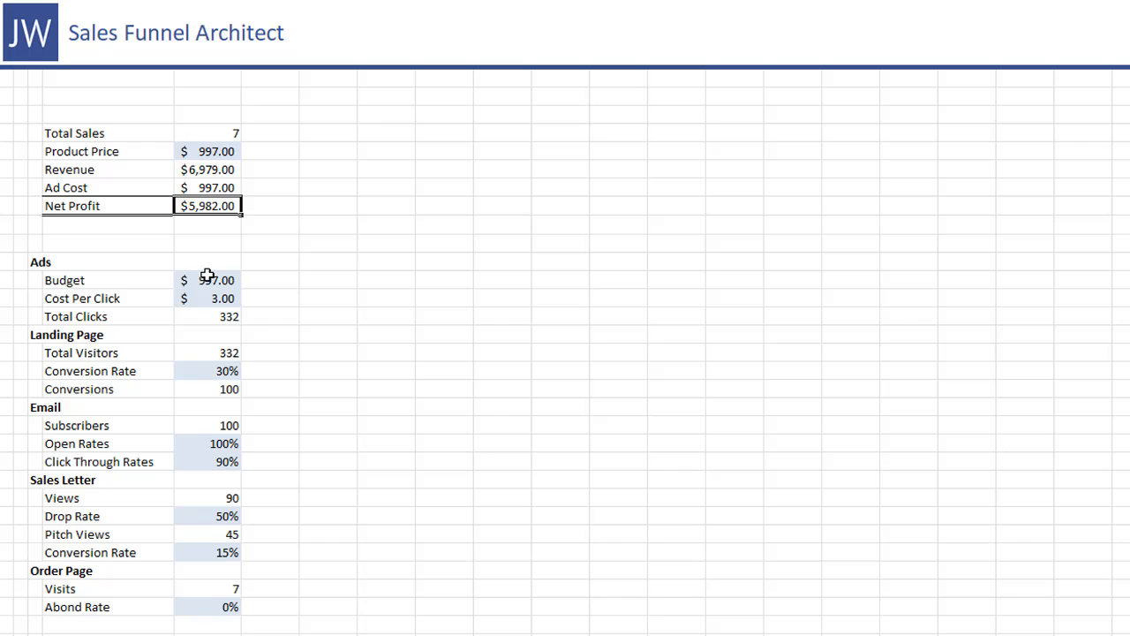
left_click(106, 204)
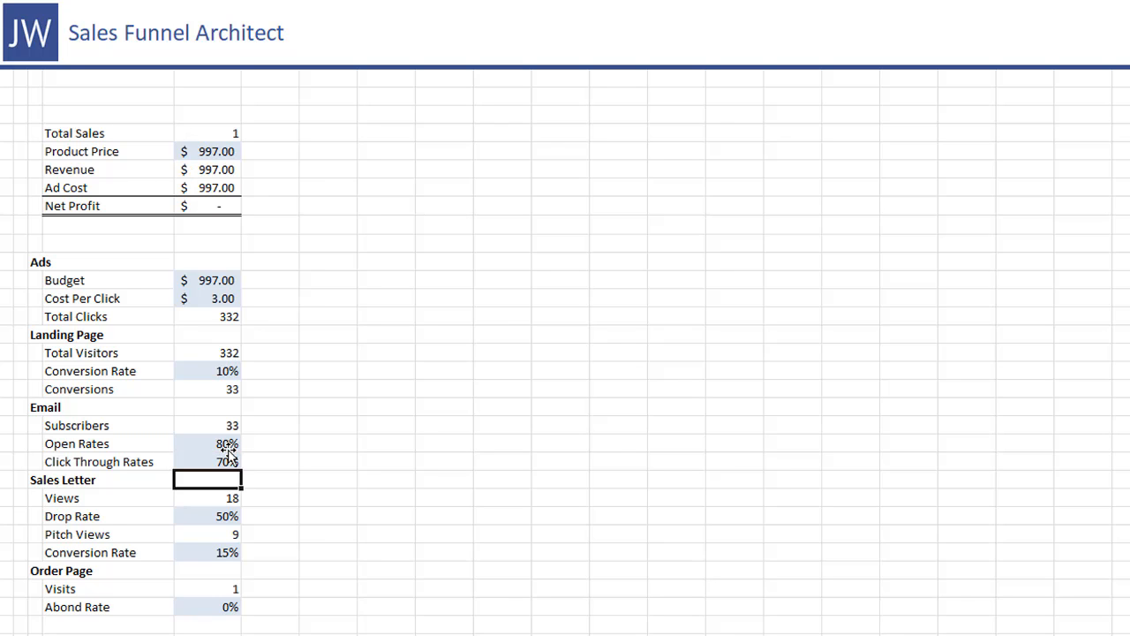
Set Conversion Rate 10%, Open Rates 80%, Click Through Rates 70%, Drop Rate 65%
left_click(207, 516)
type("65")
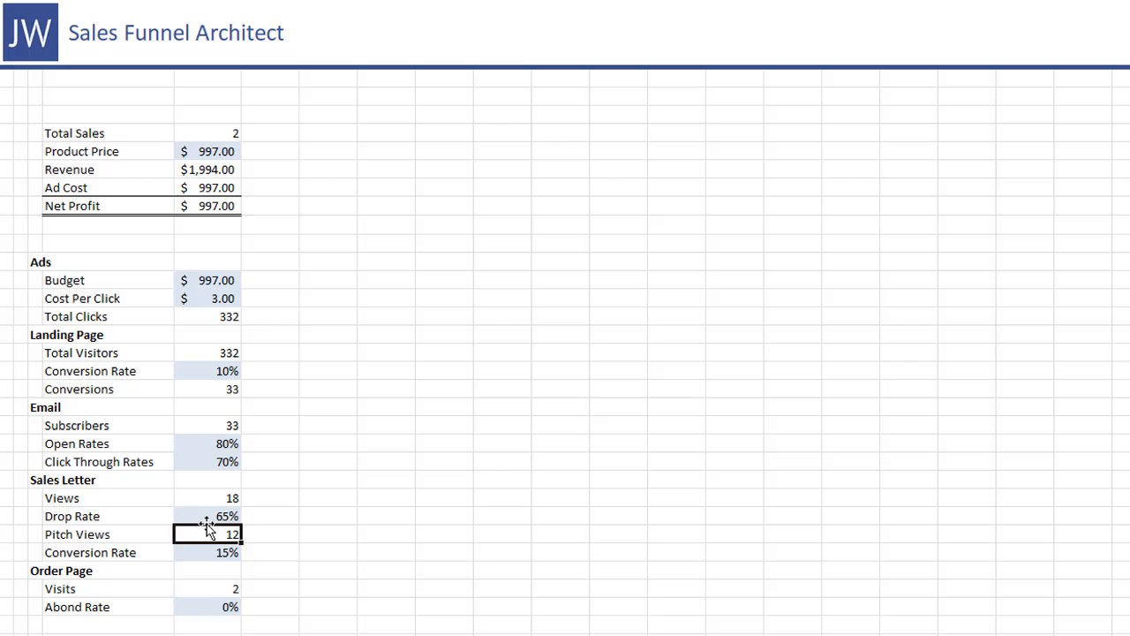
left_click(209, 551)
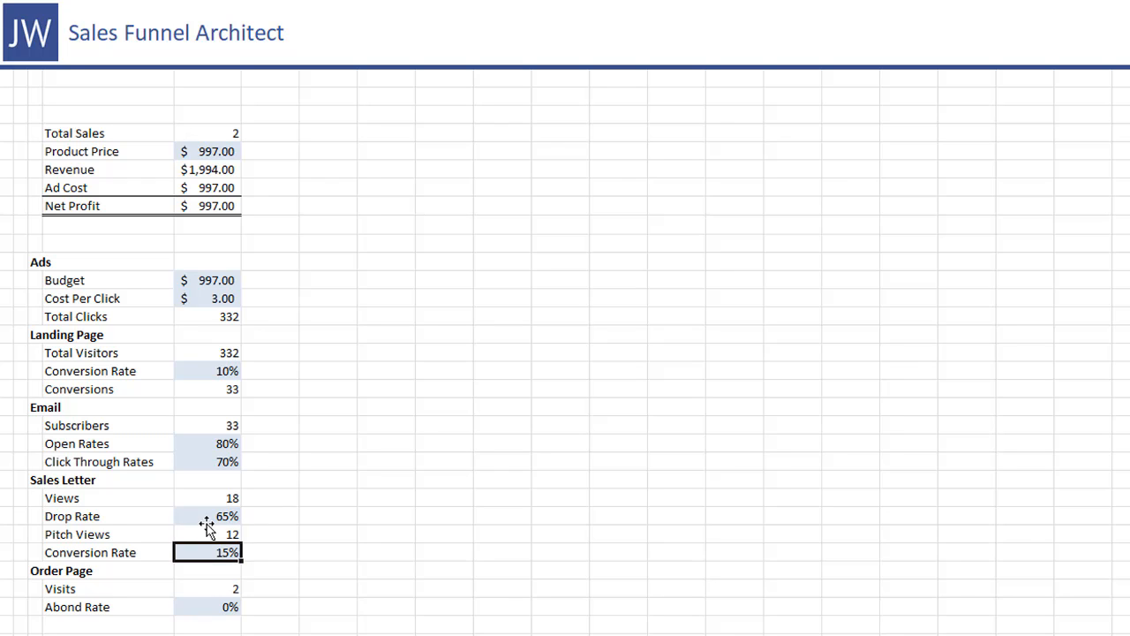
mouse_move(199, 143)
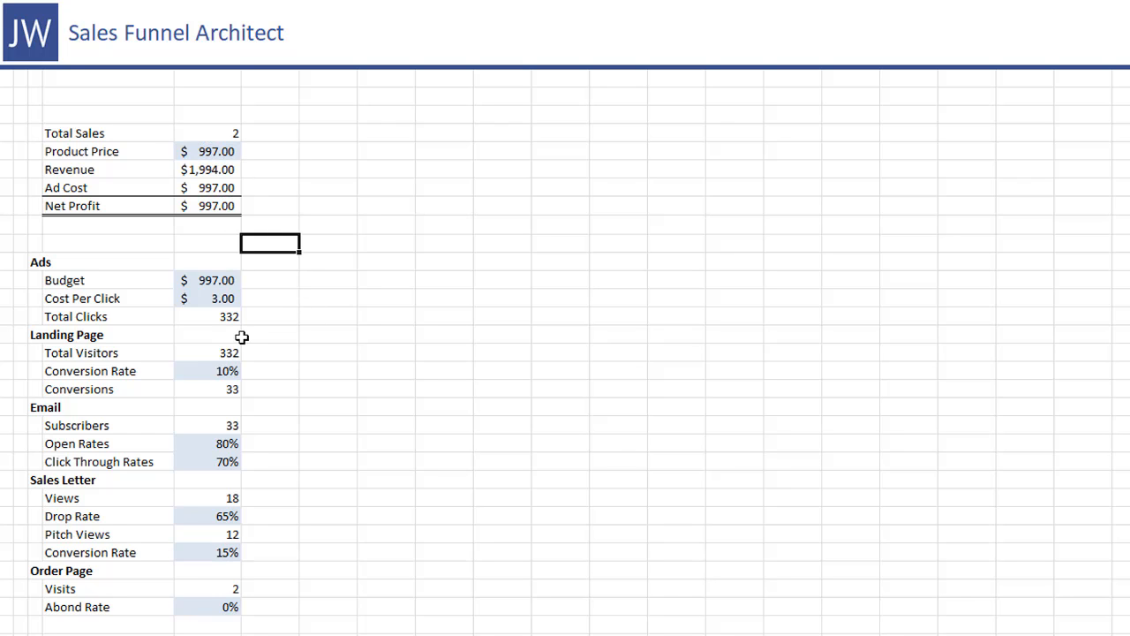
left_click(206, 280)
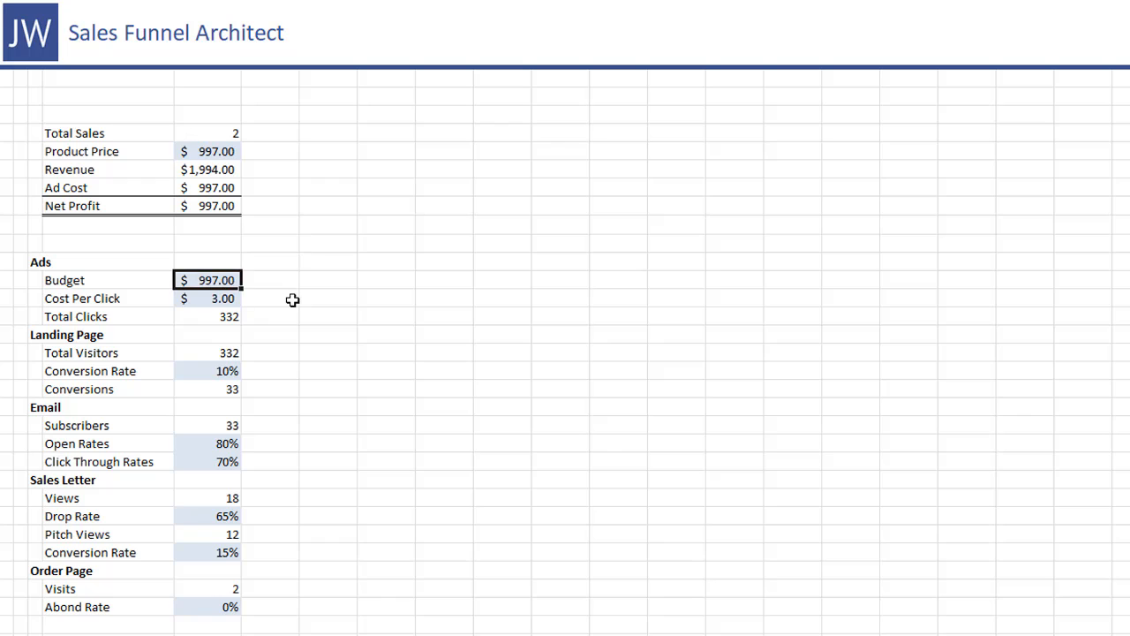
mouse_move(216, 302)
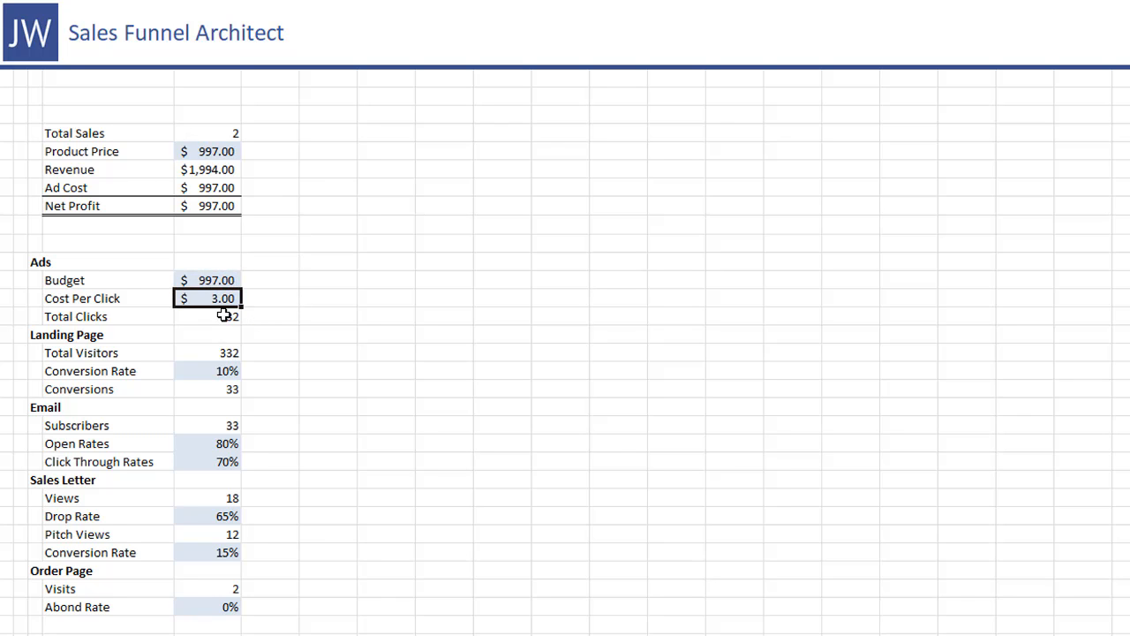
left_click_drag(207, 352, 207, 607)
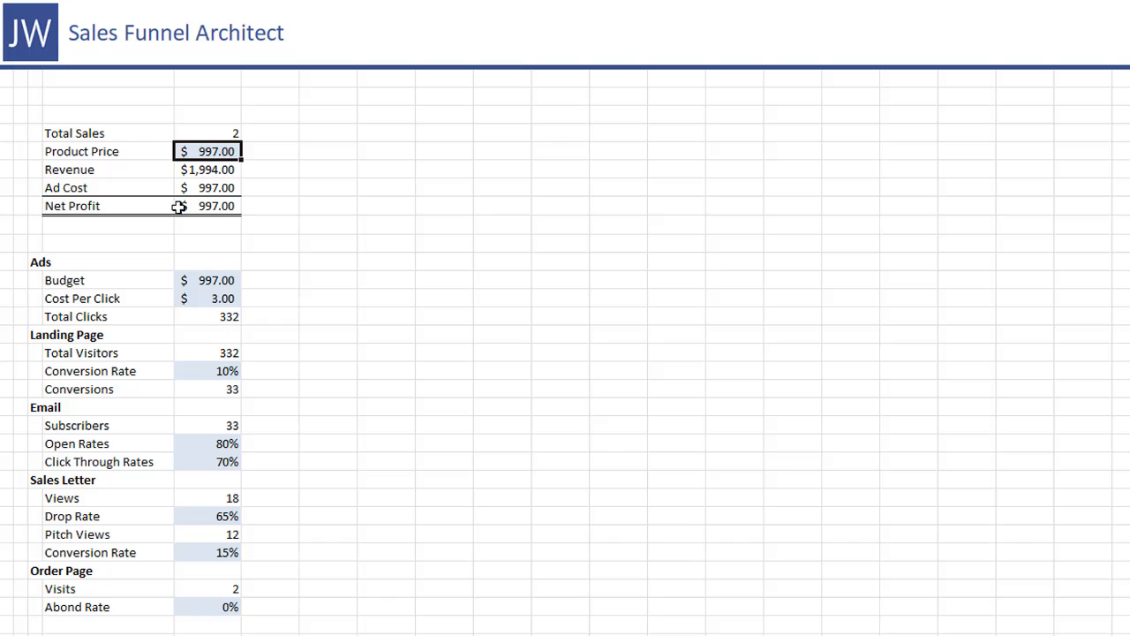
mouse_move(254, 496)
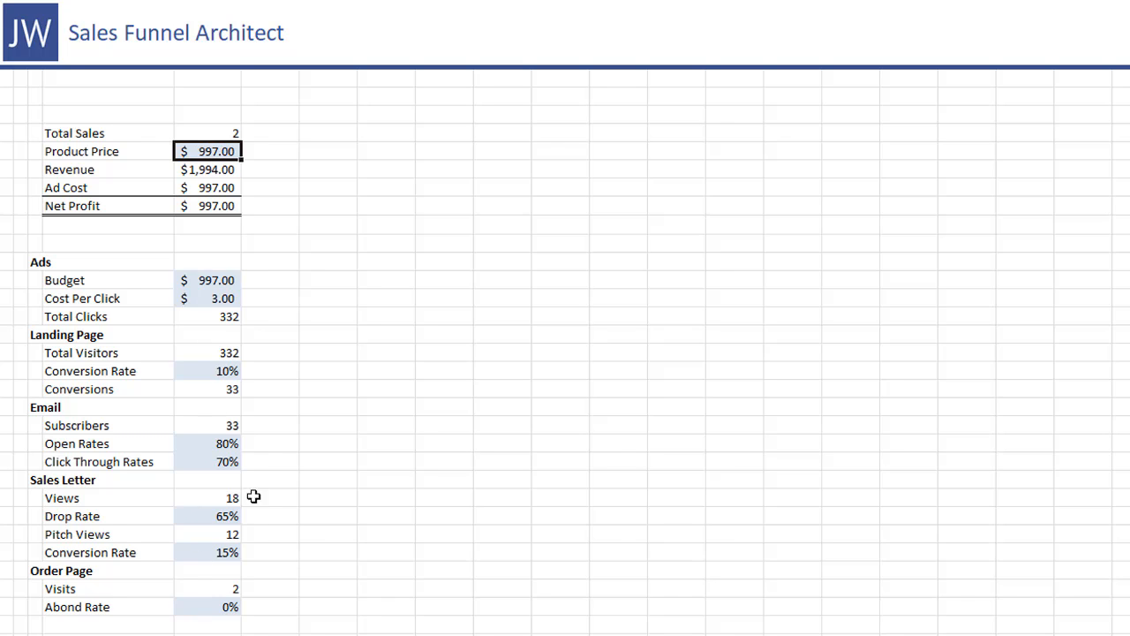
mouse_move(186, 323)
type("20")
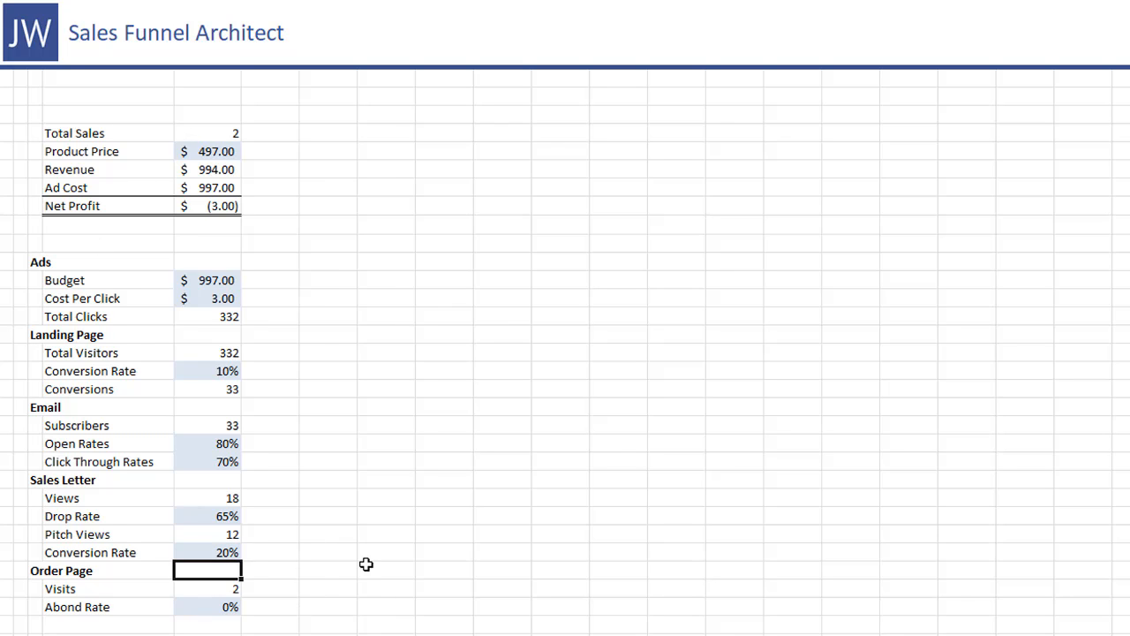
Raise Sales Letter Conversion Rate to 25% and restore Product Price to 997
left_click(208, 552)
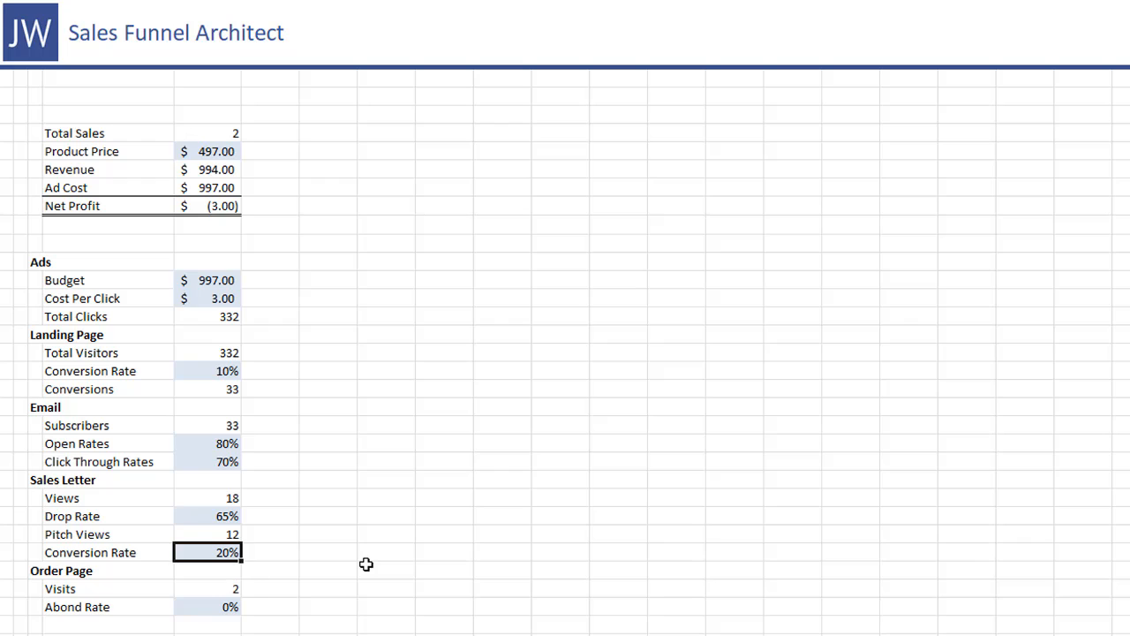
type("25%")
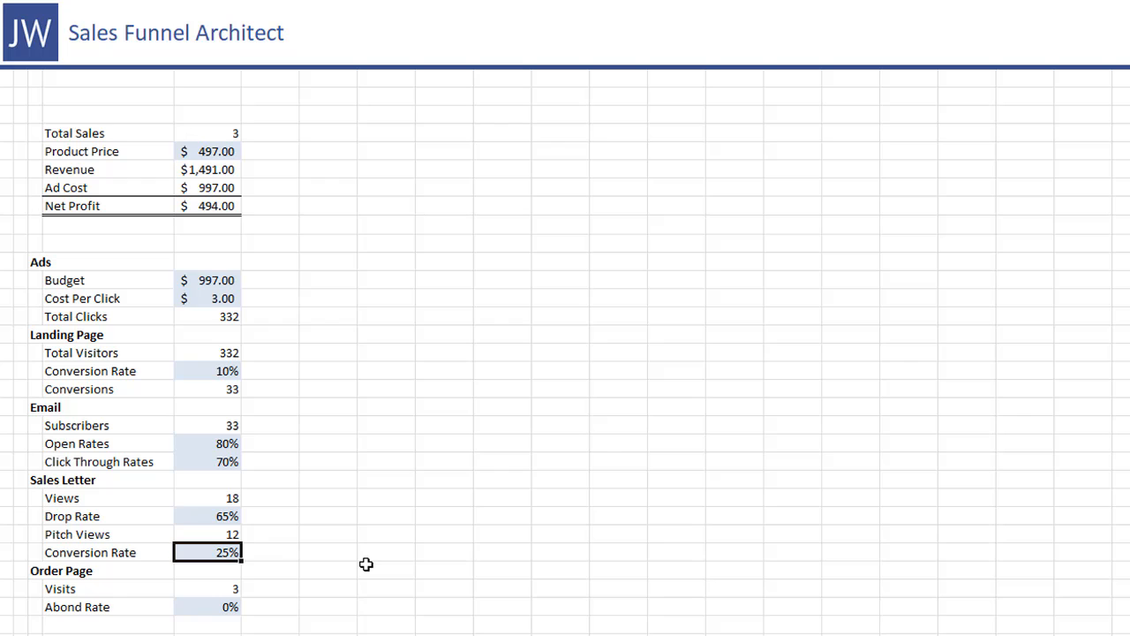
mouse_move(238, 365)
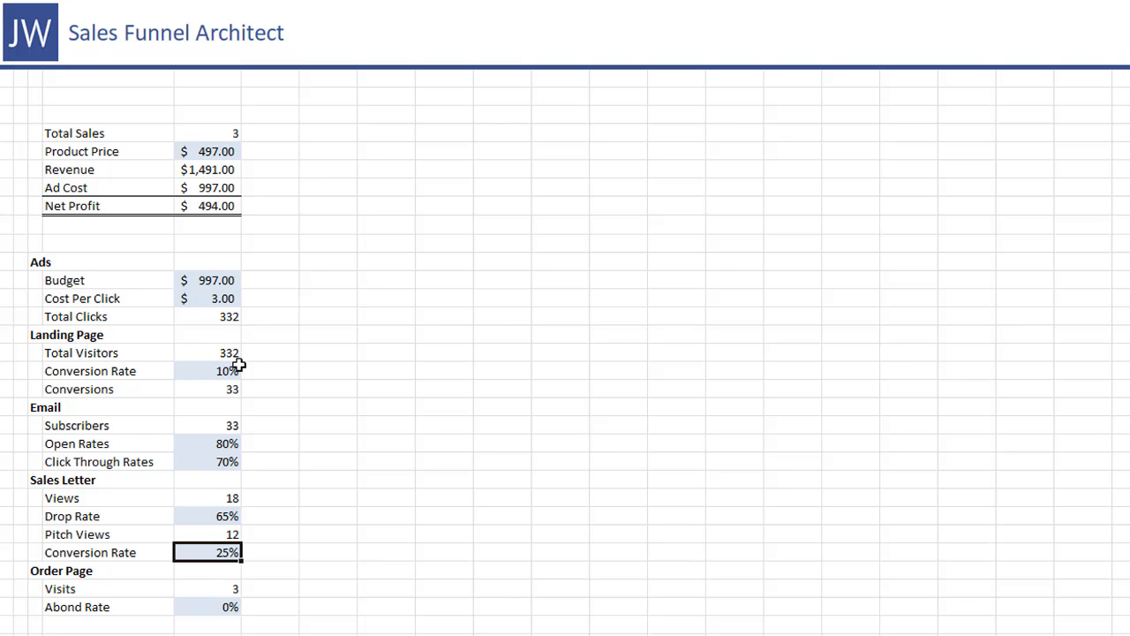
left_click(209, 151)
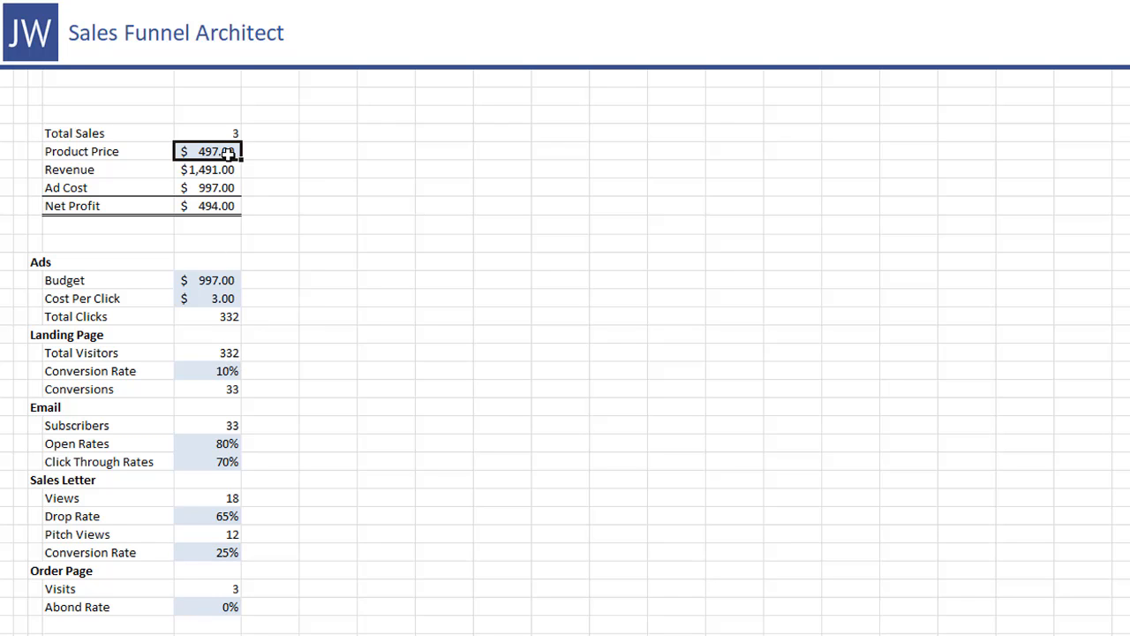
type("997")
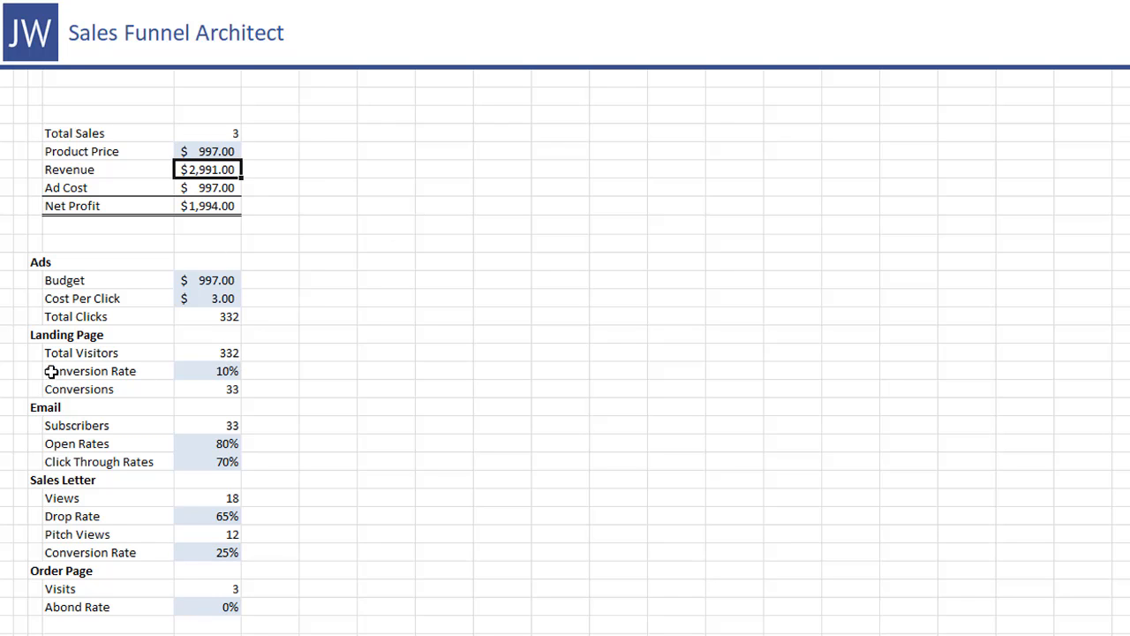
mouse_move(281, 398)
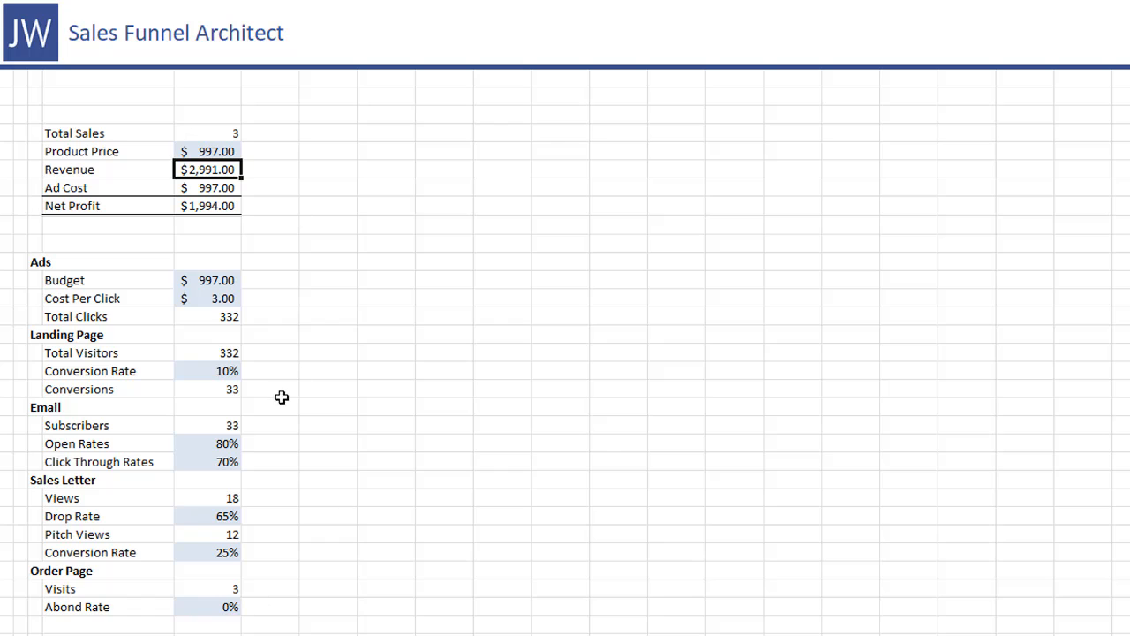
mouse_move(167, 340)
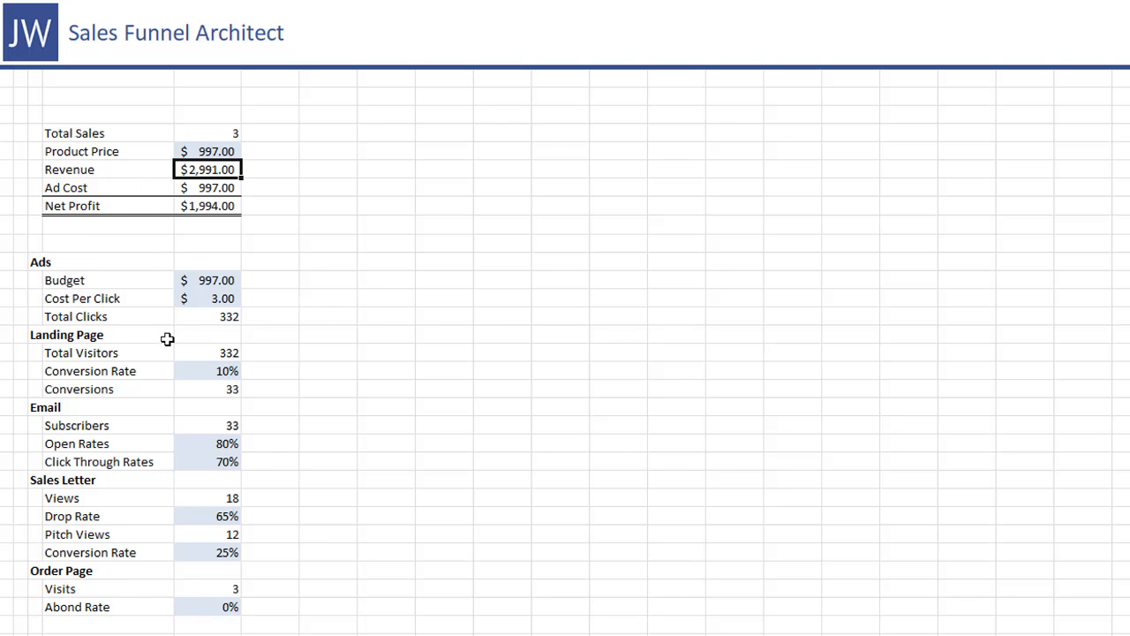